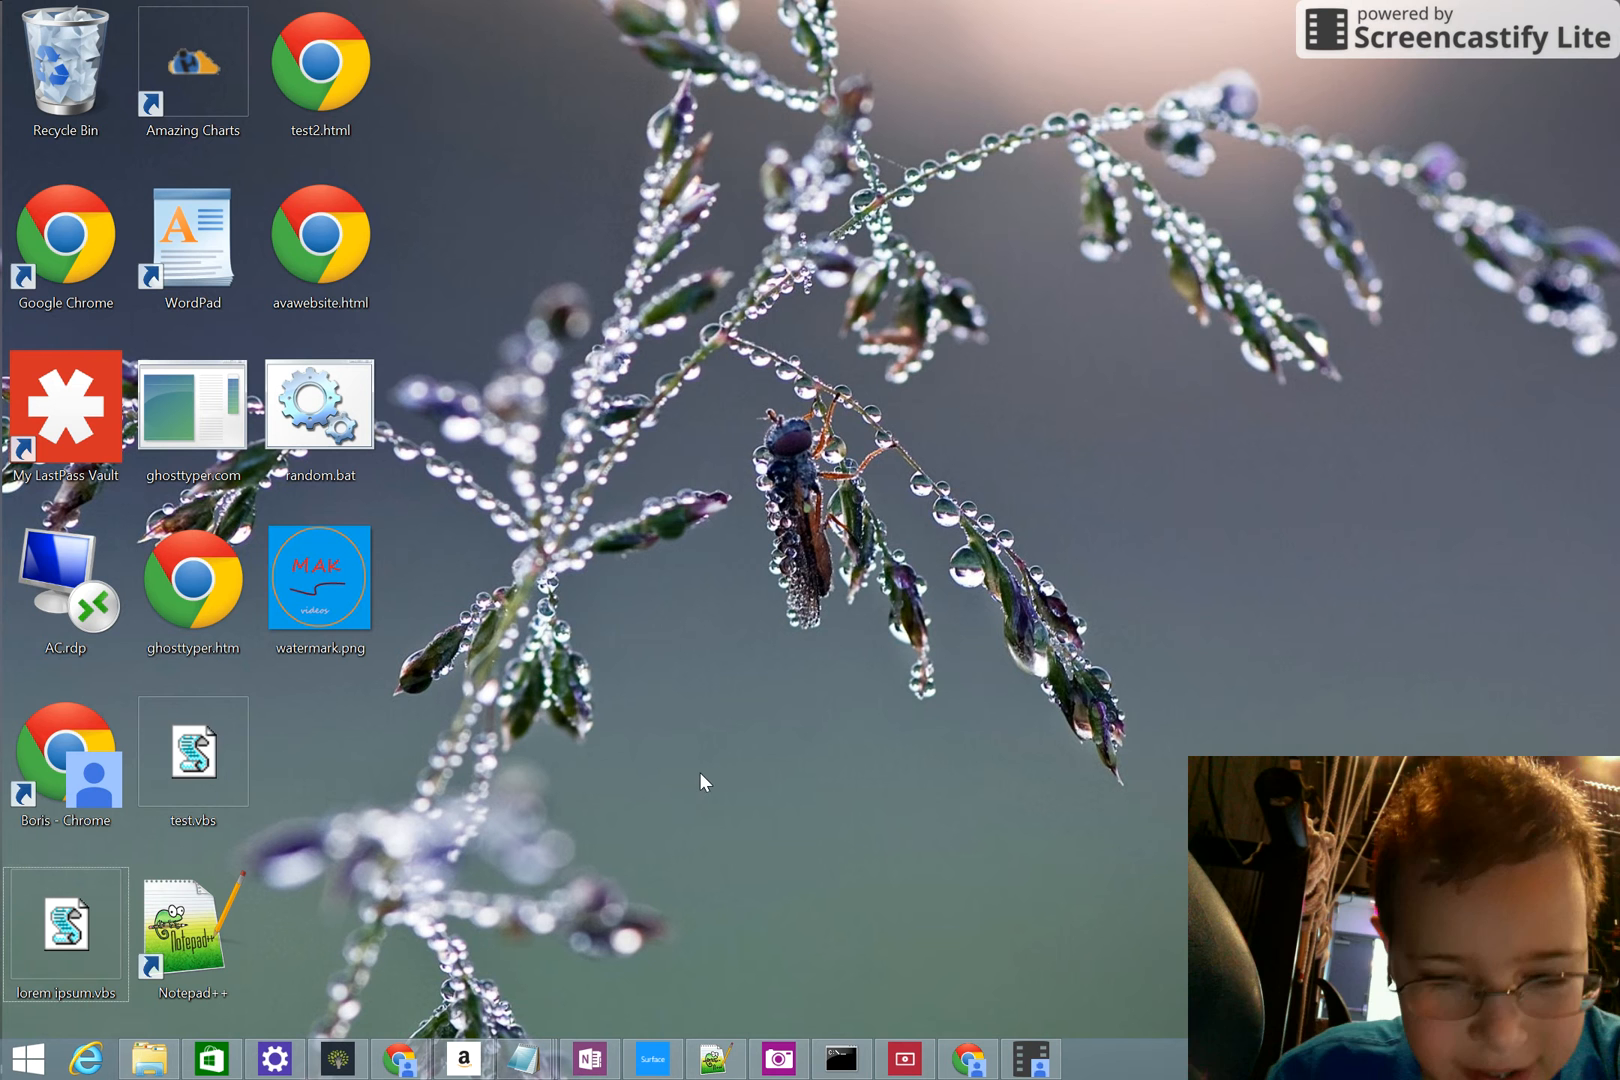
# Launch WordPad from the desktop, maximize it, and enter 'nwj' as the first line.
pyautogui.click(320, 404)
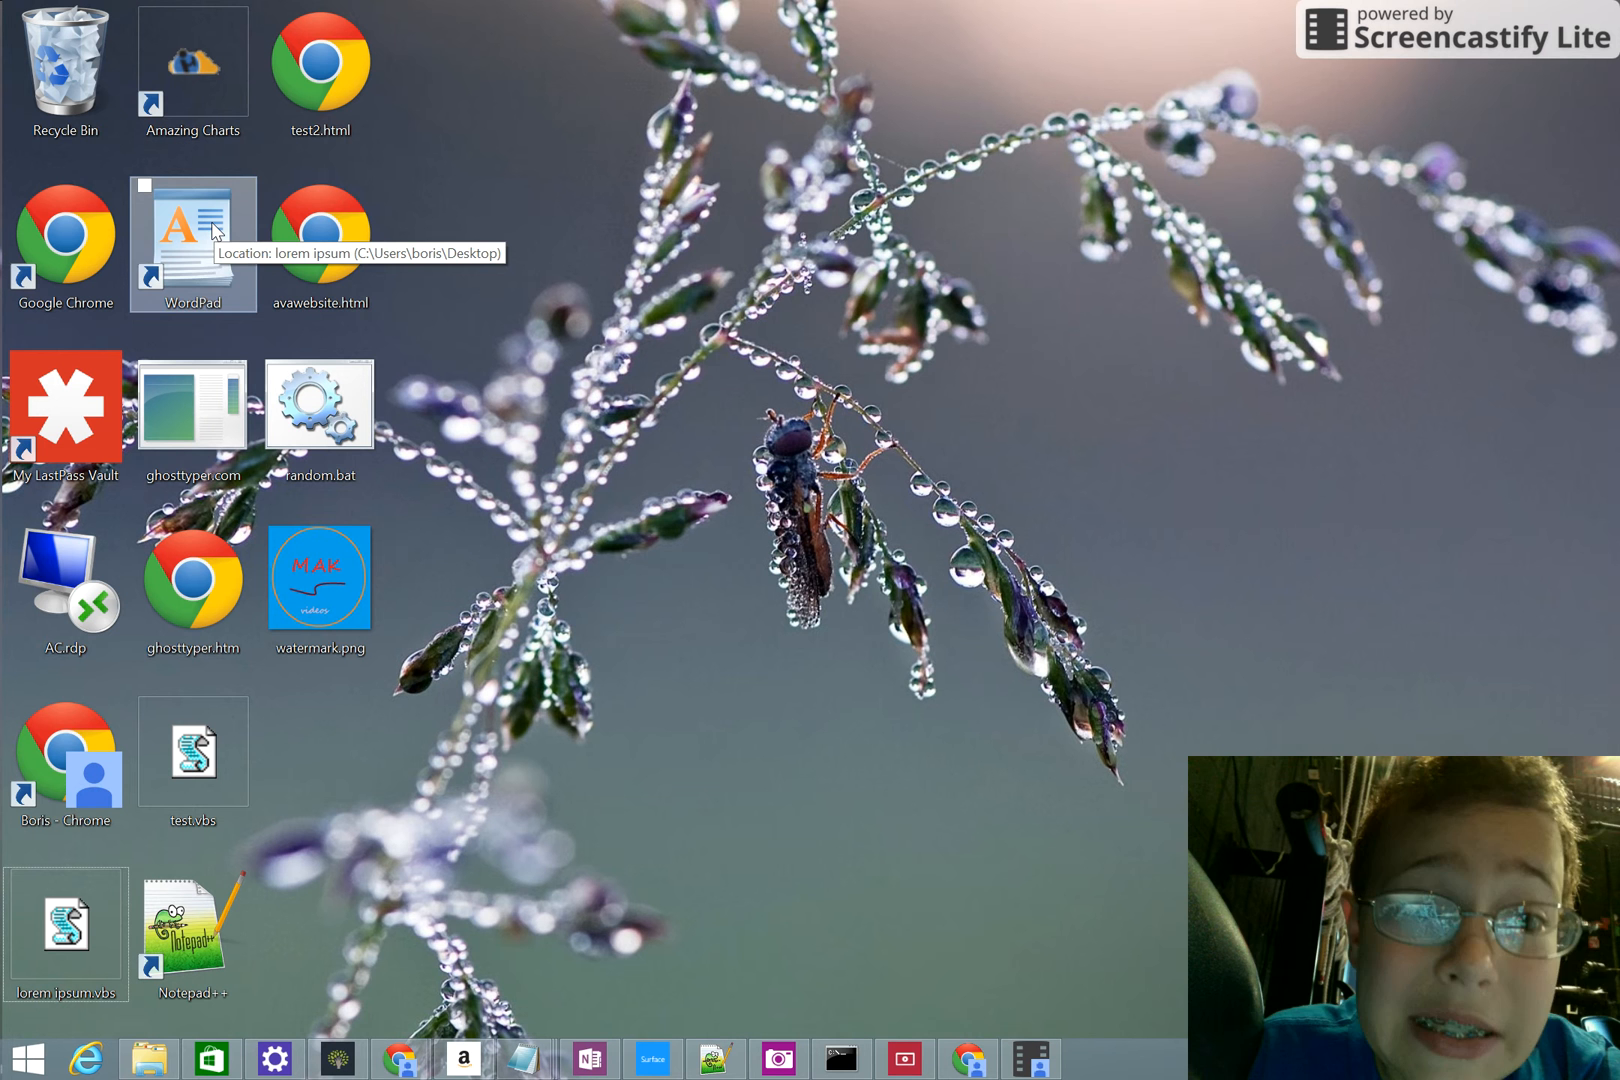
pyautogui.moveTo(578, 406)
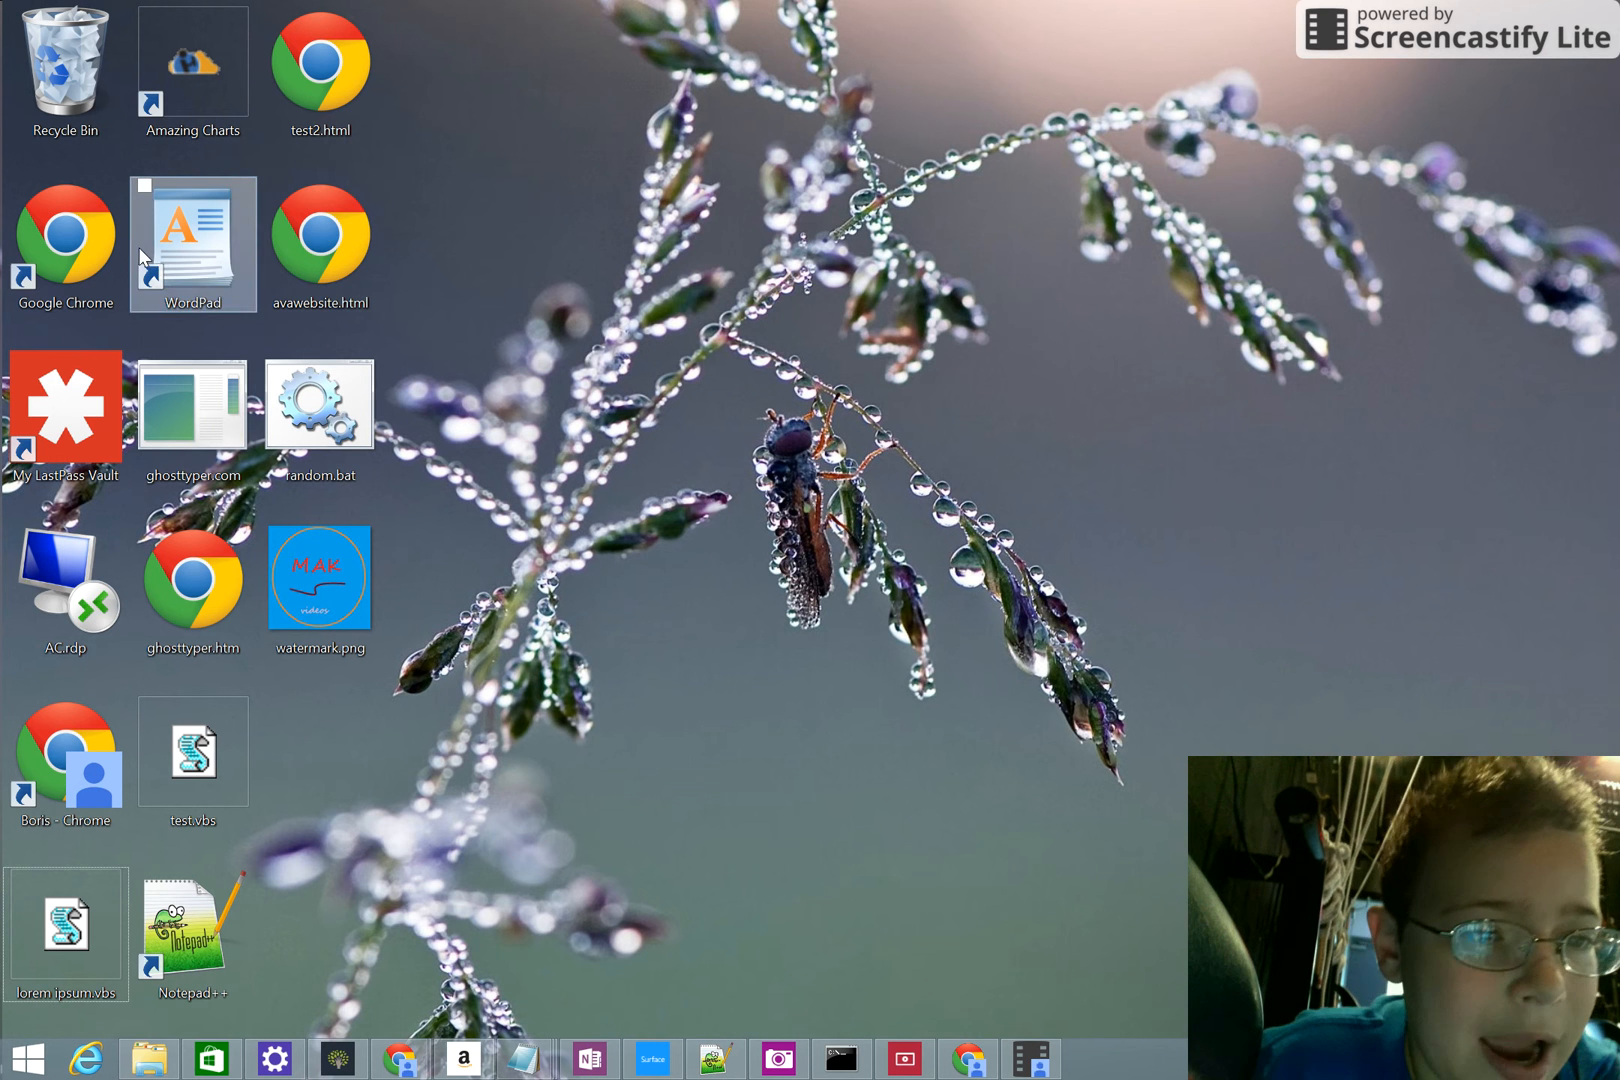
pyautogui.doubleClick(192, 240)
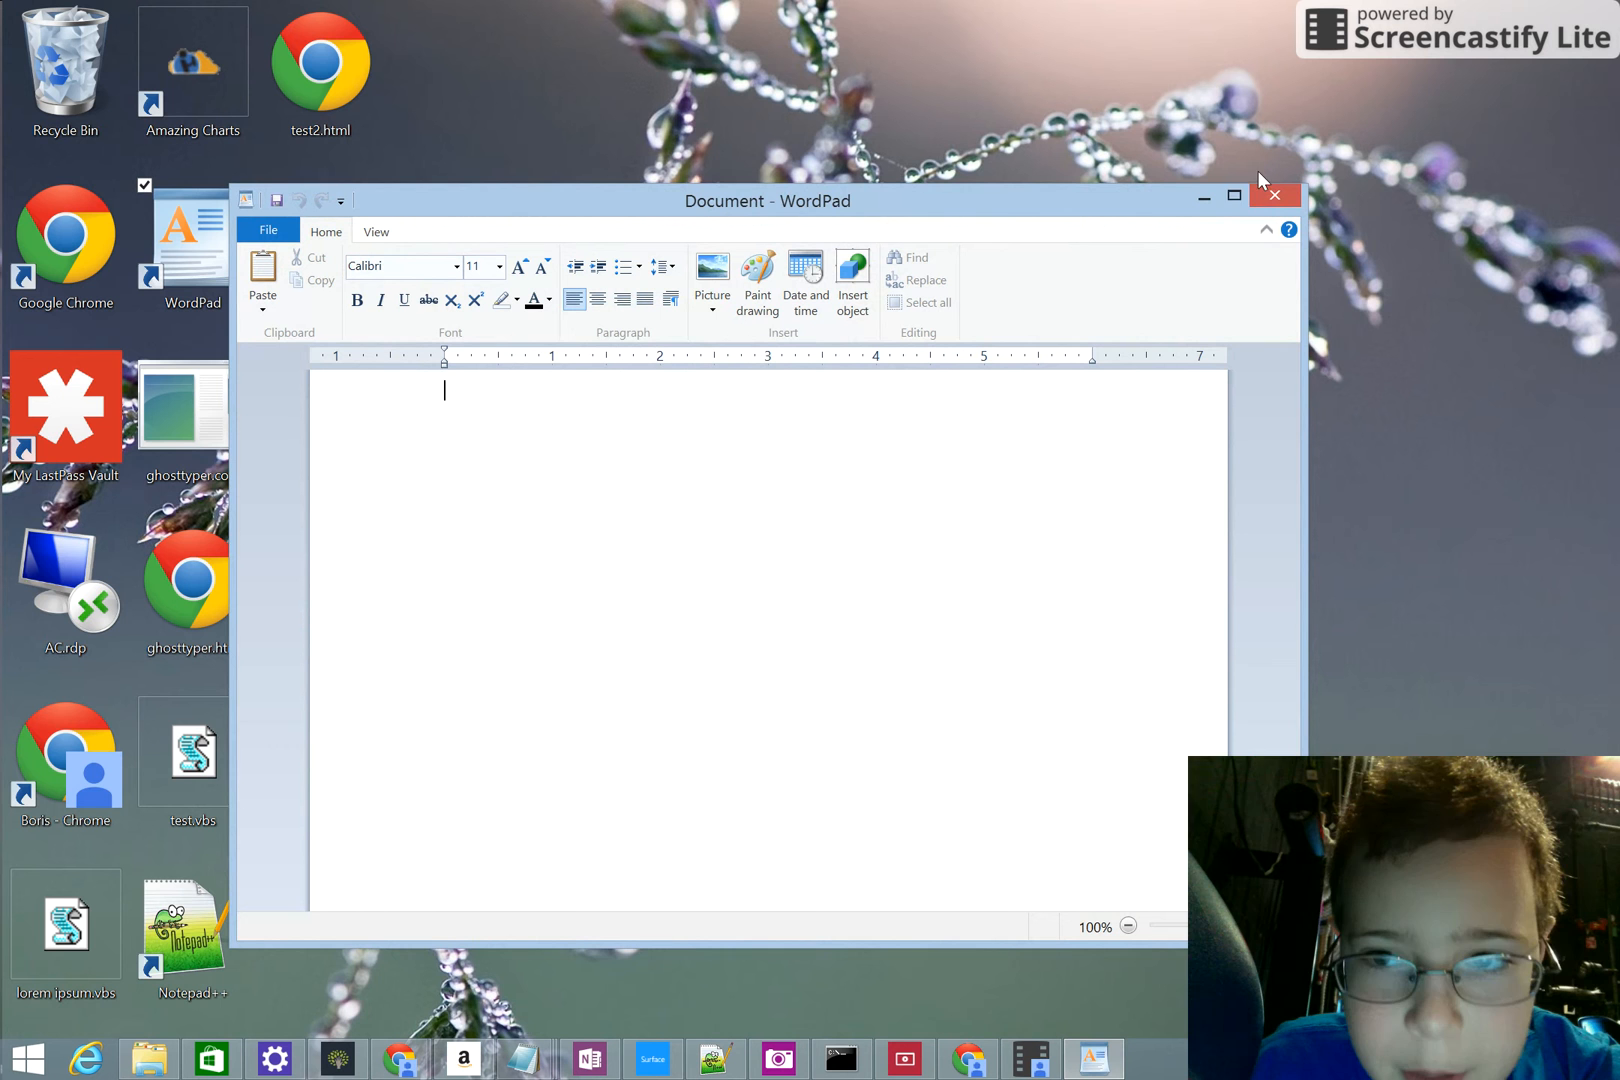
pyautogui.click(1232, 196)
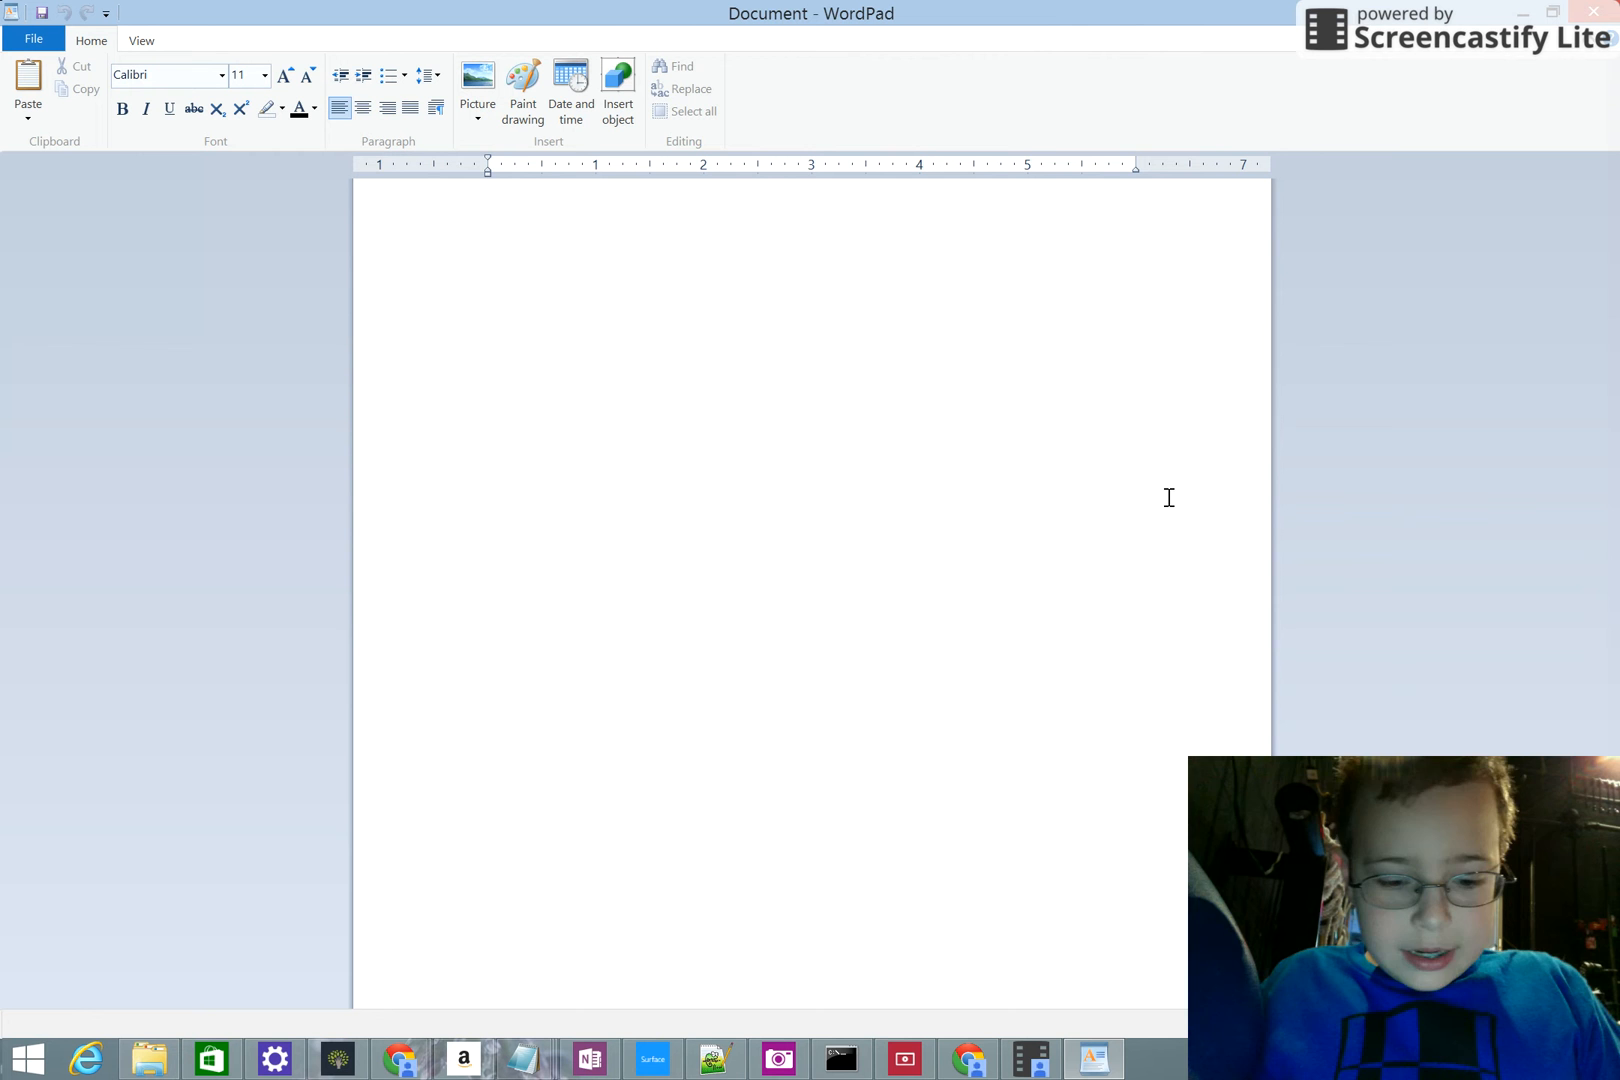
pyautogui.write('nwj')
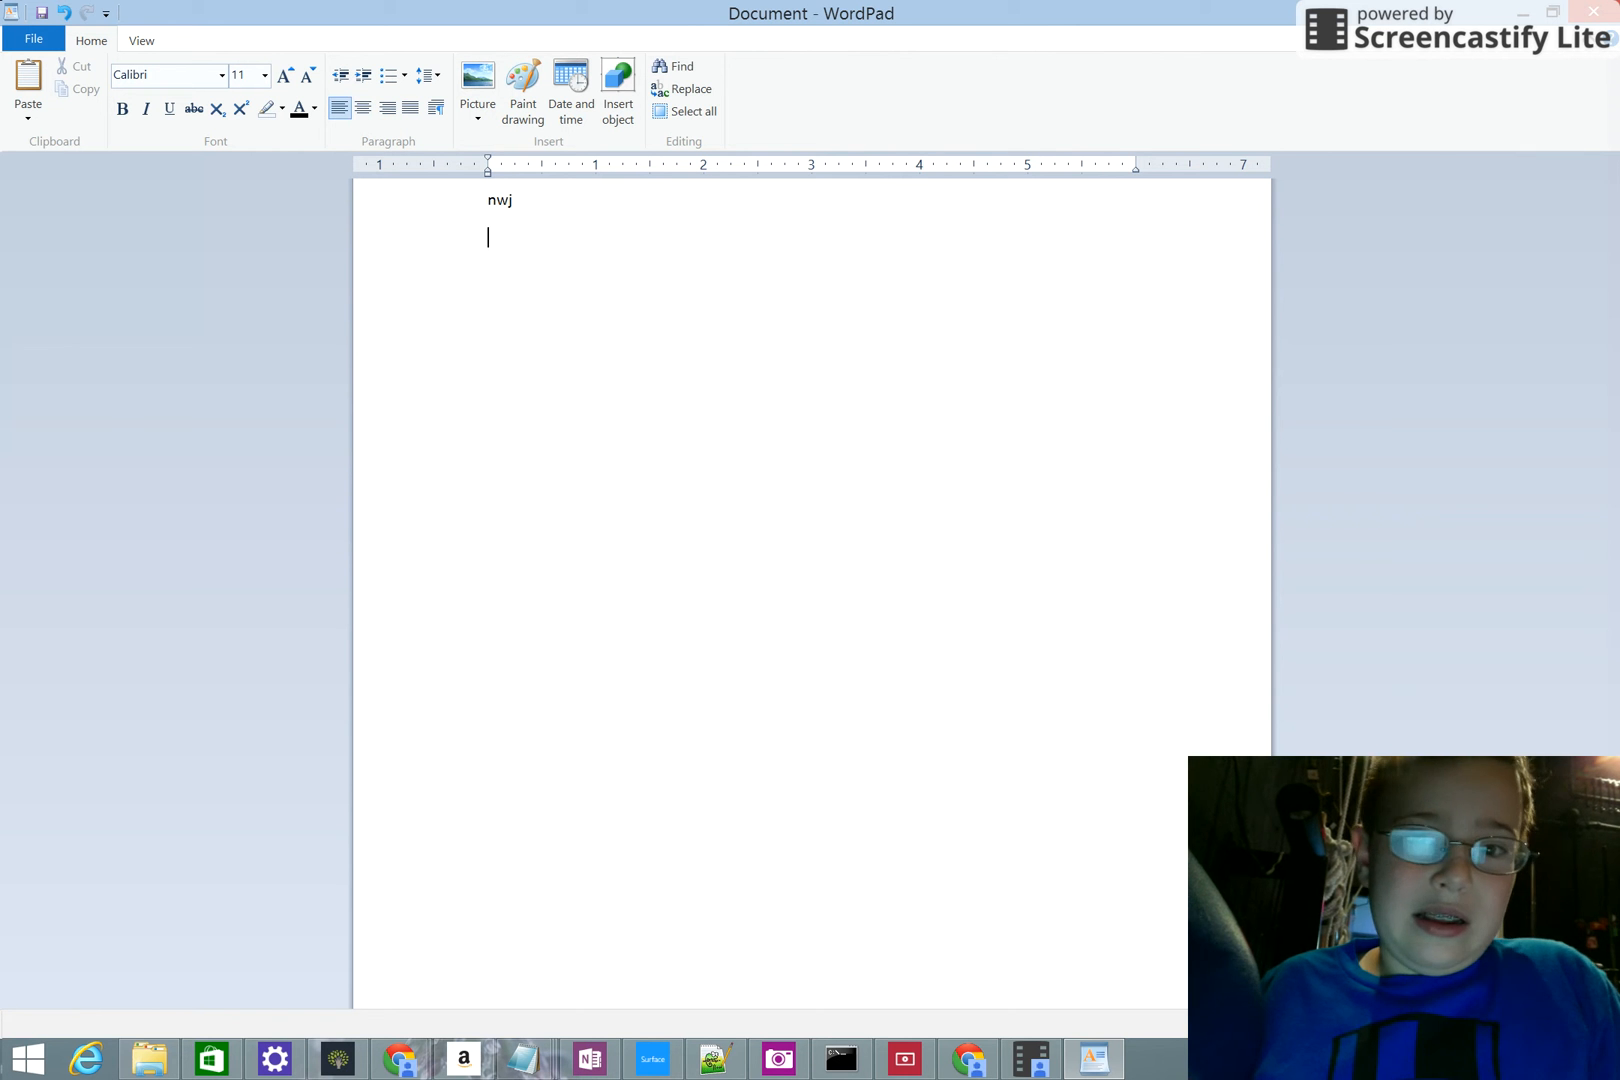
# Write the first half of the lorem ipsum paragraph, from 'Lorem ipsum dolor sit' through 'Pellentesque ex erat,'.
pyautogui.write('Lorem ipsum dolor sit')
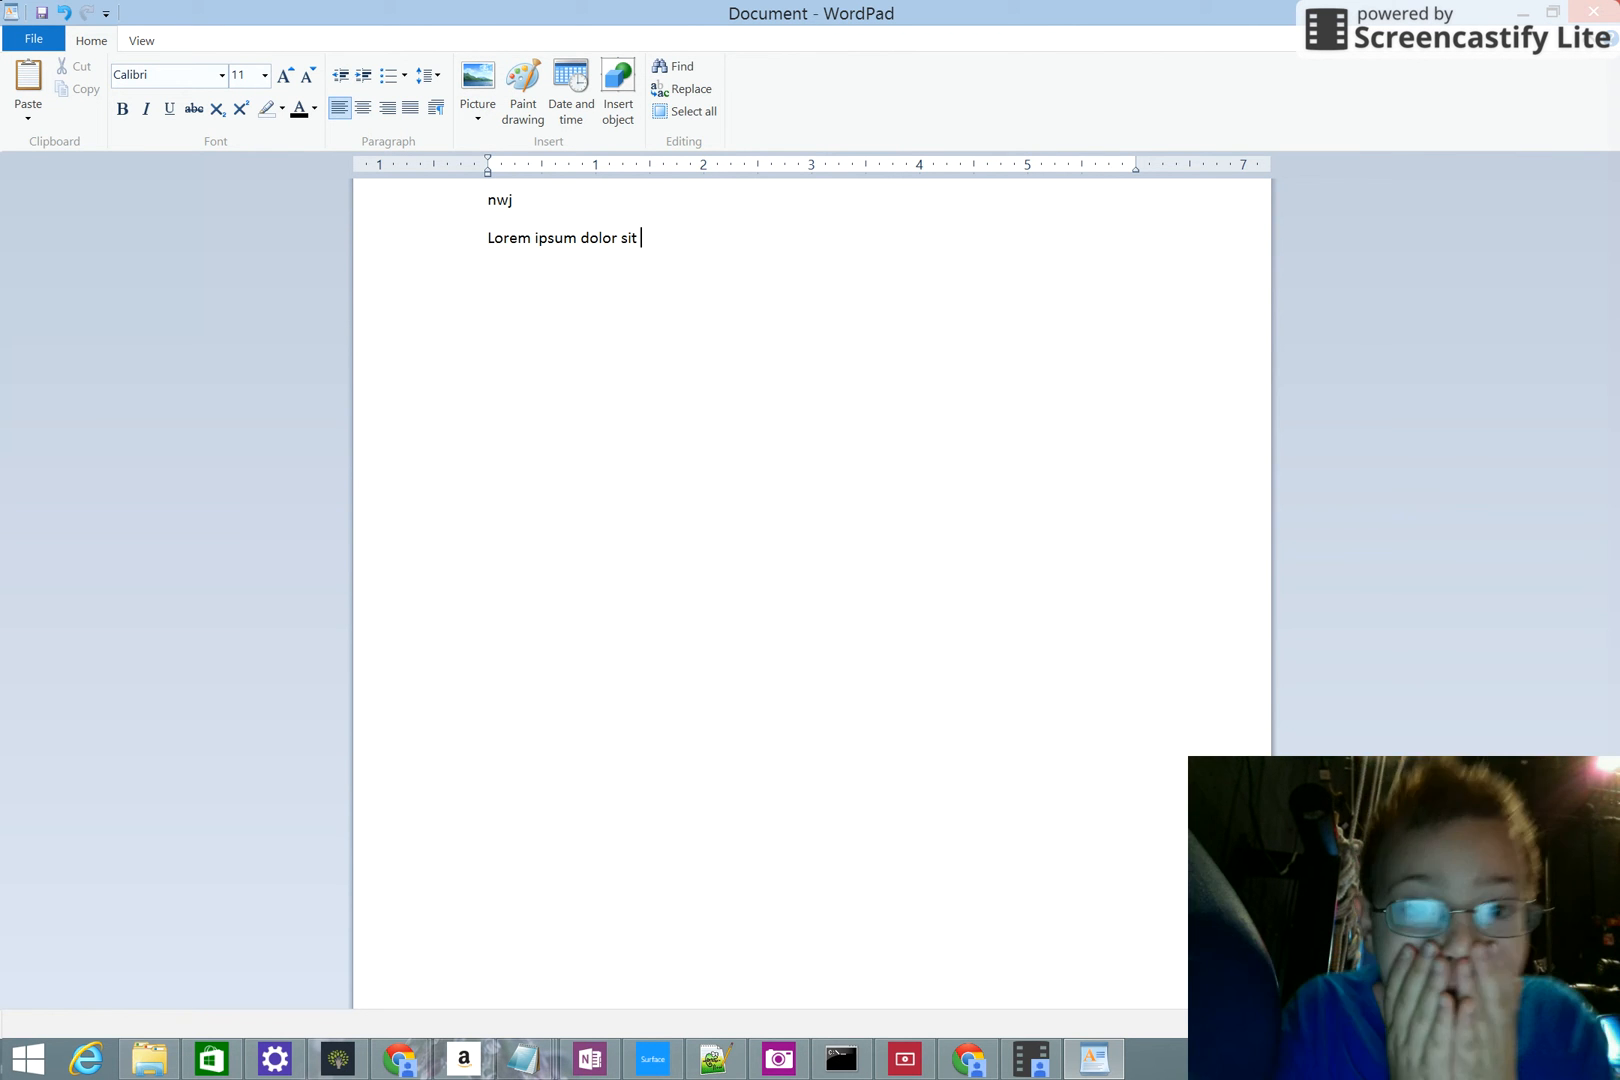
pyautogui.write('amet, consectetur adipiscing elit.')
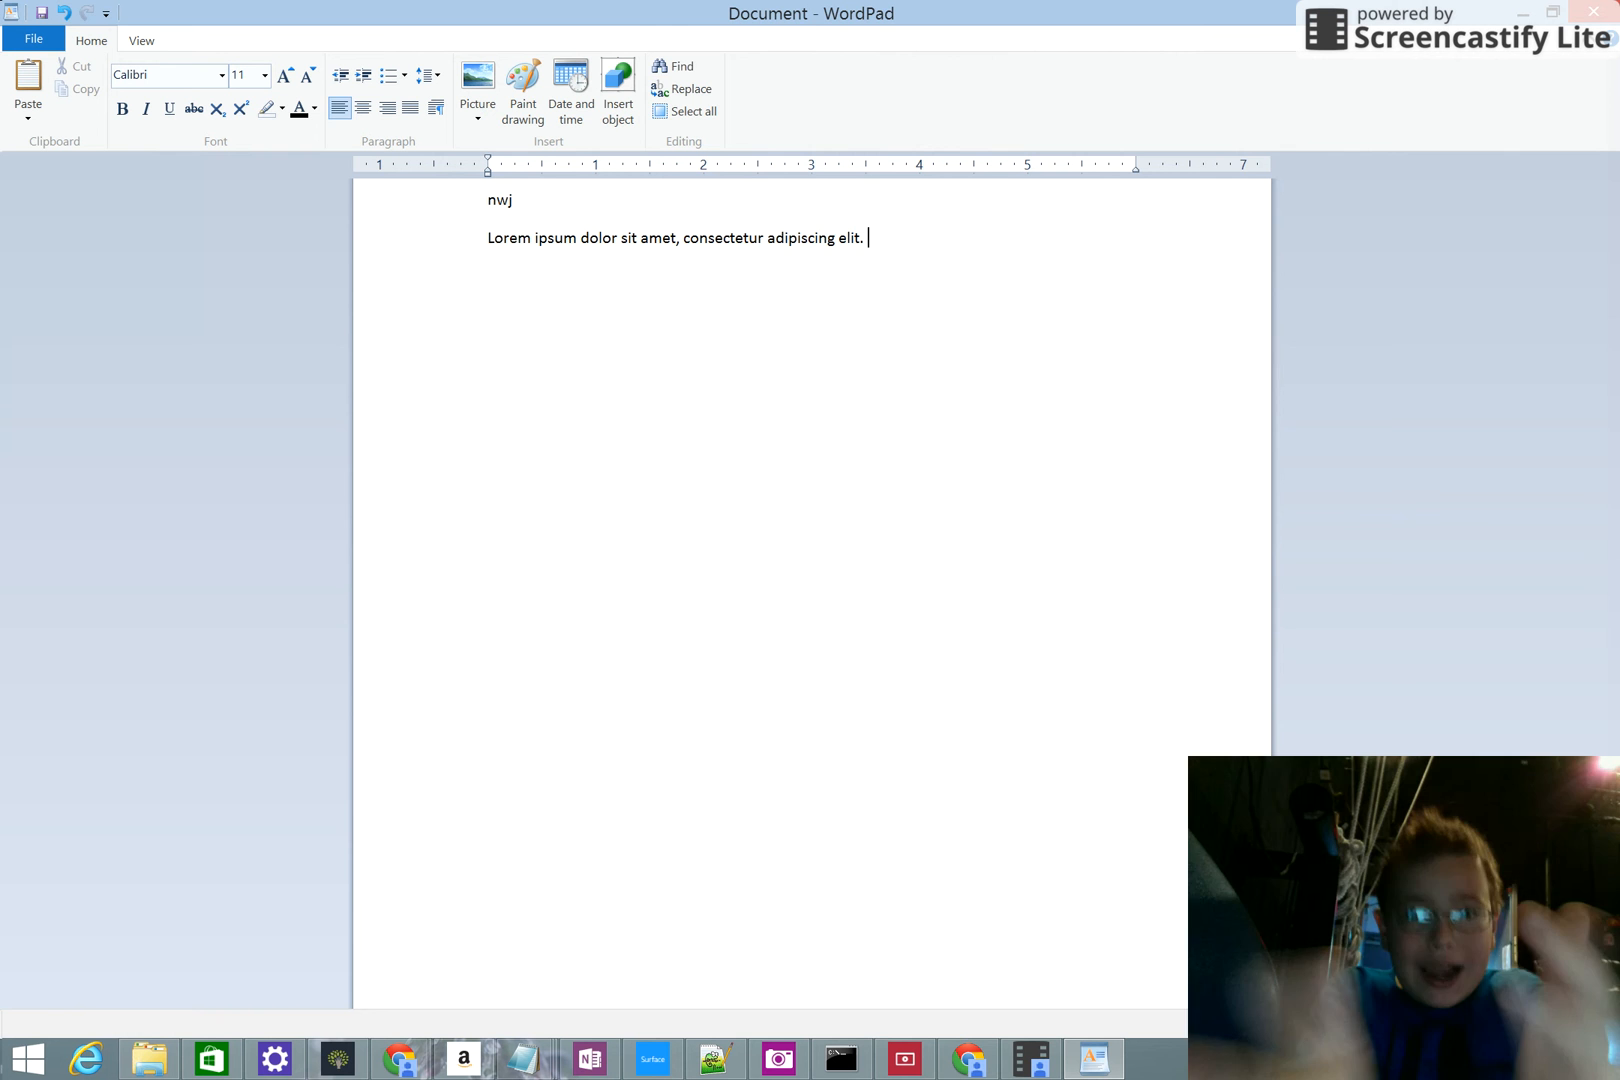
pyautogui.write('Pellentesque eleifend faucibus')
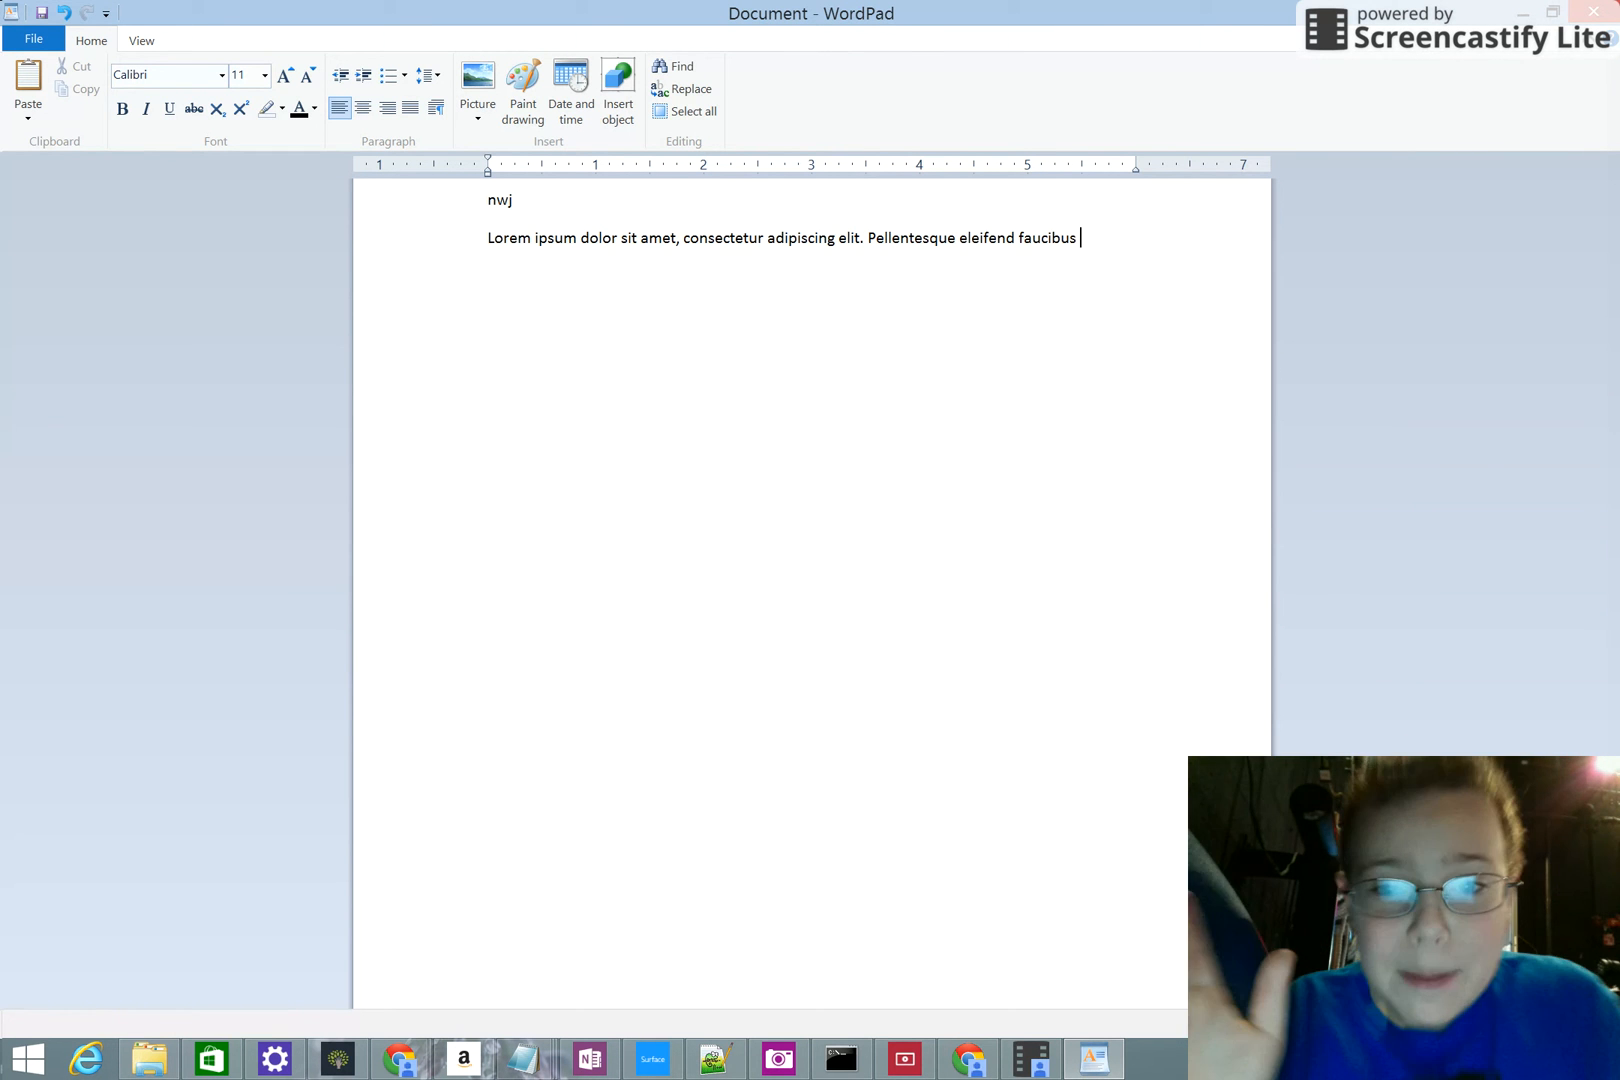
pyautogui.write('nunc, sit amet porttitor ligula')
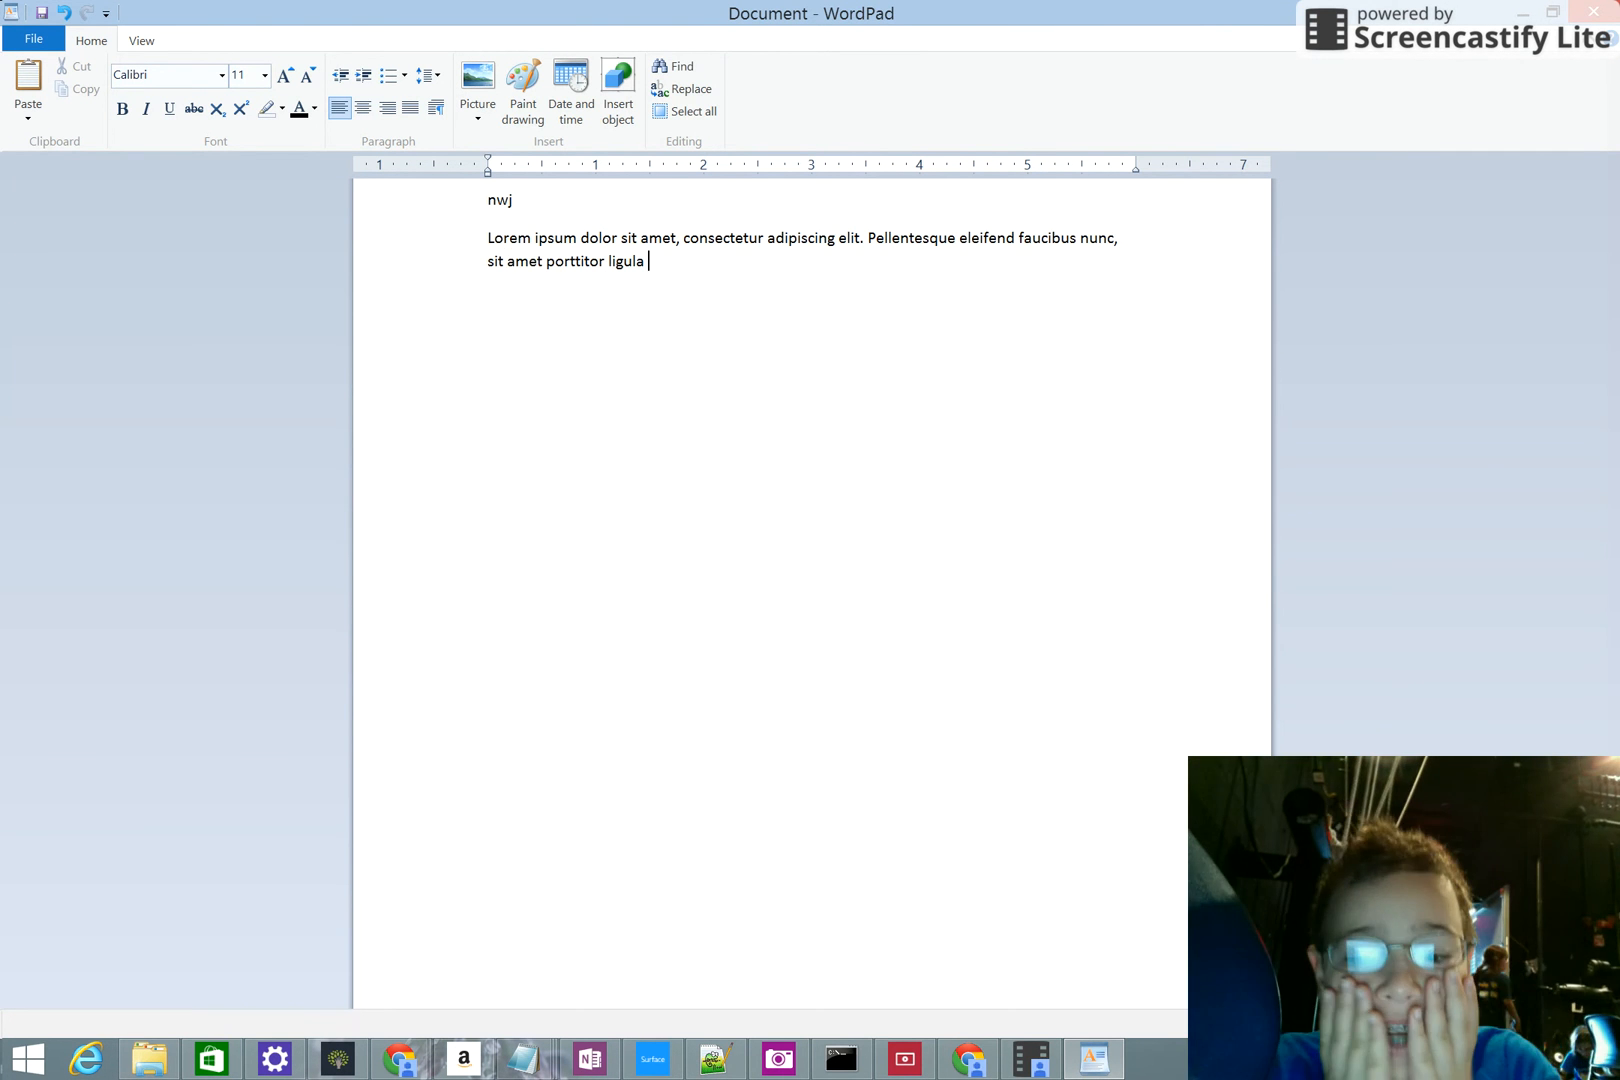
pyautogui.write('feugiat sed. Aenean placerat')
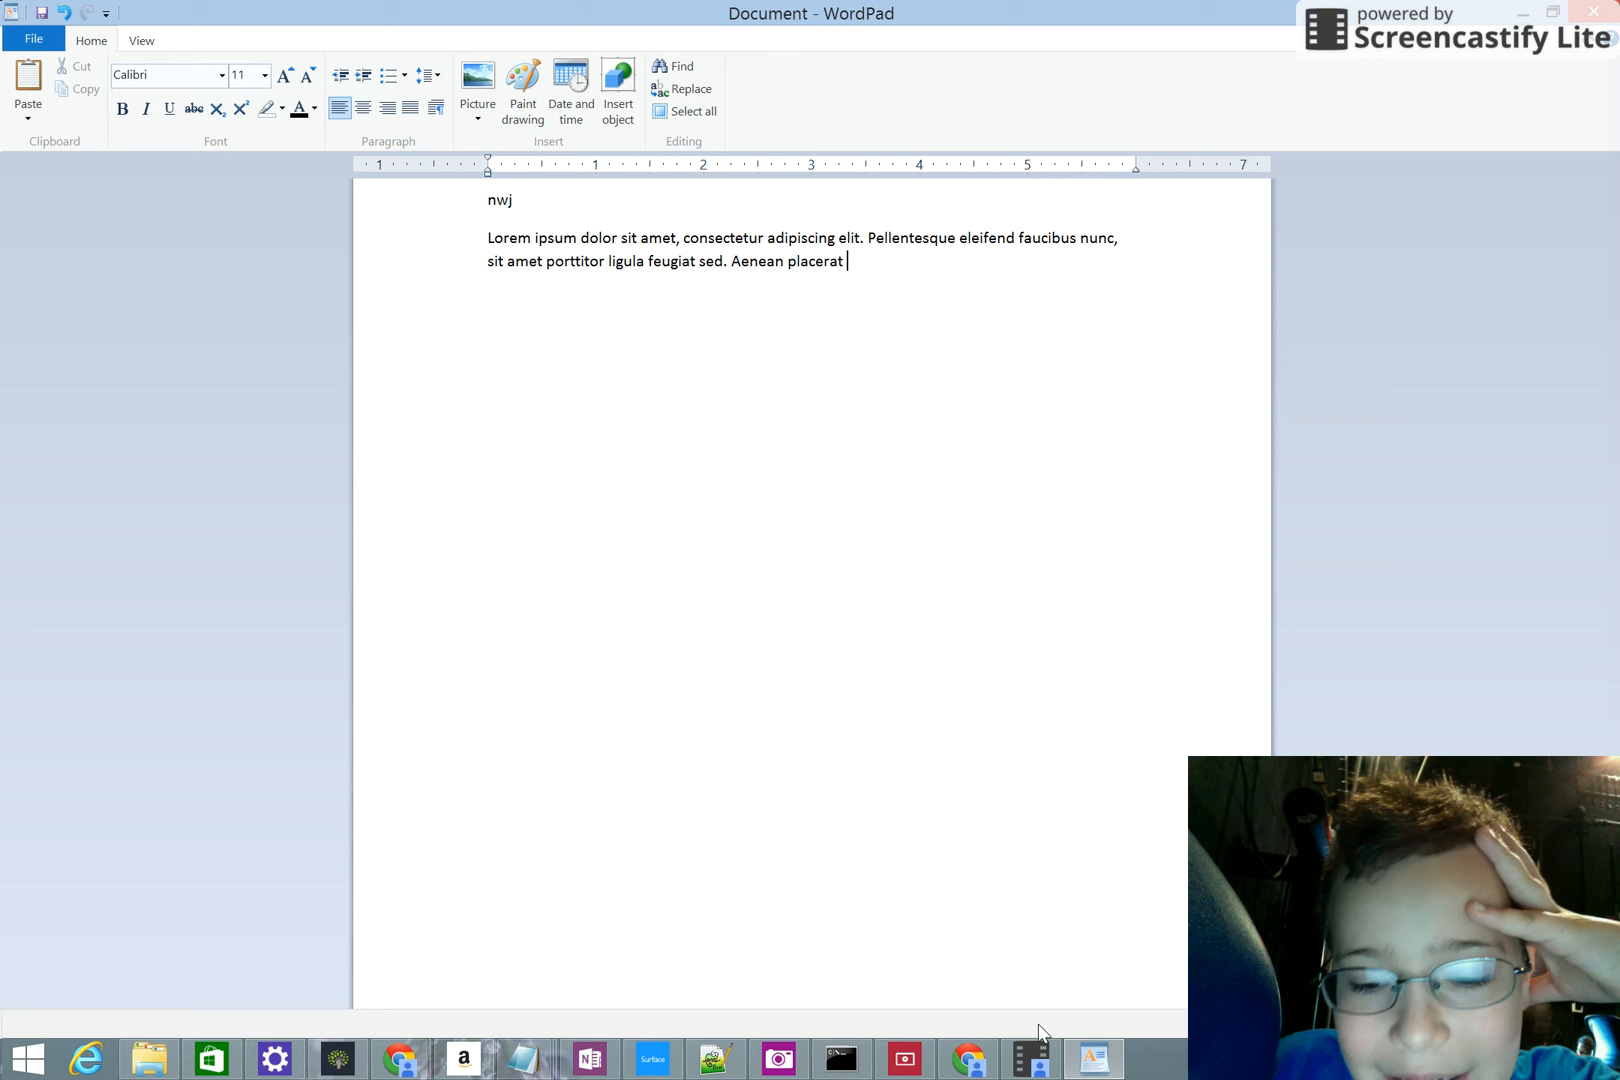
pyautogui.write('fringilla ante sit')
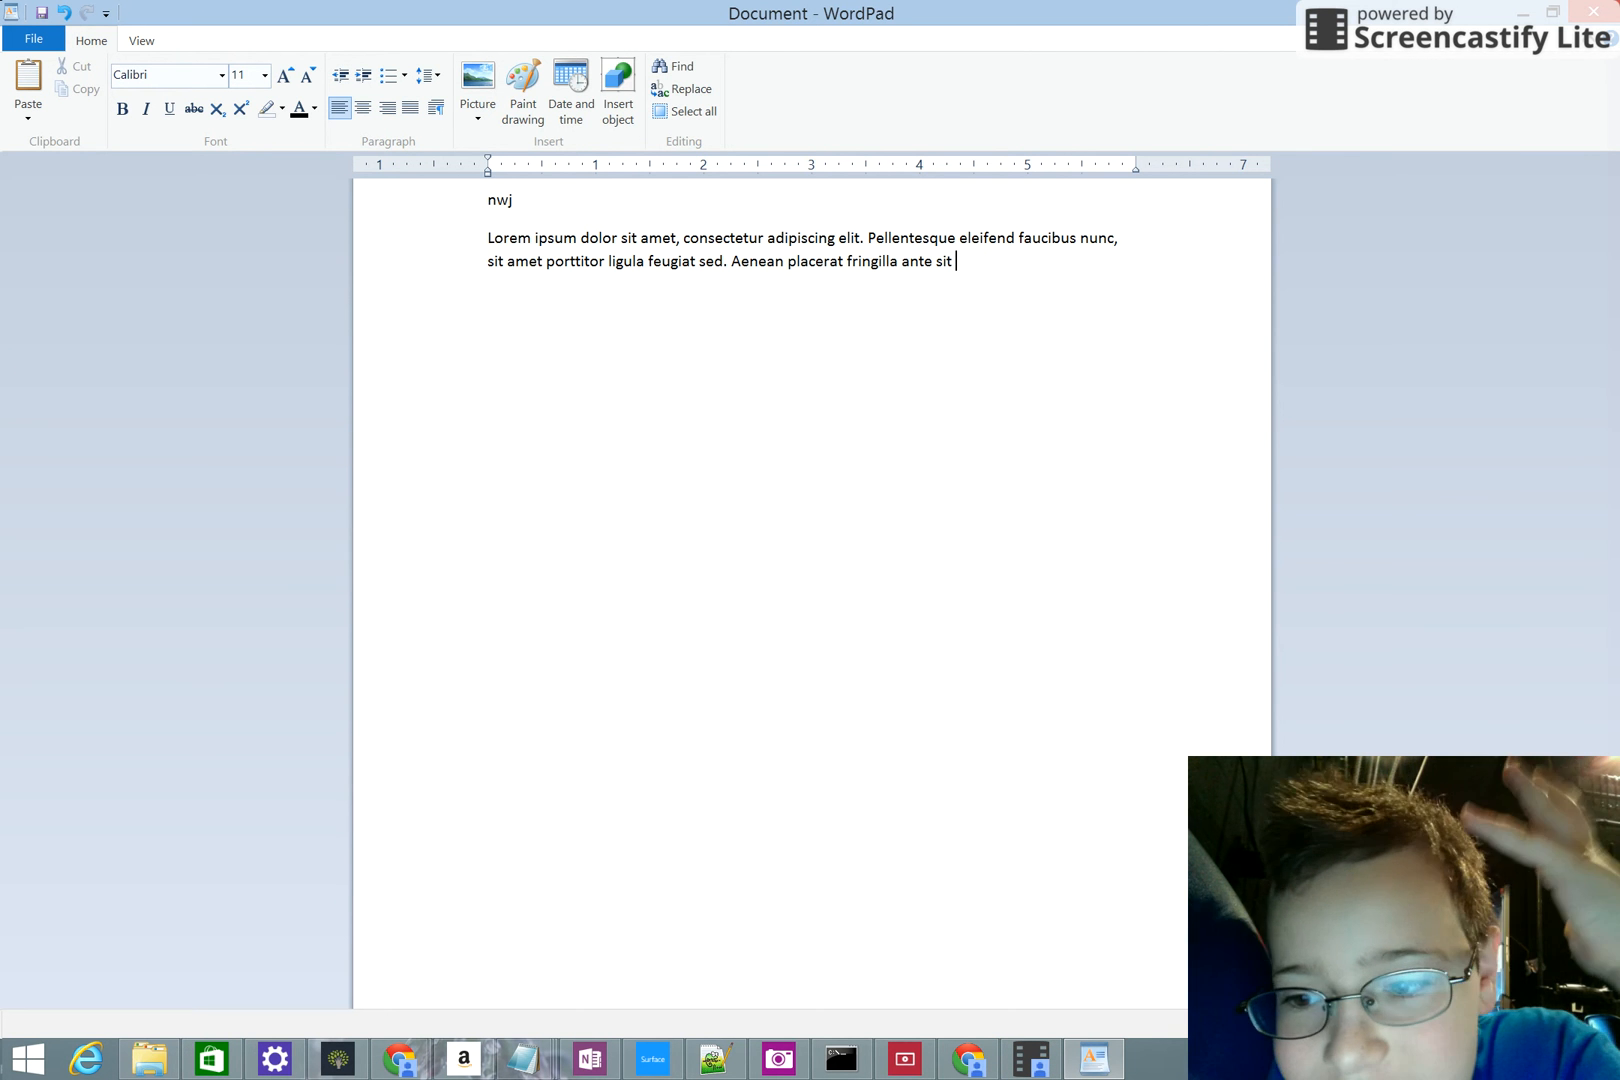
pyautogui.write('amet laoreet. Lorem ipsum')
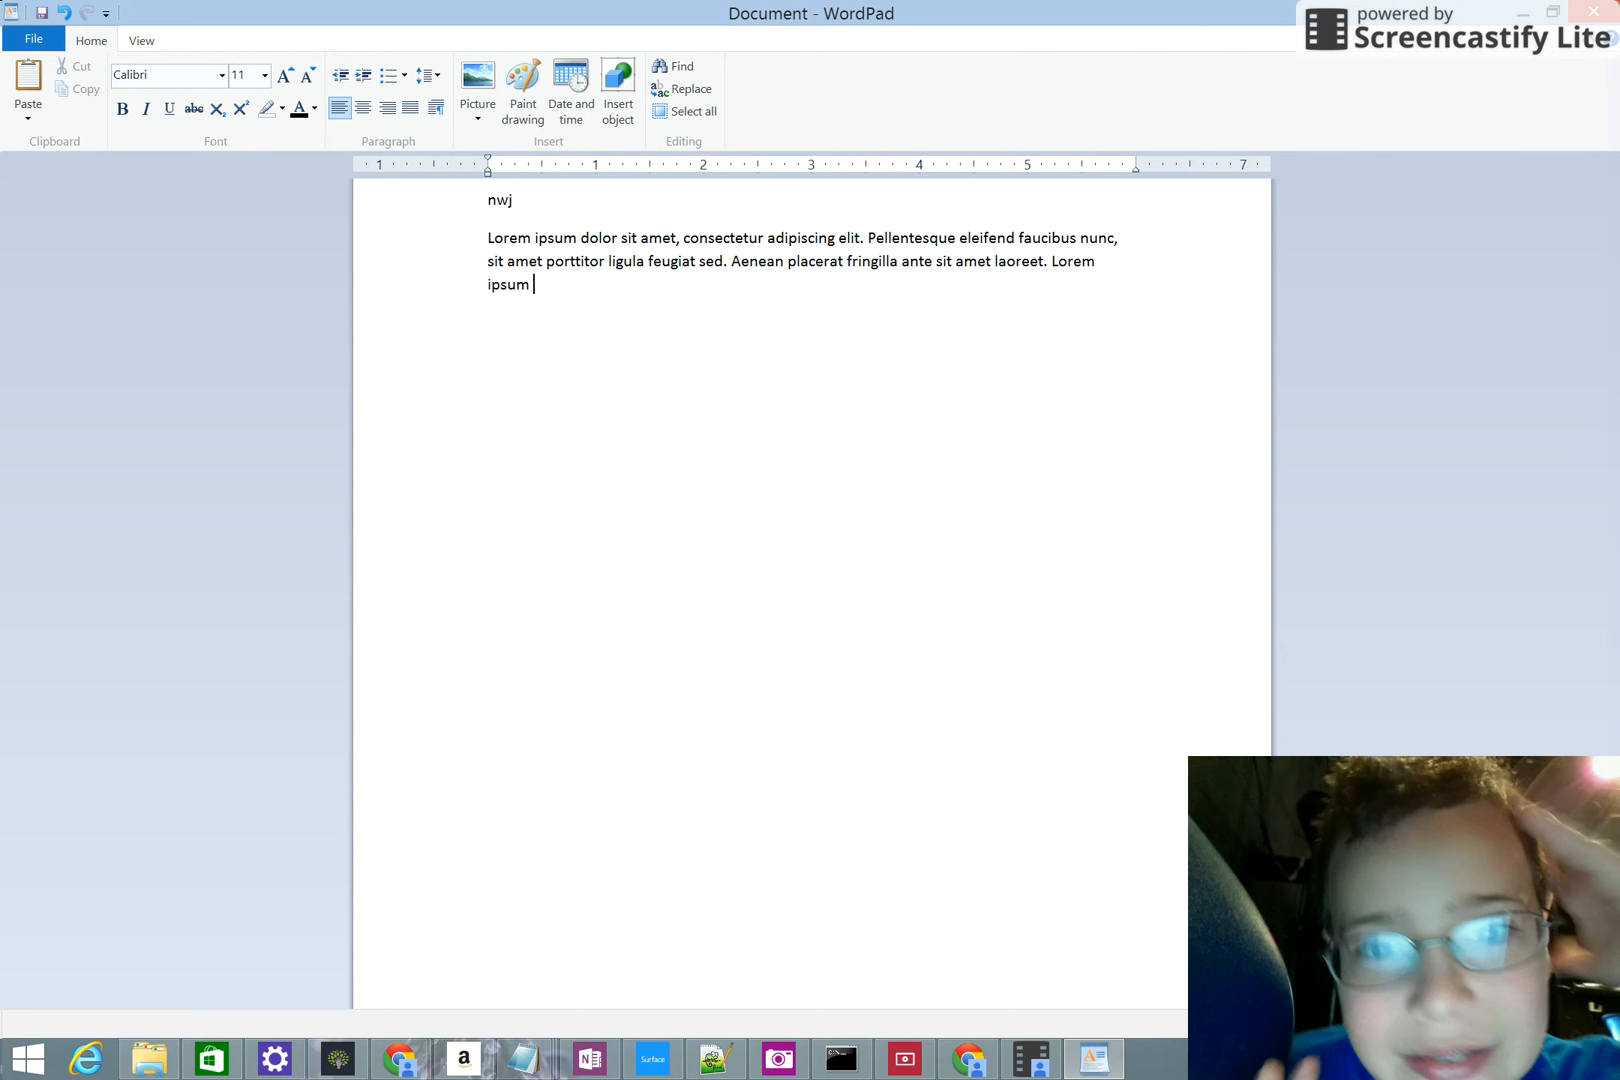
pyautogui.write('dolor sit amet, consectetur')
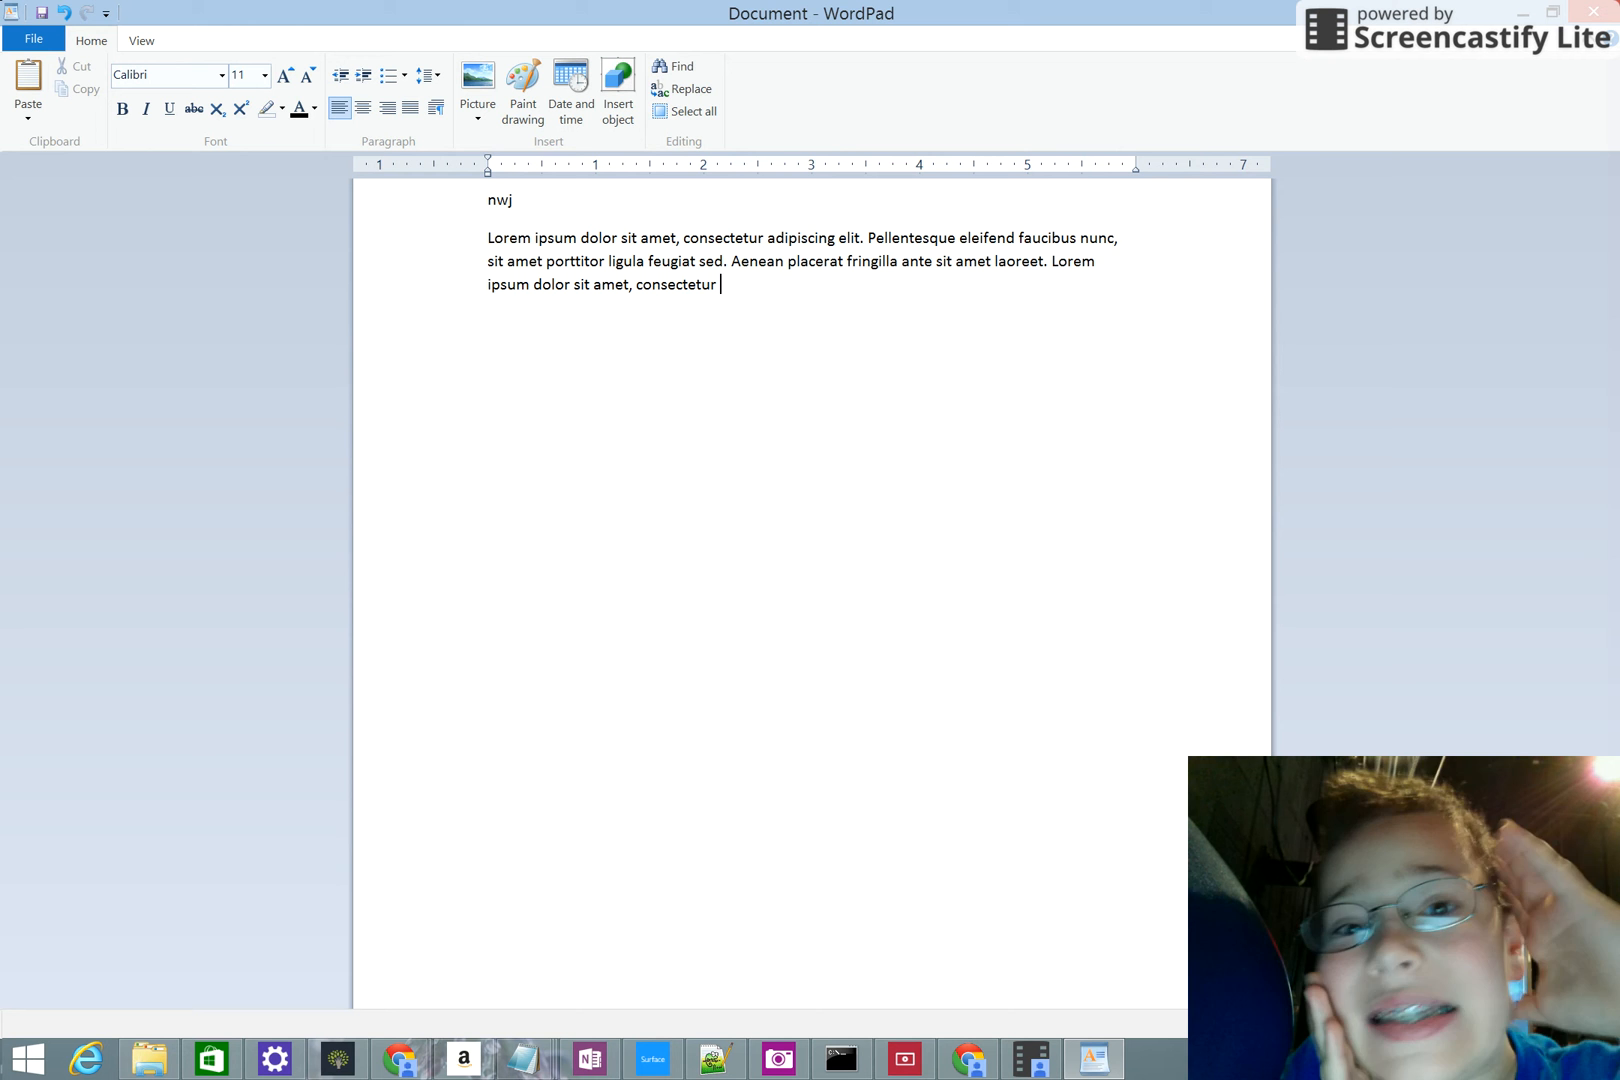
pyautogui.write('adipiscing elit. Fusce vestibulum enim')
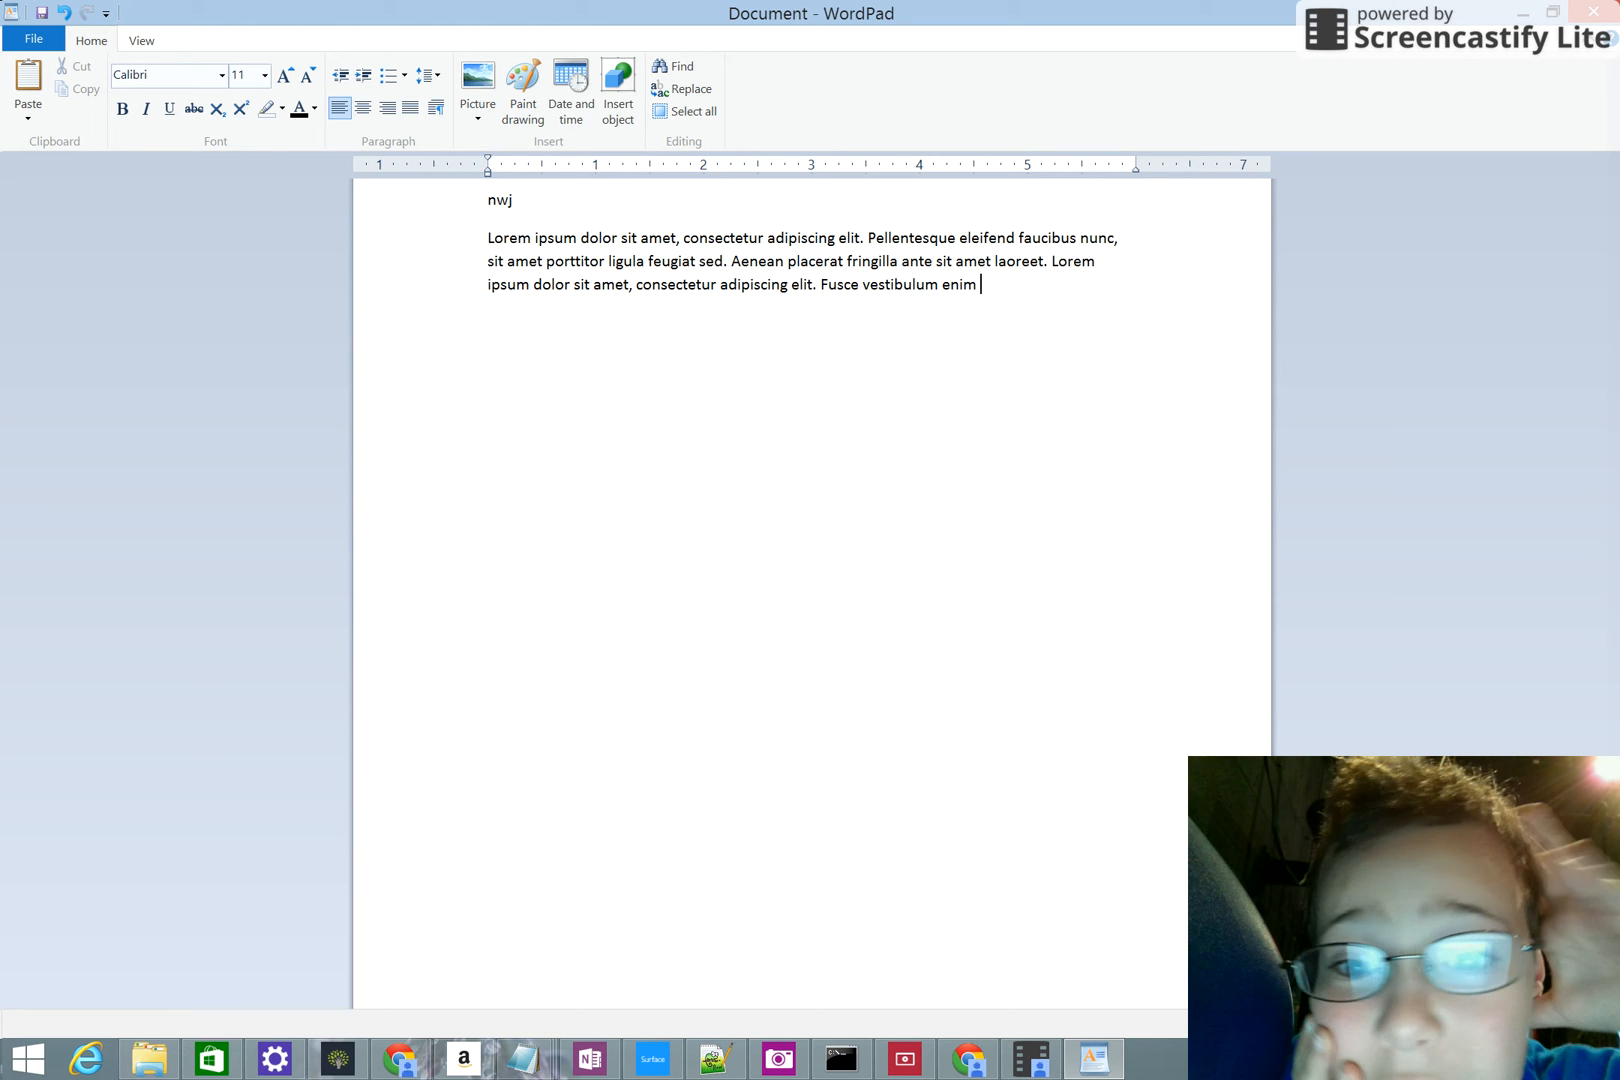
pyautogui.write('lectus, non viverra')
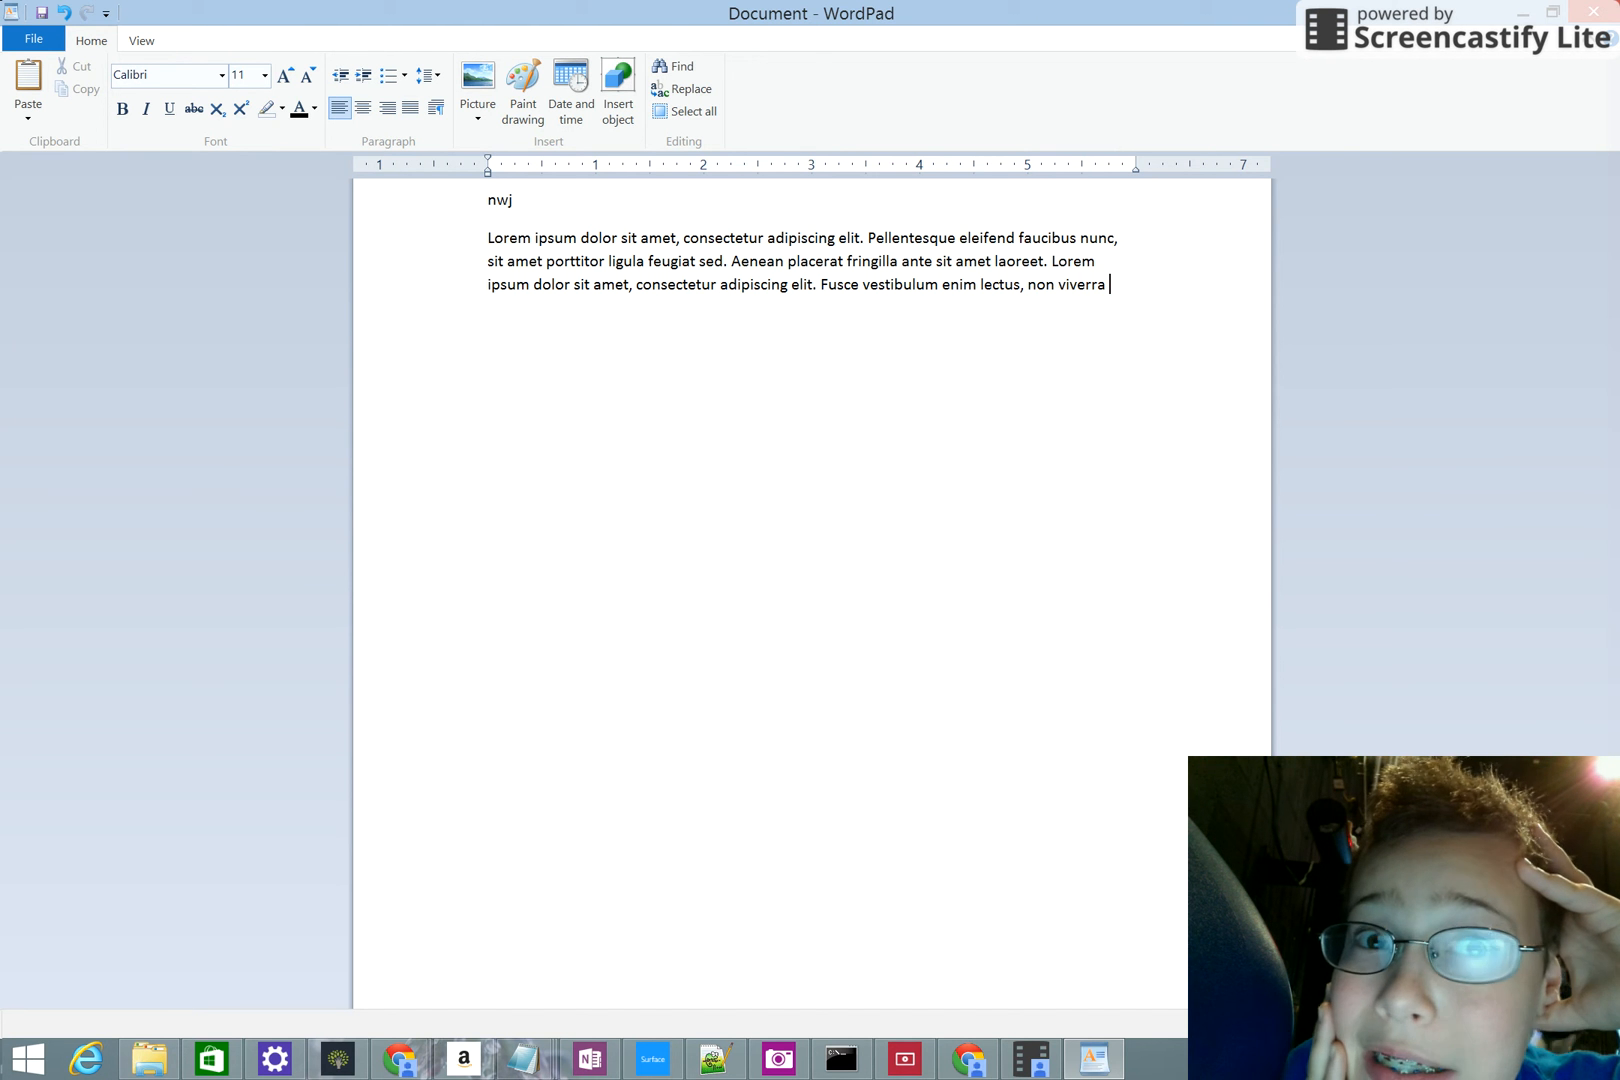
pyautogui.write('velit tristique eget. Nulla finibus,')
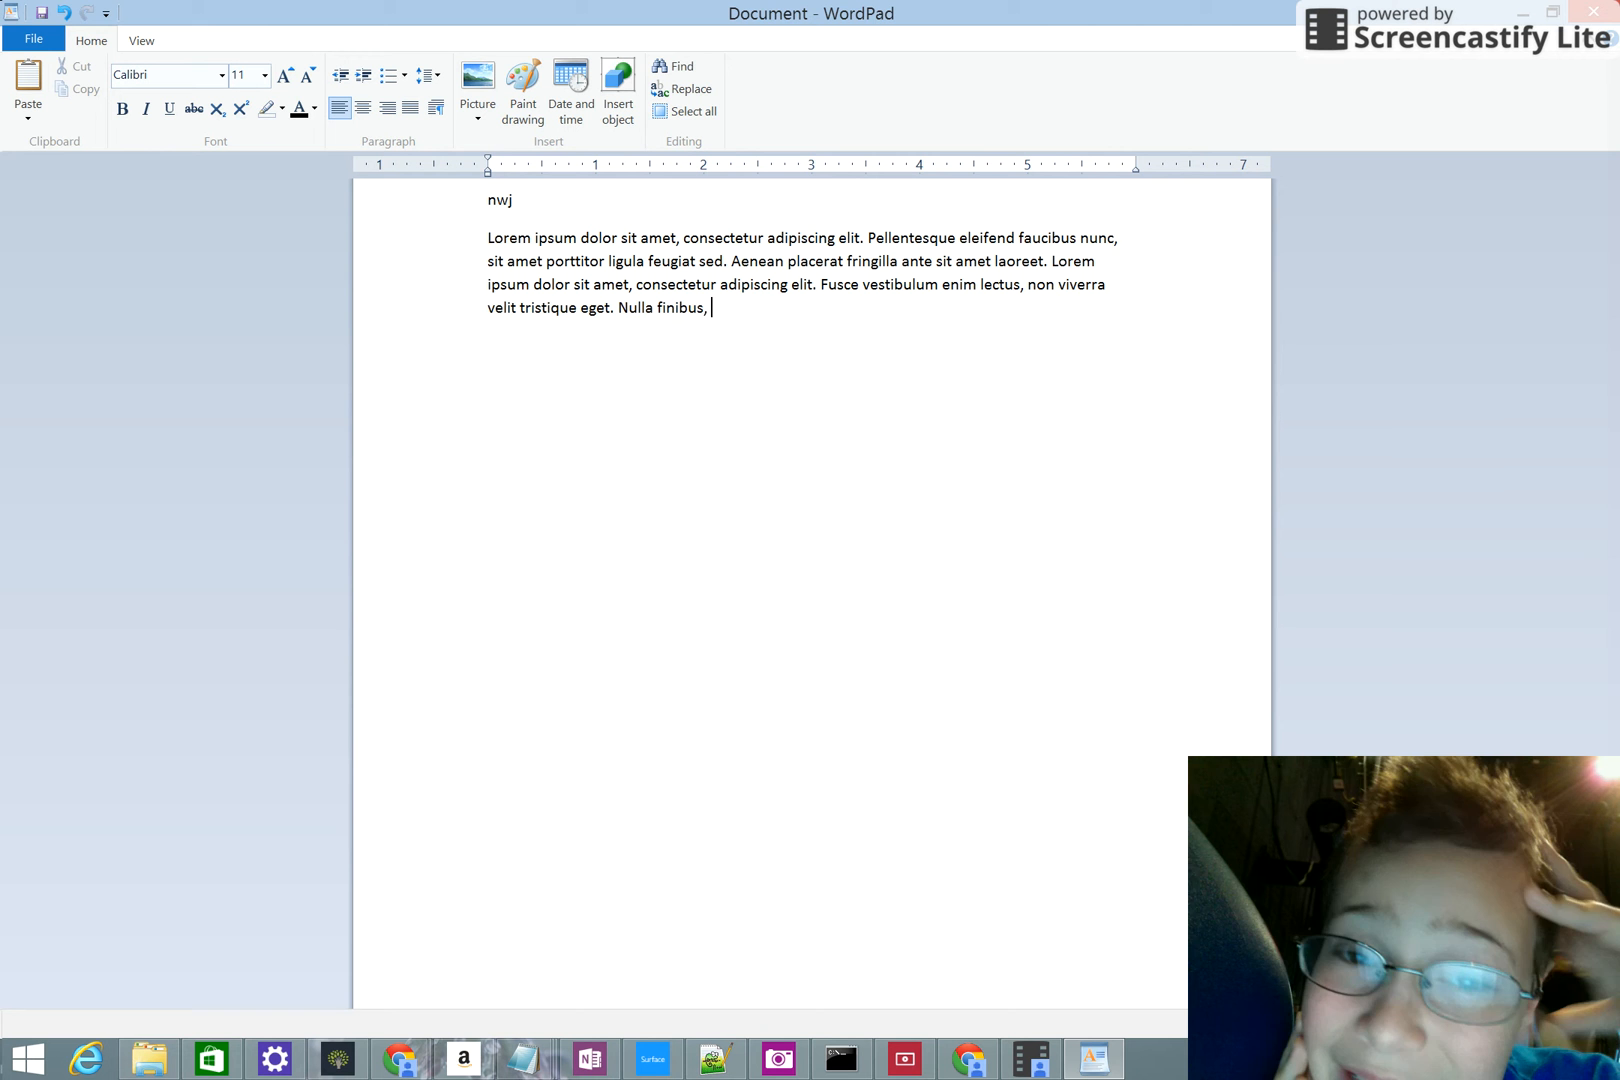
pyautogui.write('libero id scelerisque')
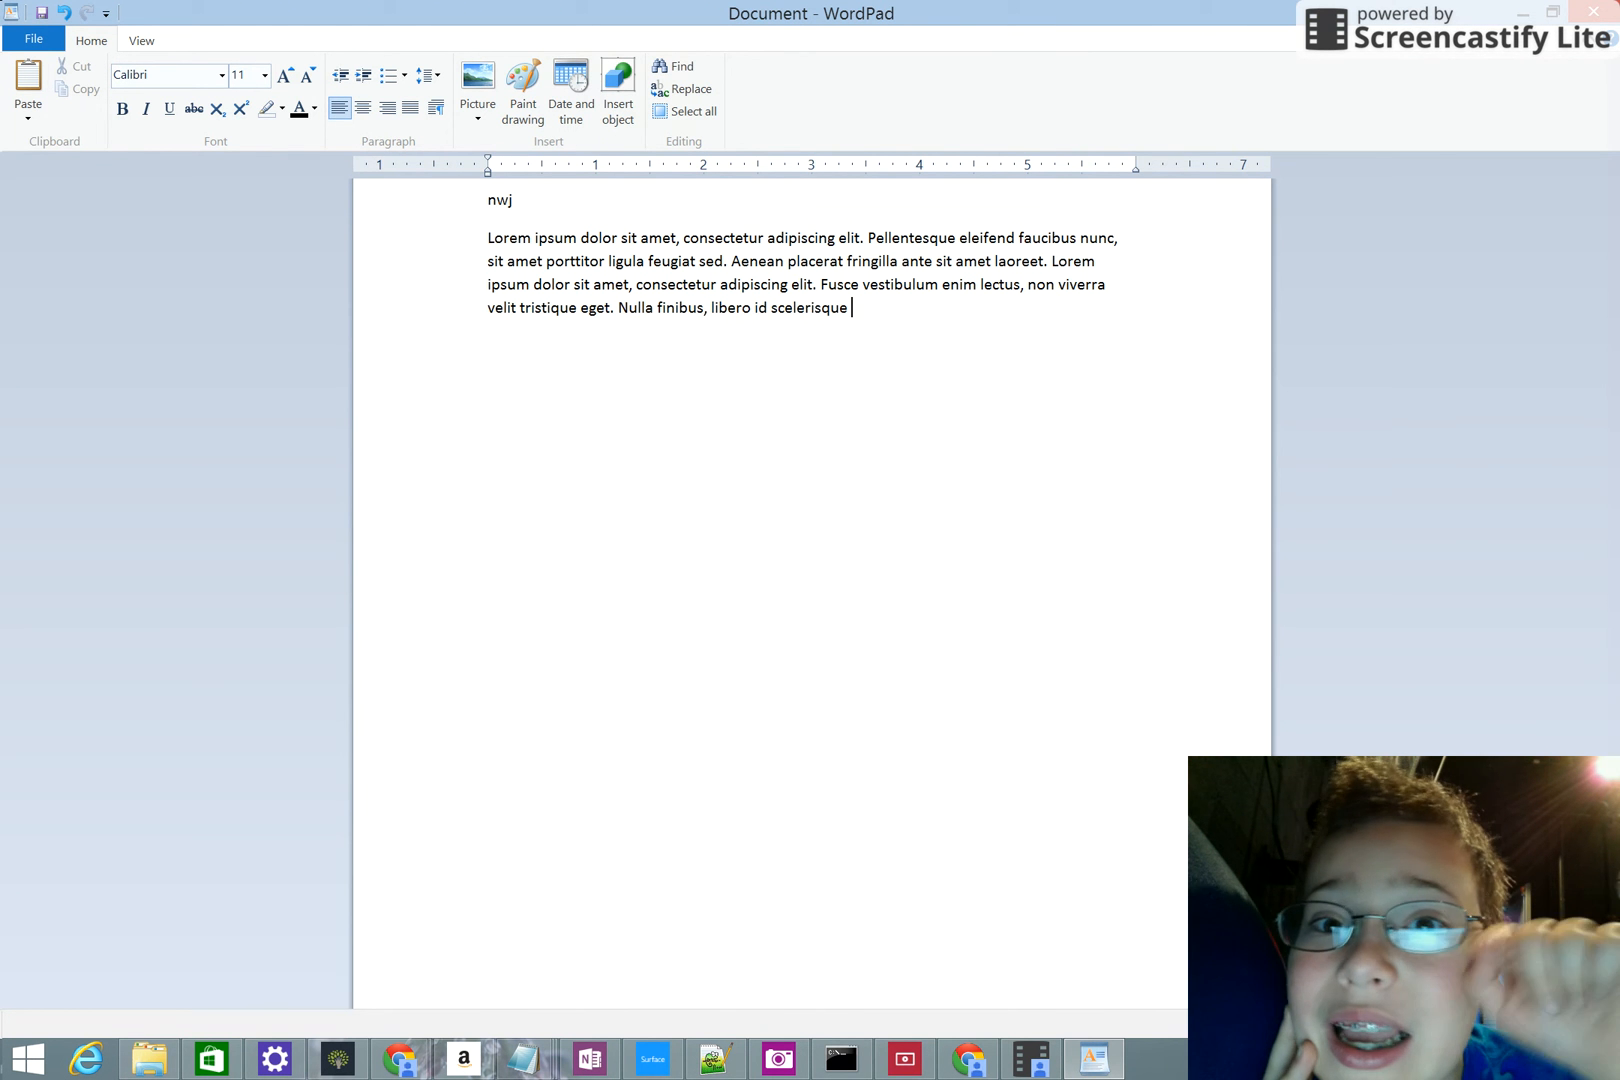
pyautogui.write('mattis, nunc eros faucibus')
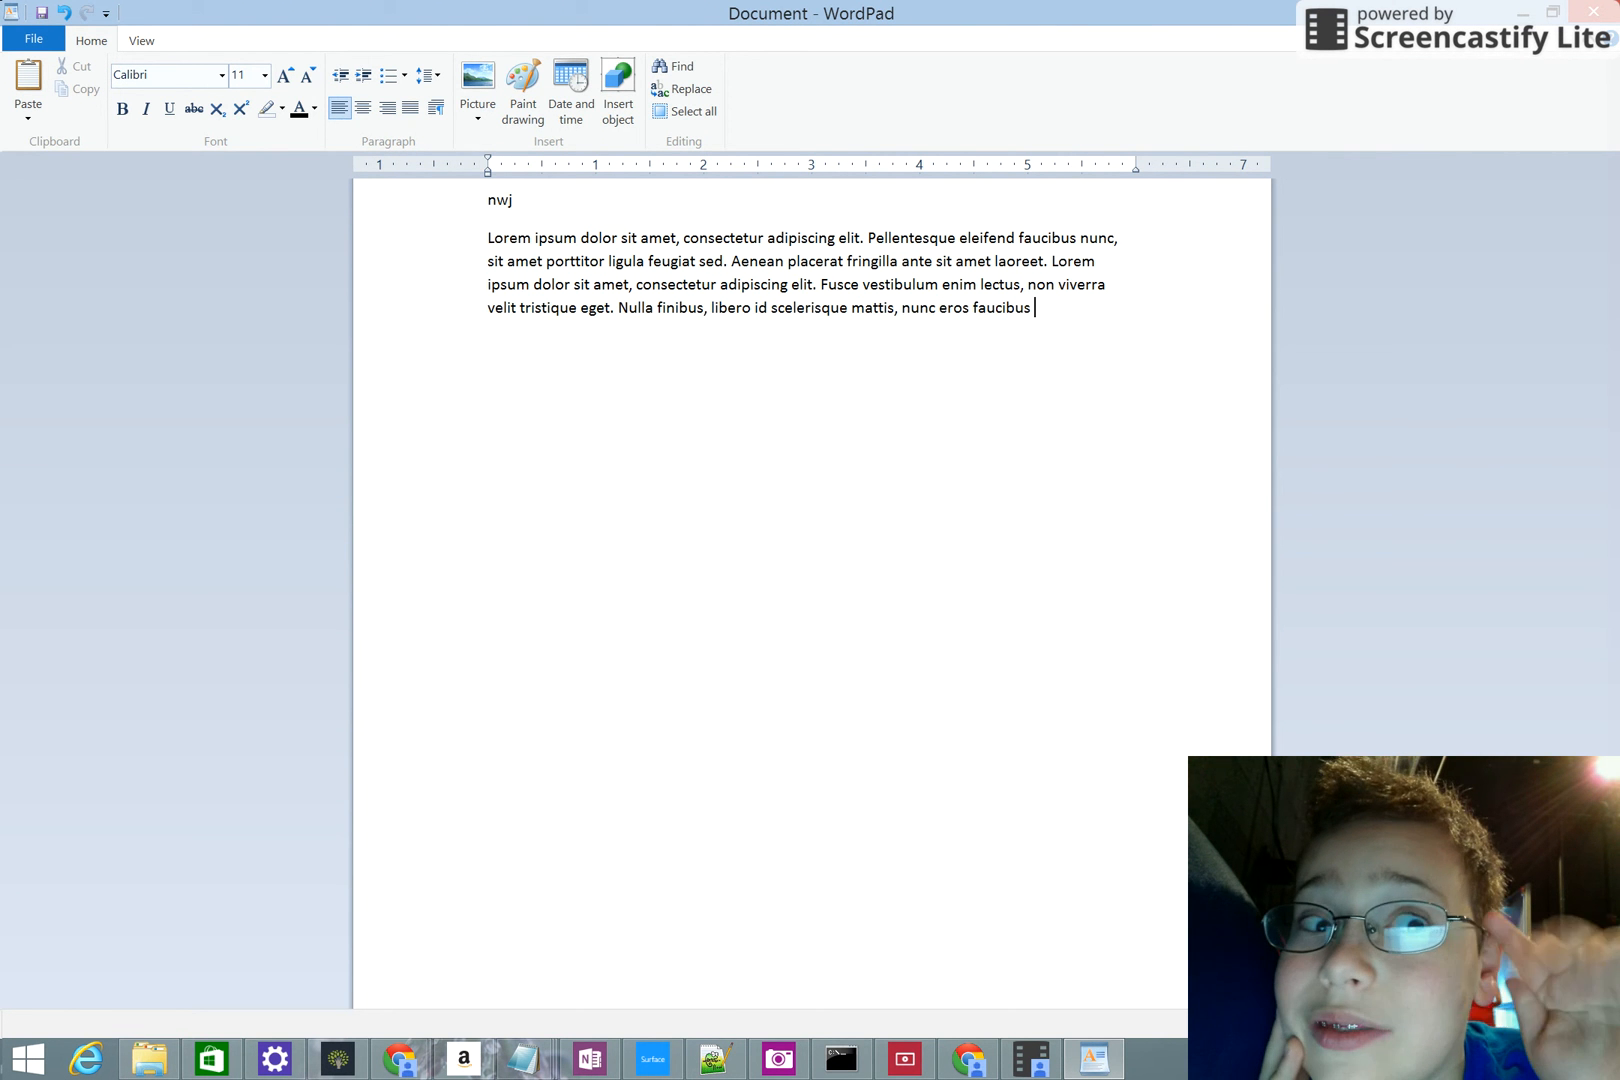
pyautogui.write('tellus, a ornare velit')
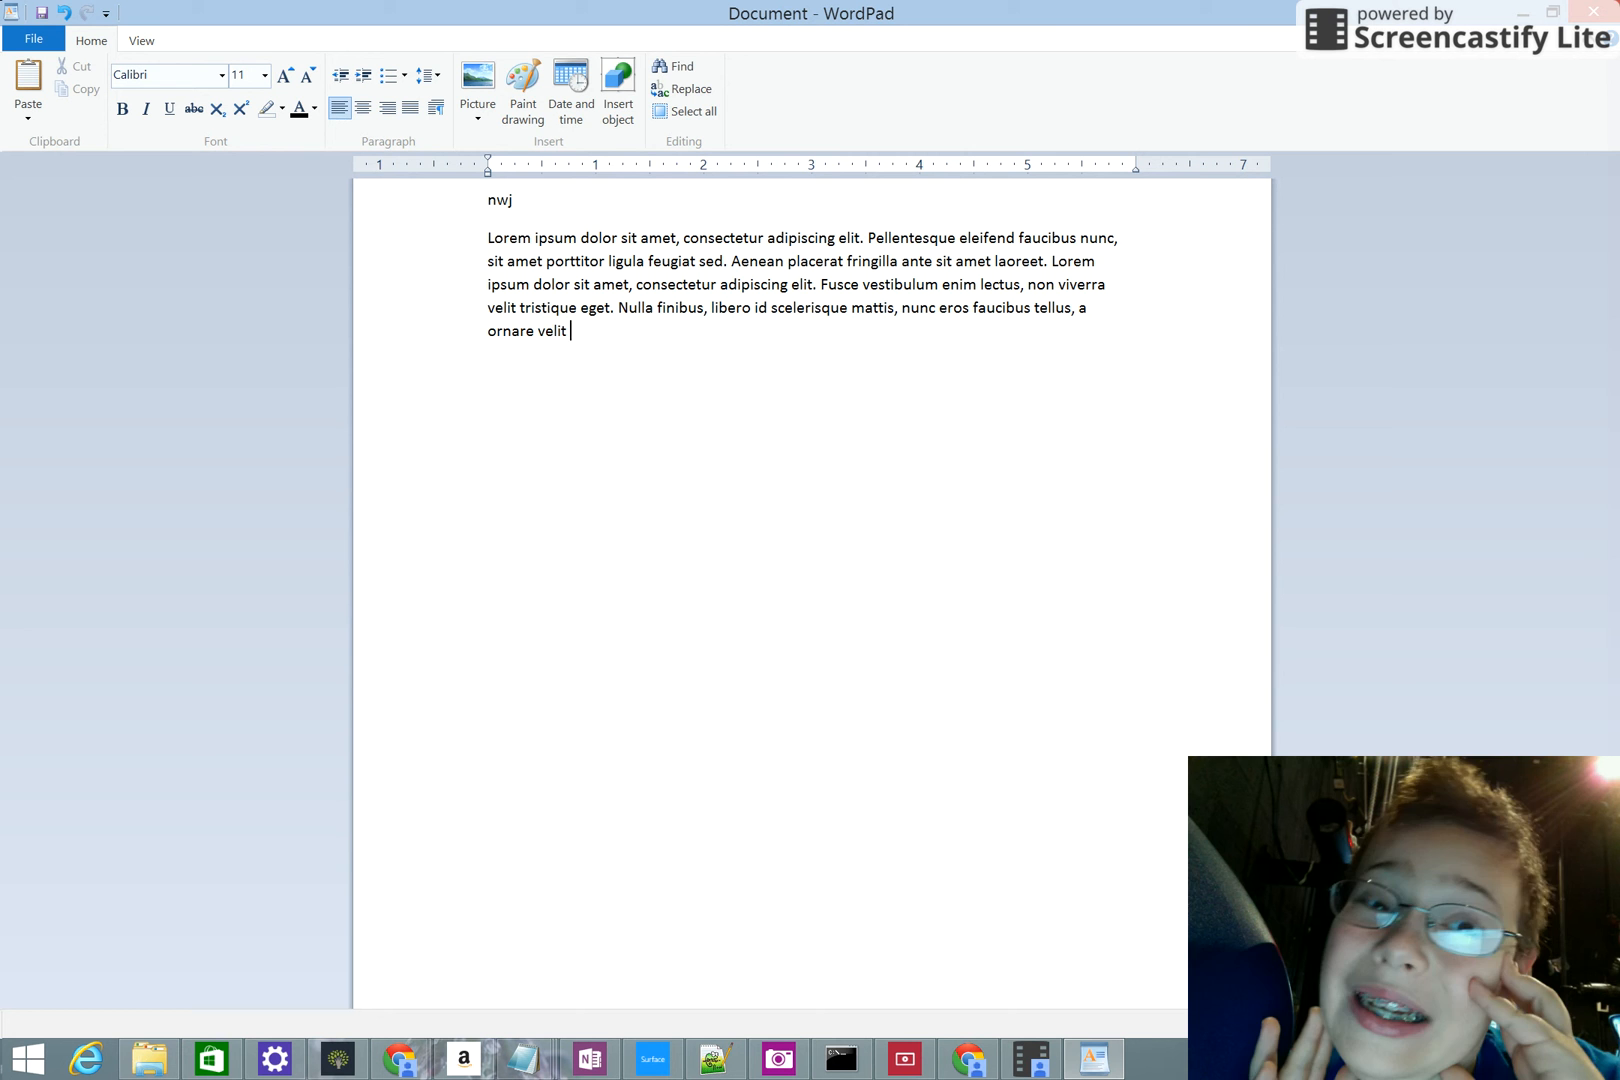
pyautogui.write('ligula et nisi. Phasellus')
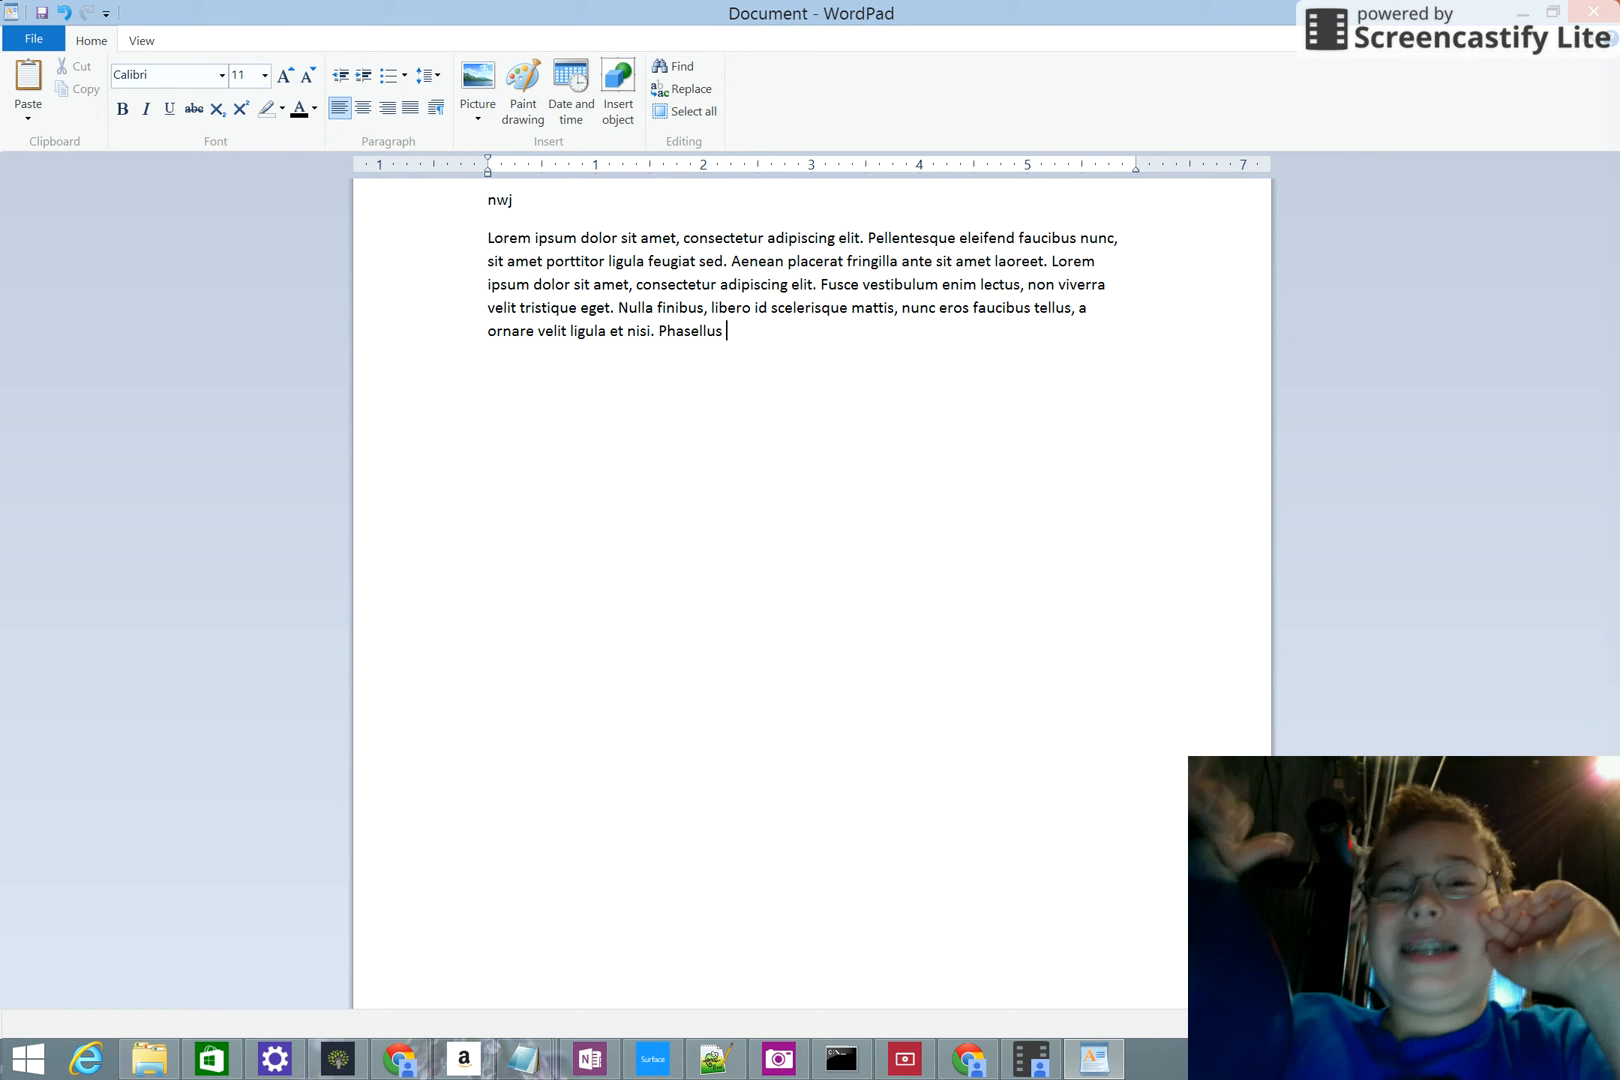
pyautogui.write('volutpat imperdiet mauris nec')
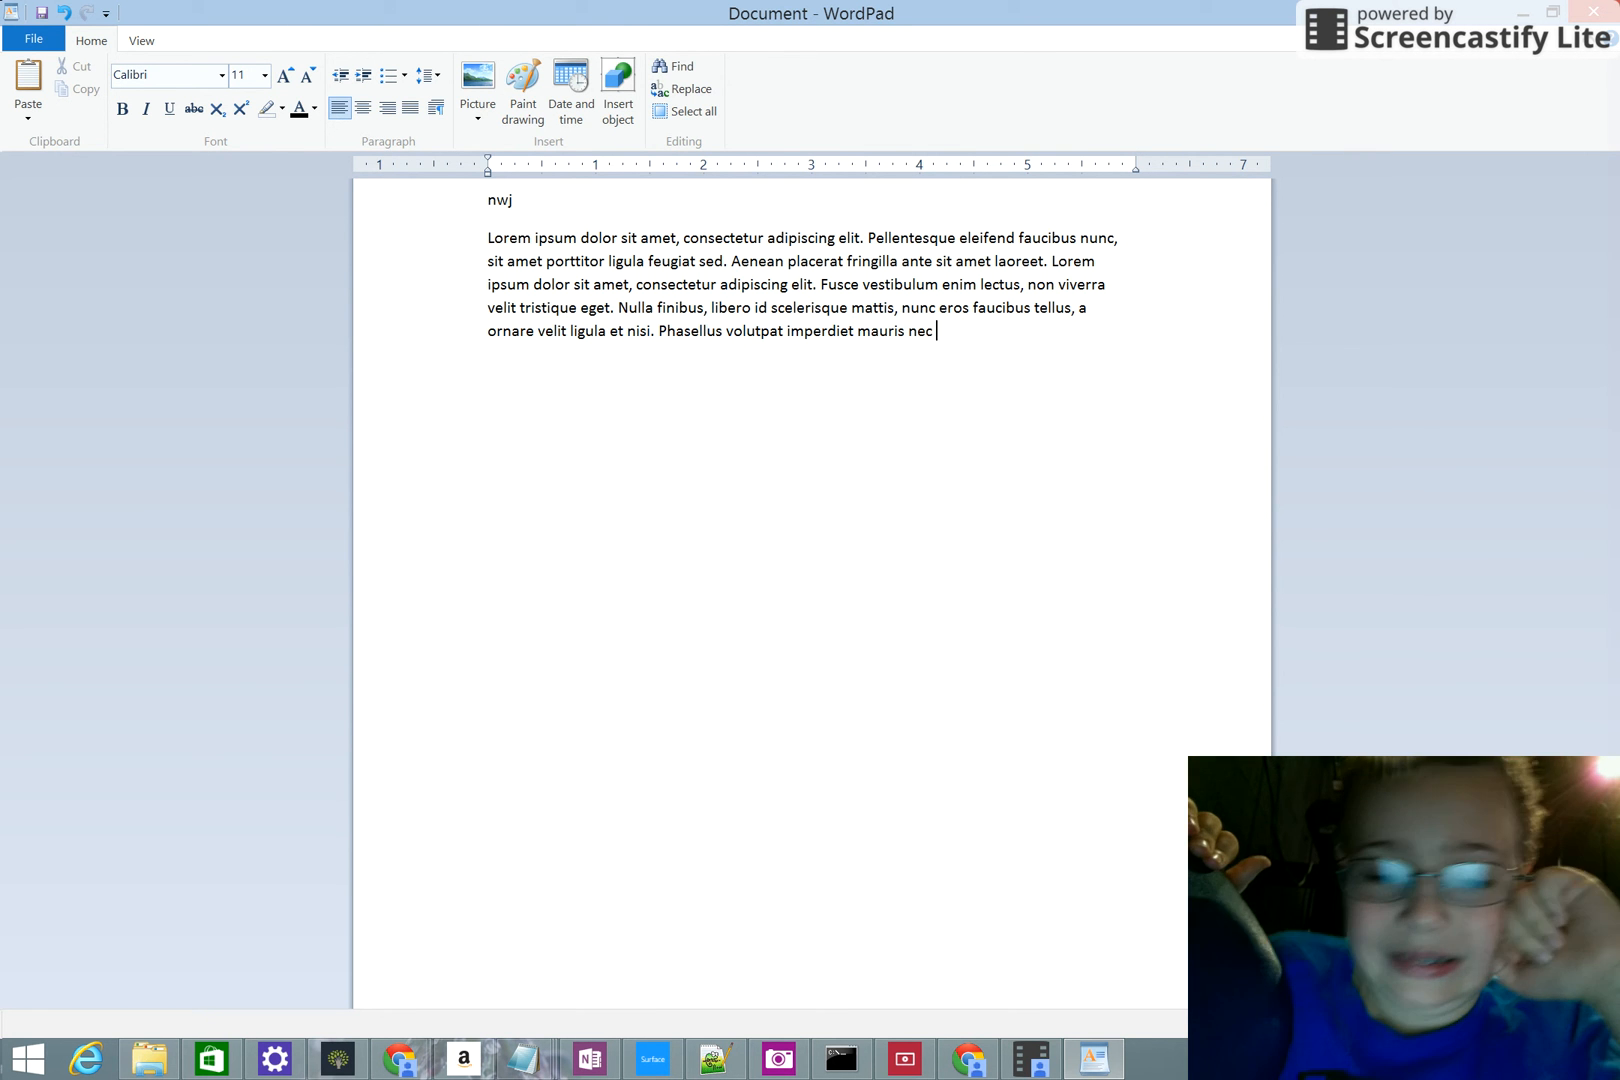
pyautogui.write('rhoncus. Pellentesque ex erat,')
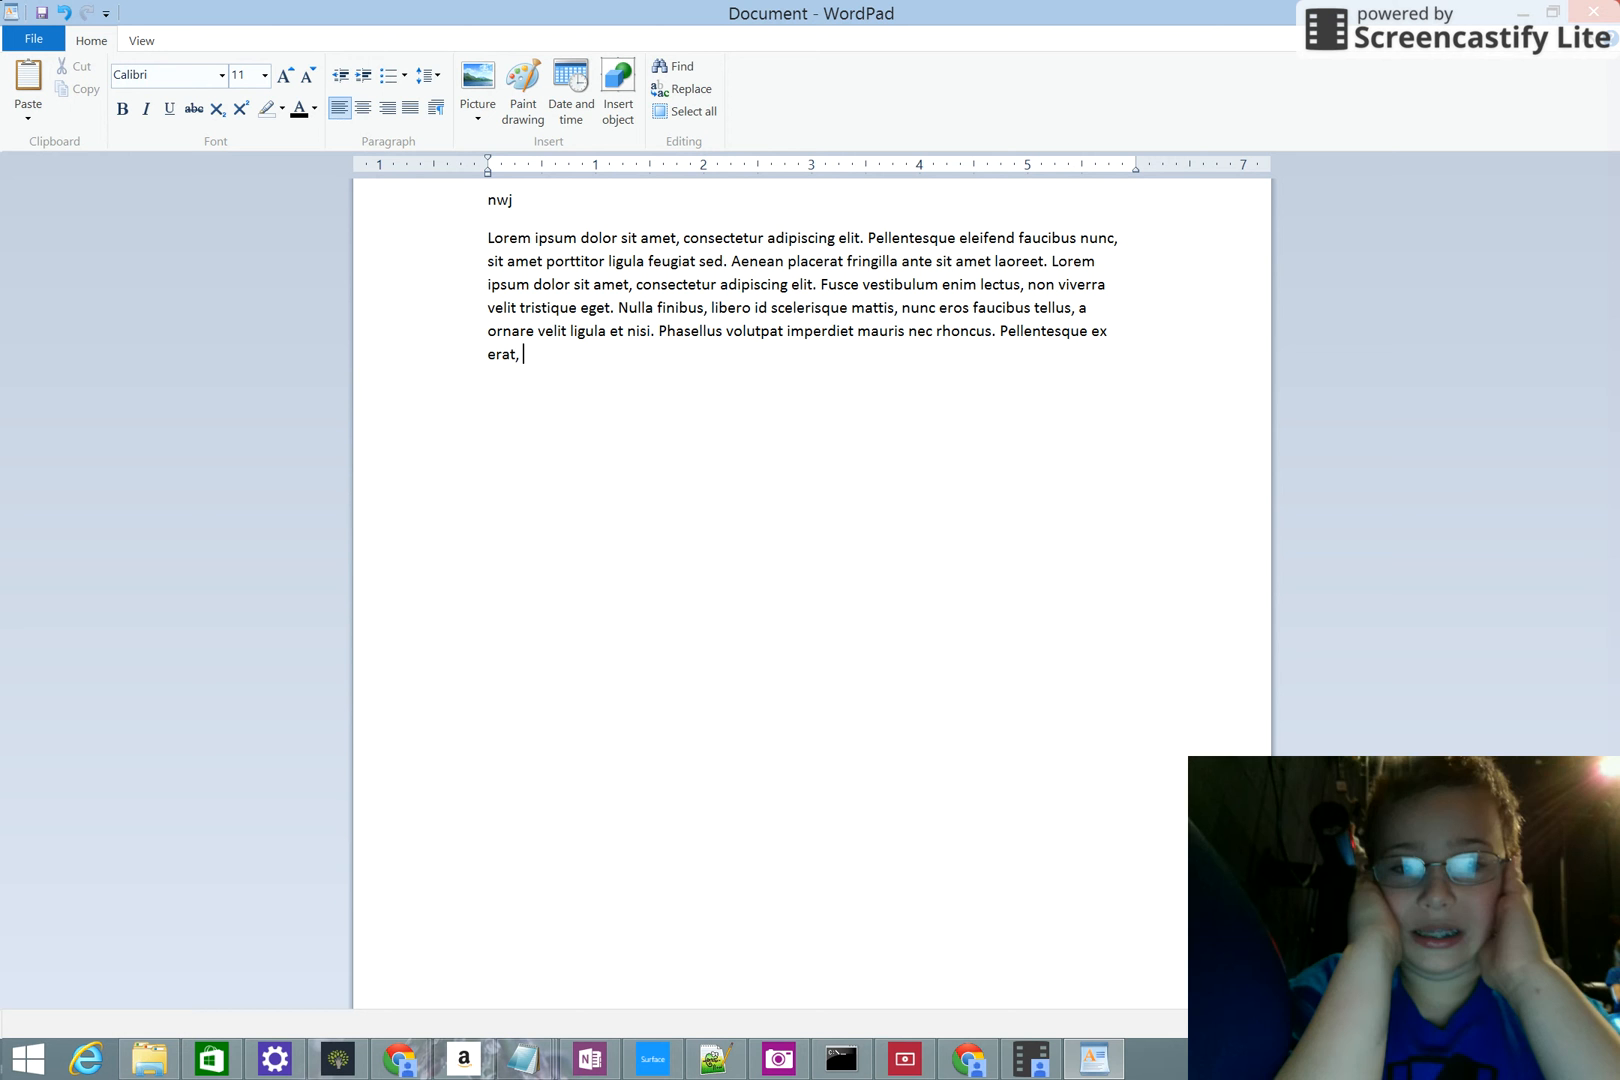
# Finish the paragraph from 'congue non nisi non,' to 'feugiat arcu ipsum sed dui.' and start a new line.
pyautogui.write('congue non nisi non,')
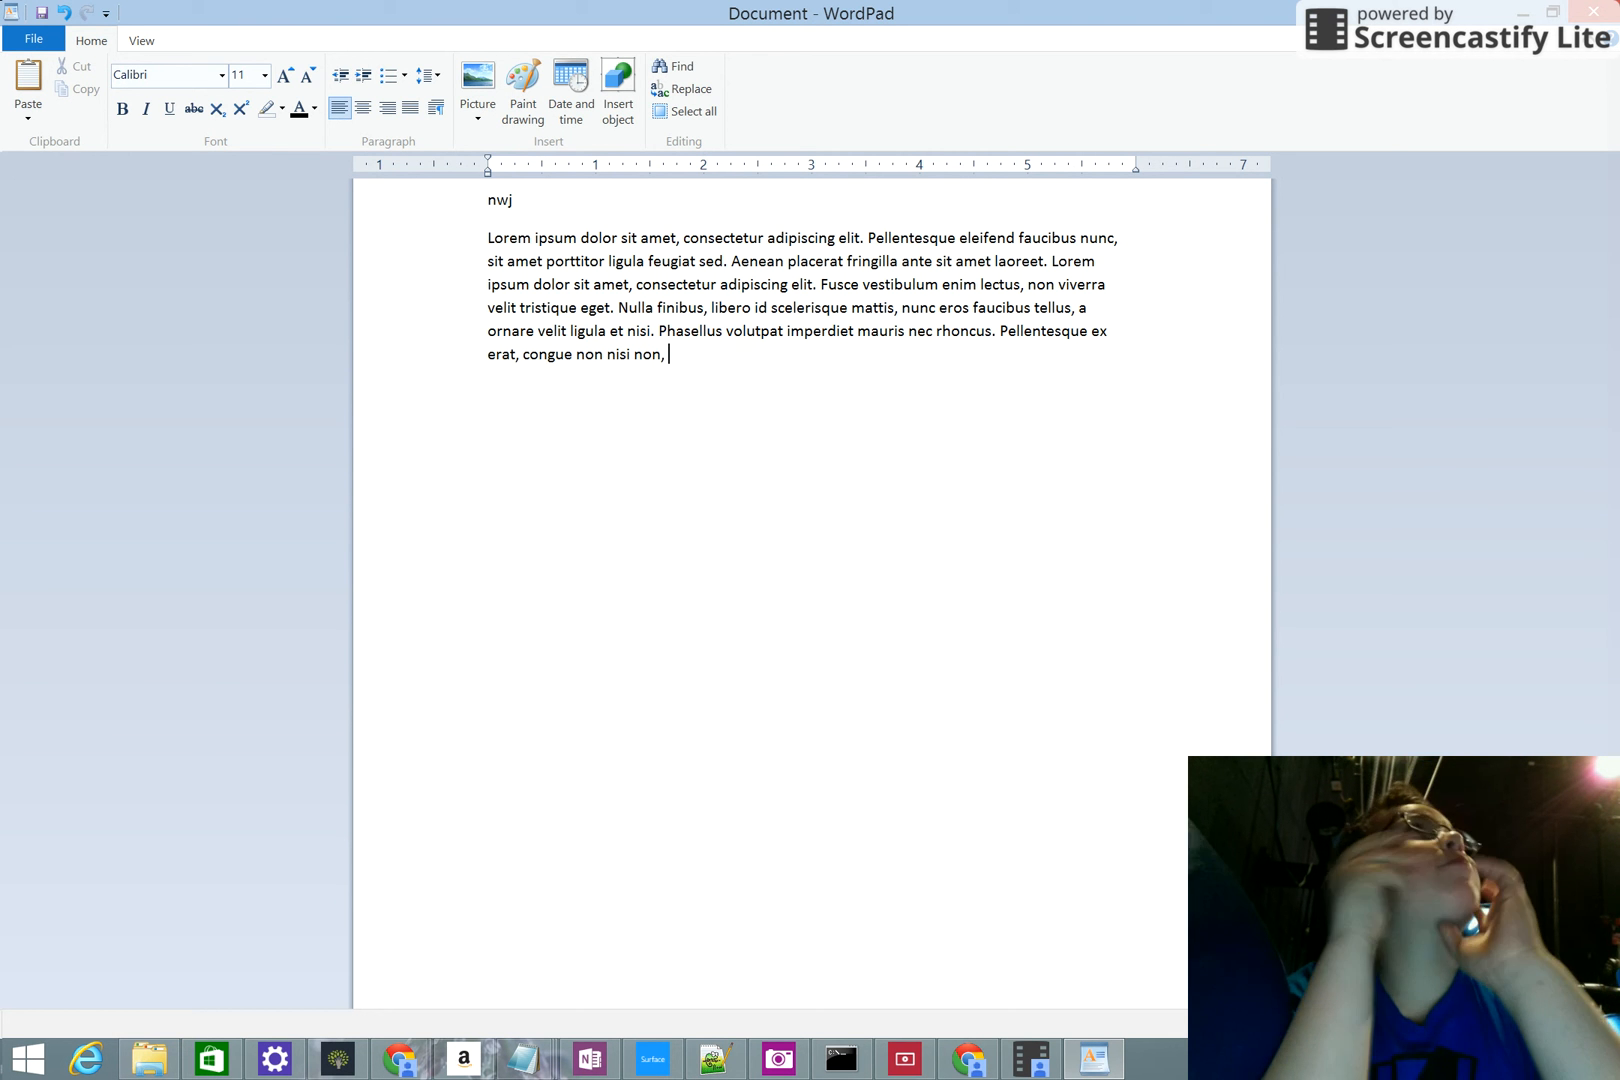
pyautogui.write('accumsan placerat orci. Pellentesque')
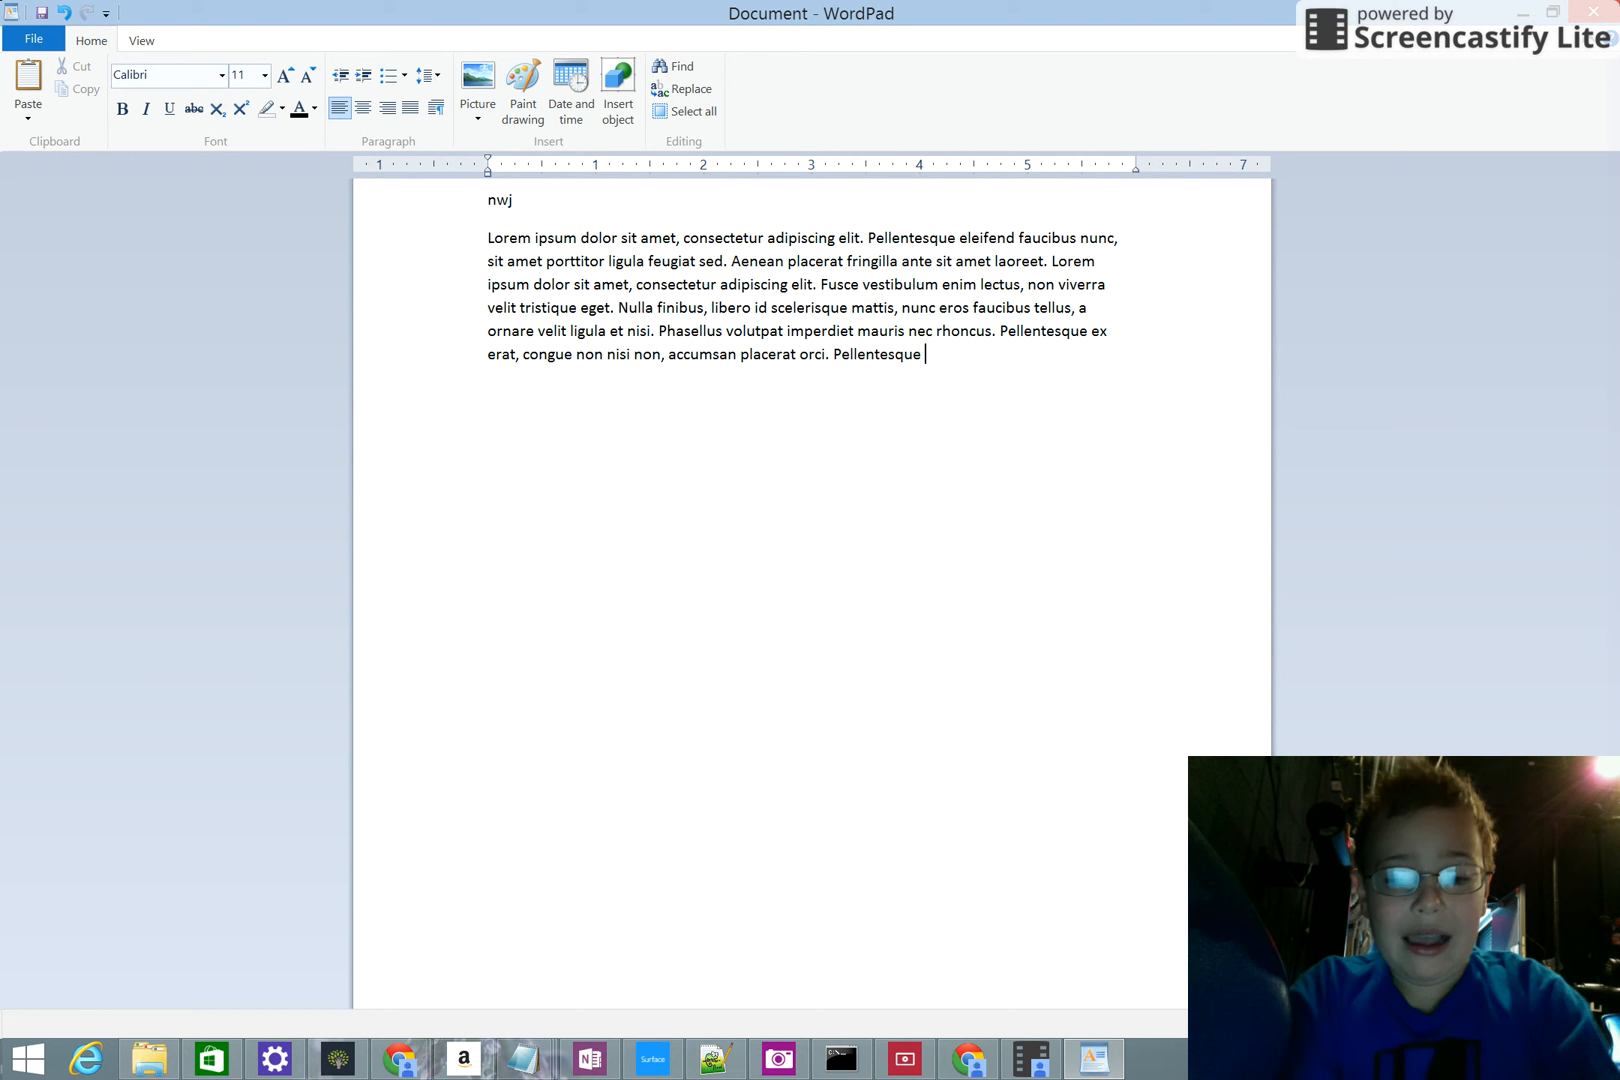
pyautogui.write('vitae leo ut tellus')
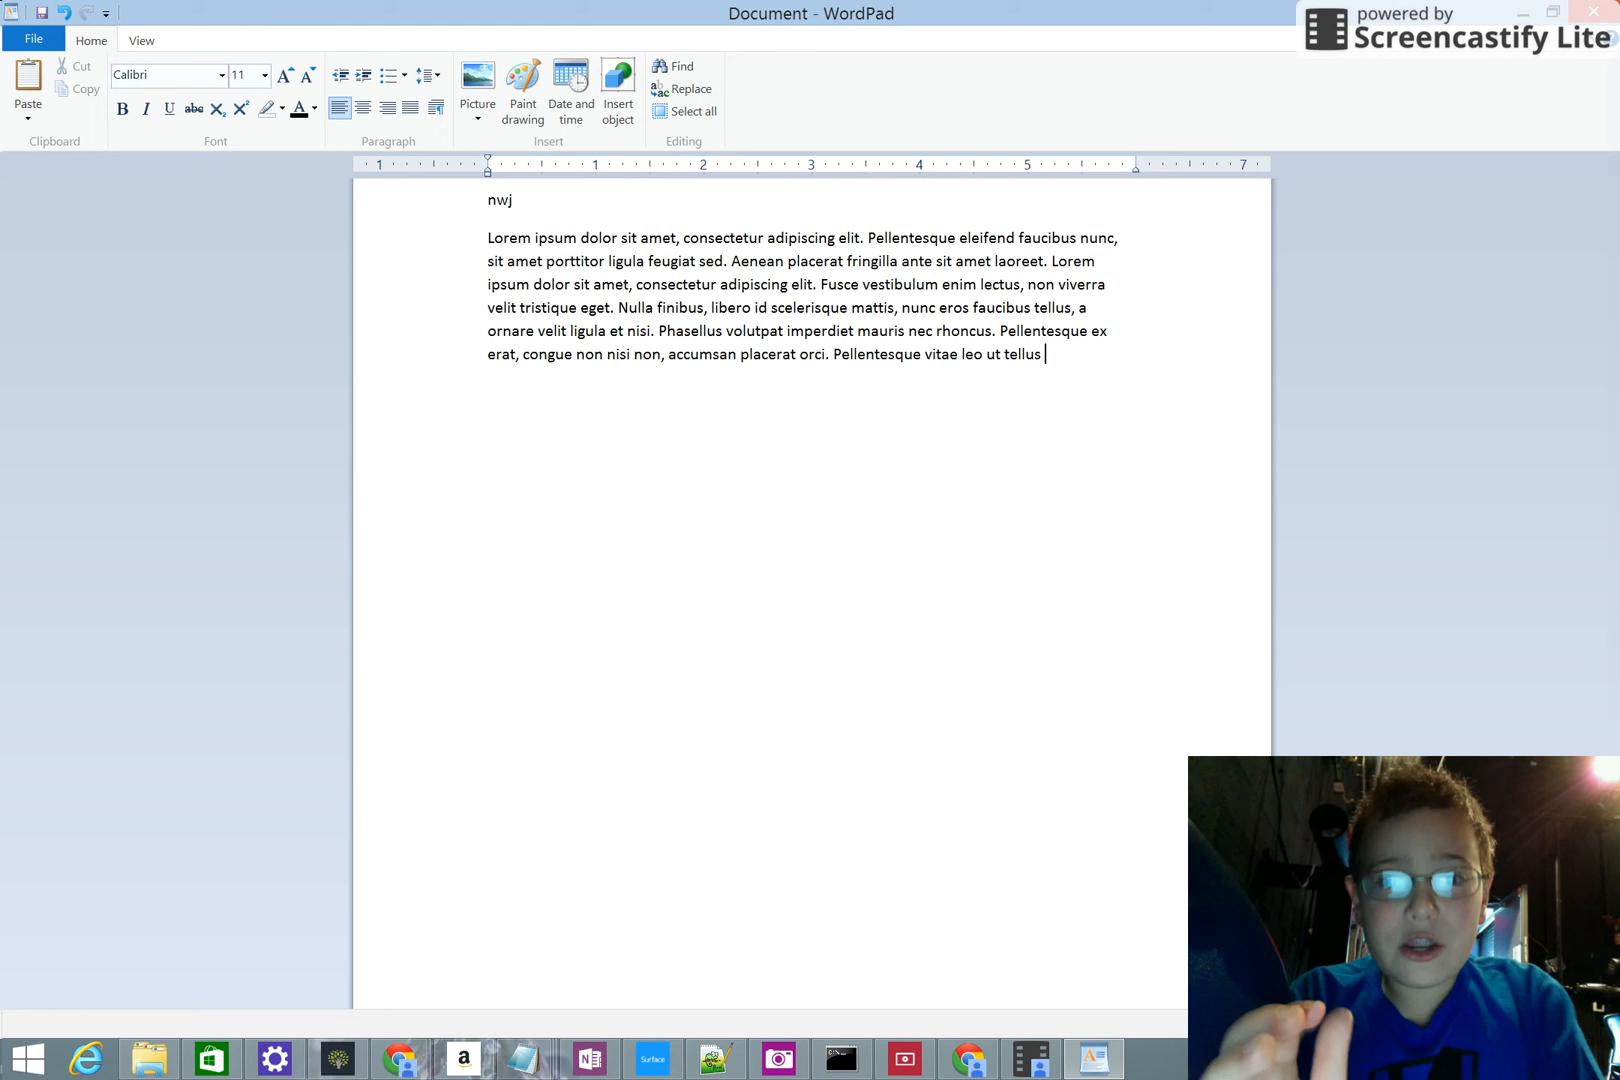
pyautogui.write('blandit fringilla. Mauris odio')
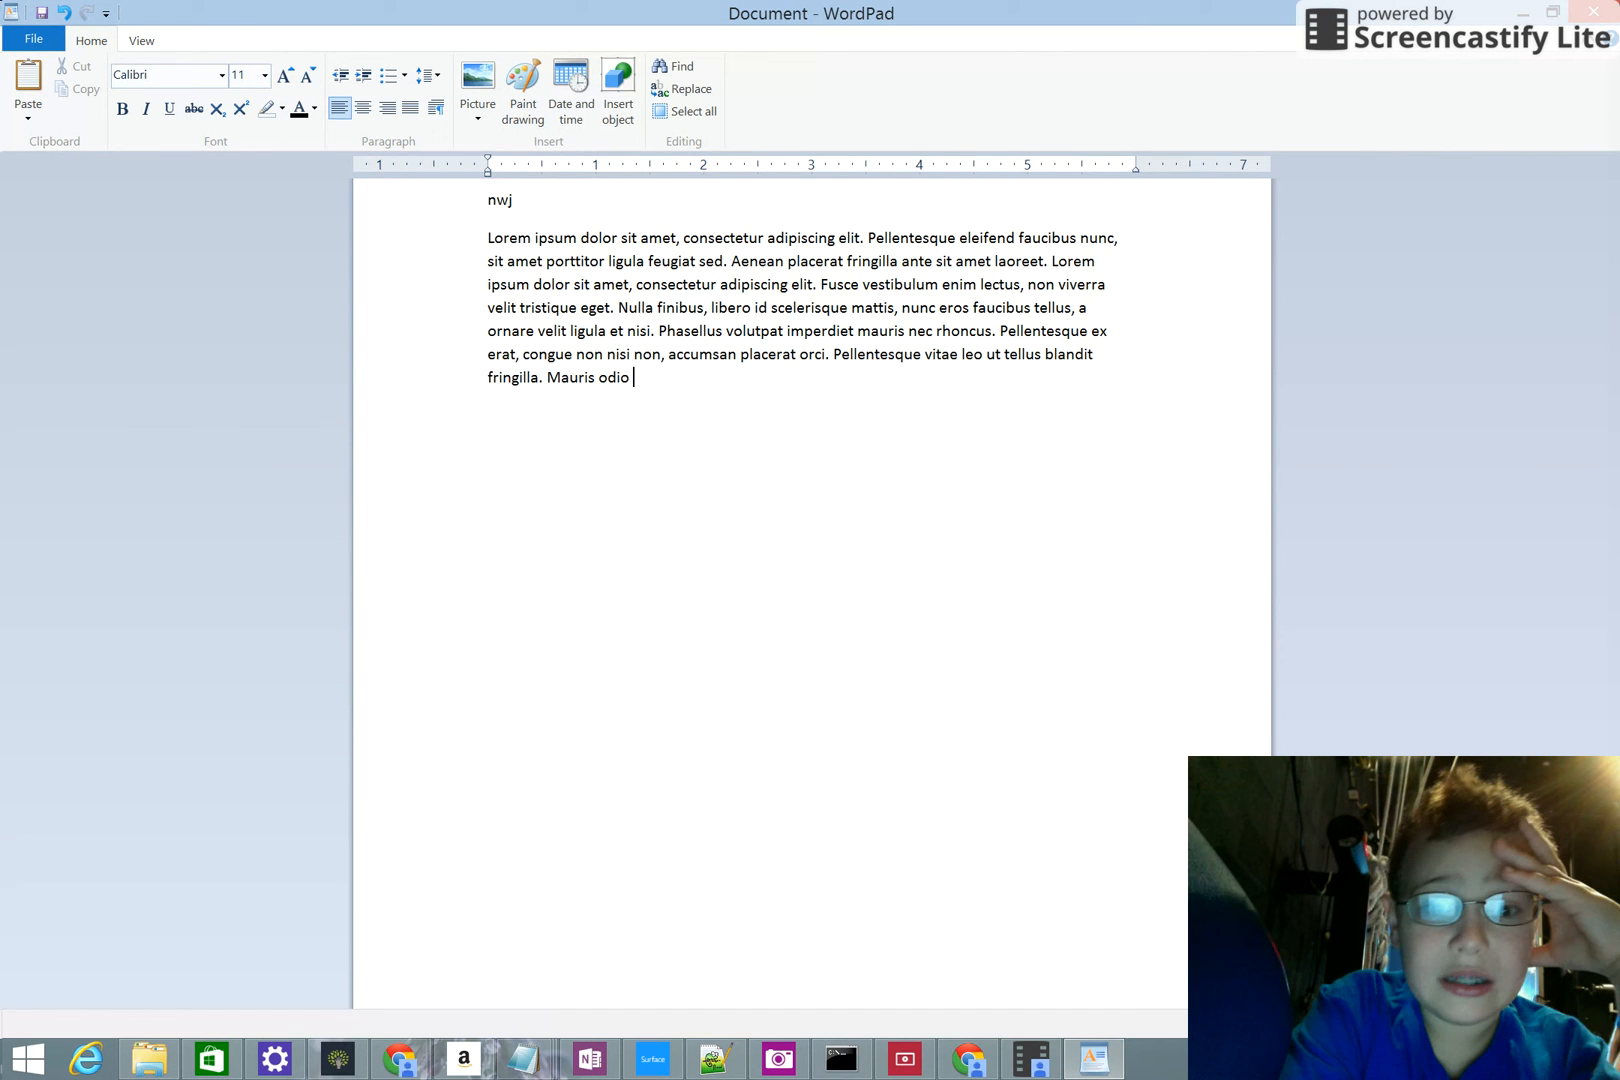
pyautogui.write('nibh, bibendum ac scelerisque')
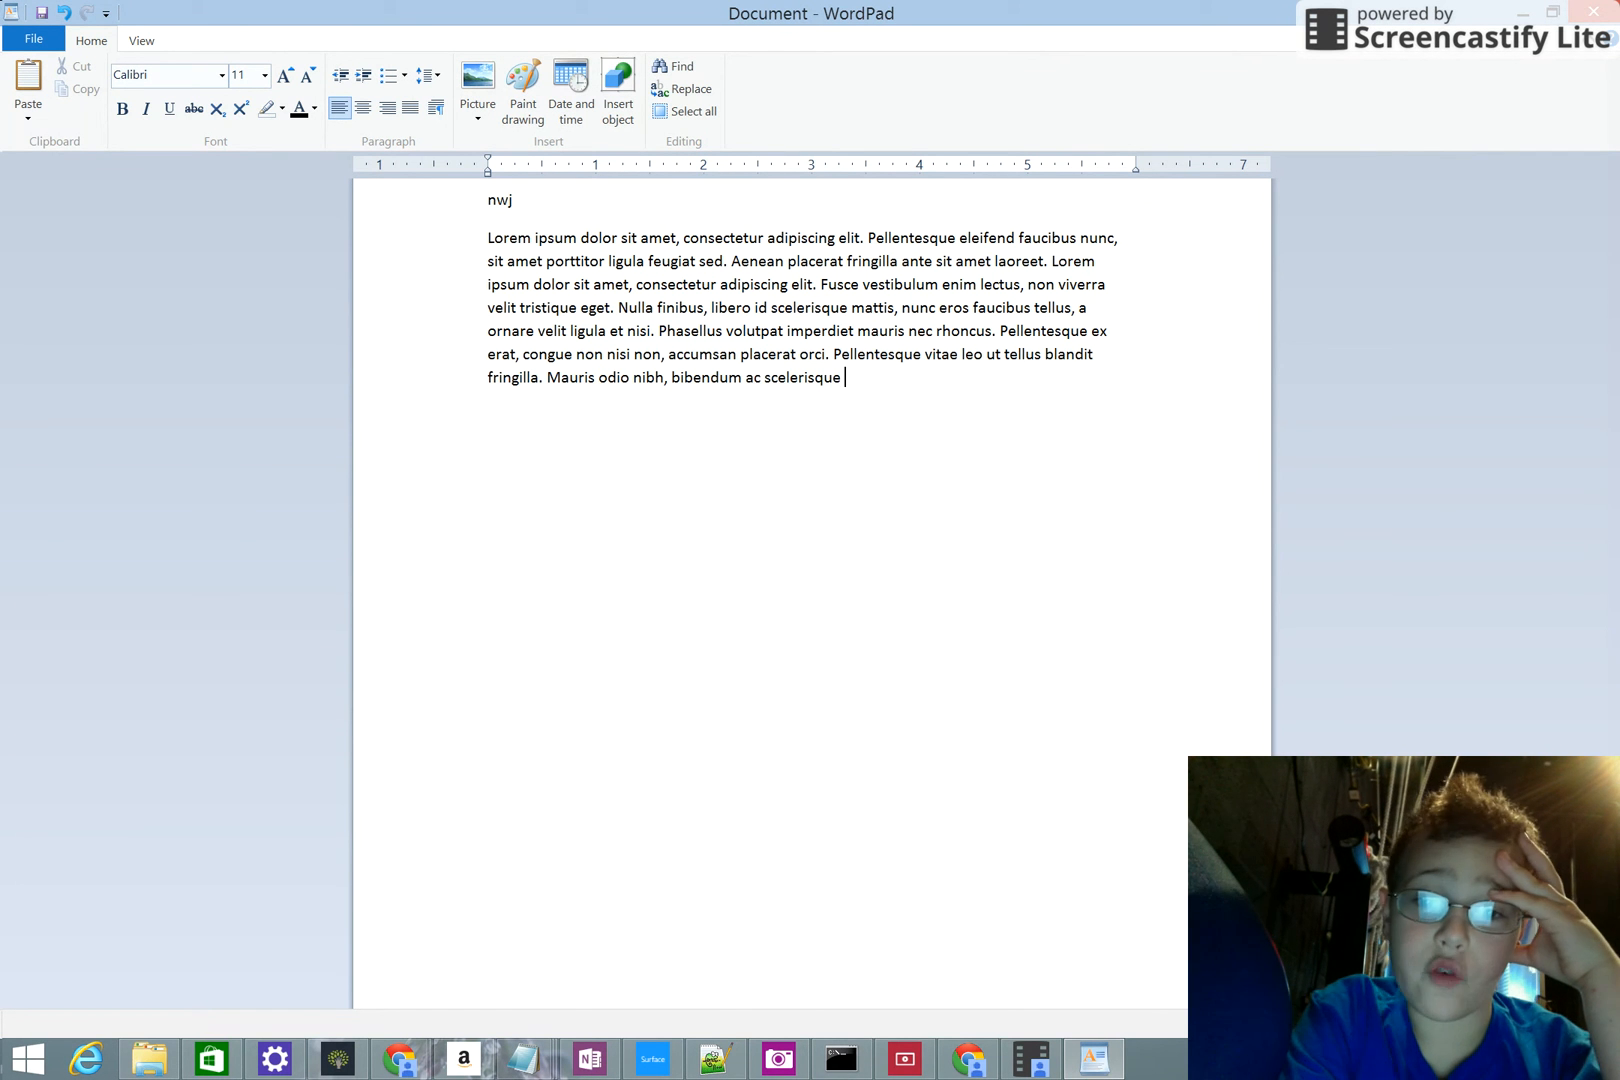
pyautogui.write('vitae, hendrerit sit amet')
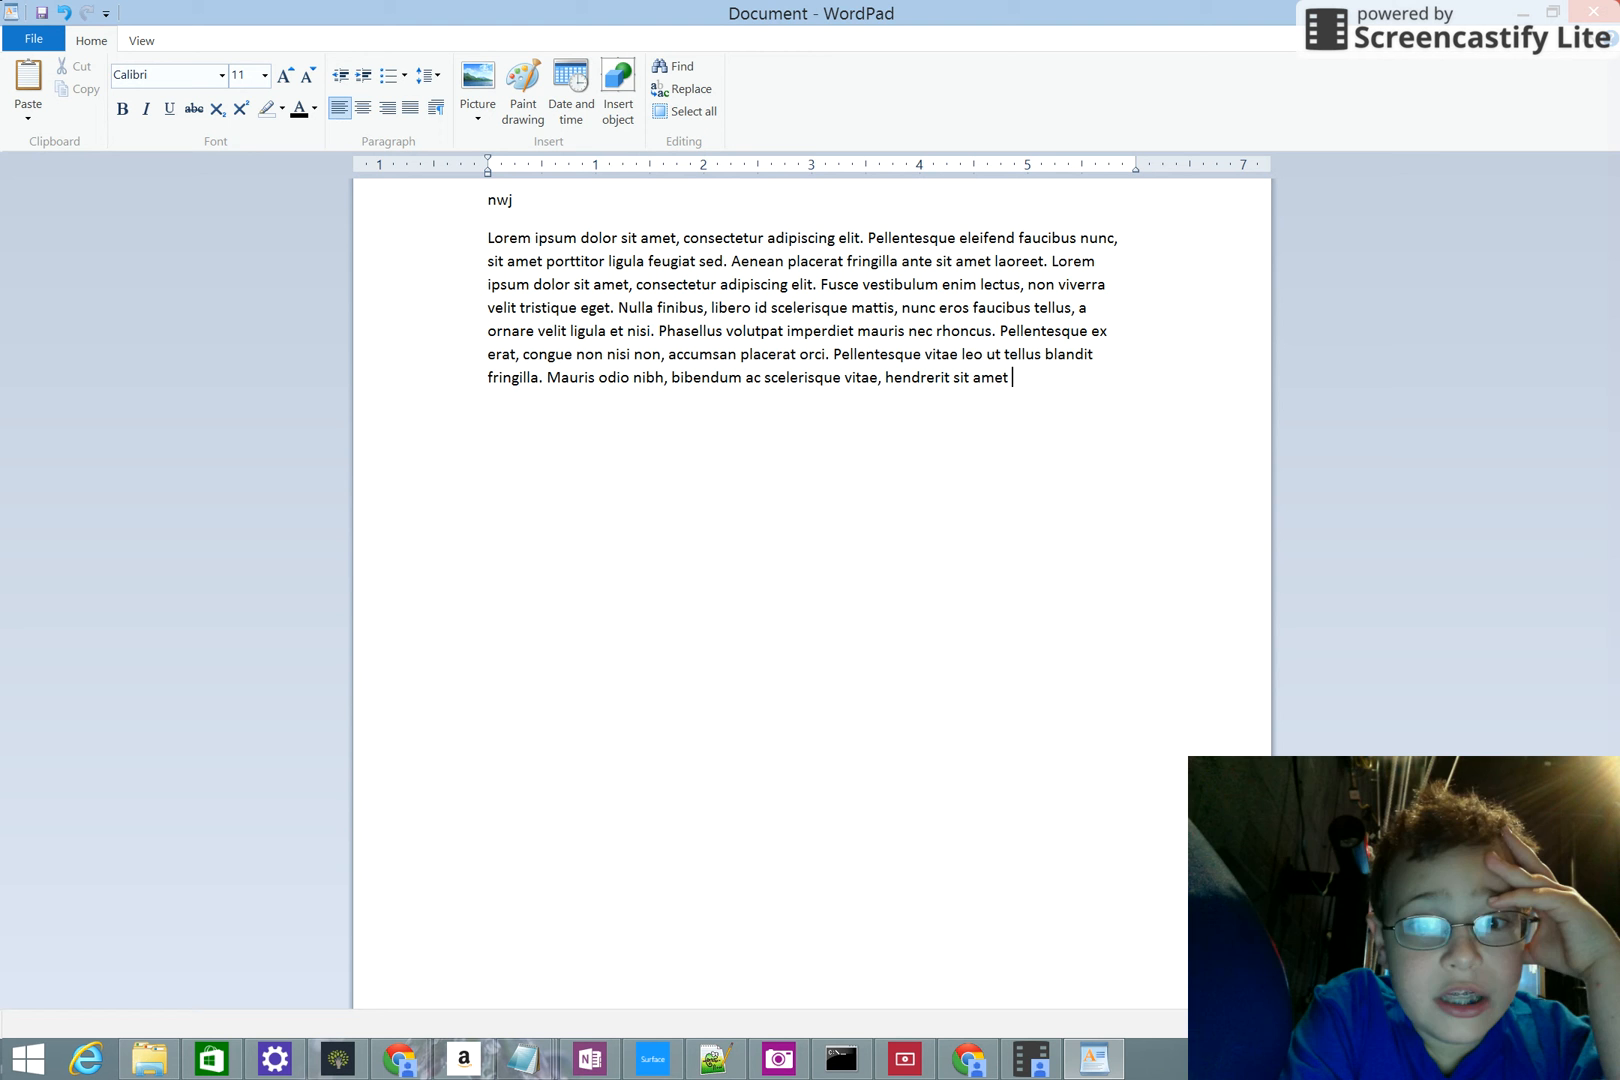
pyautogui.write('leo. Donec commodo diam')
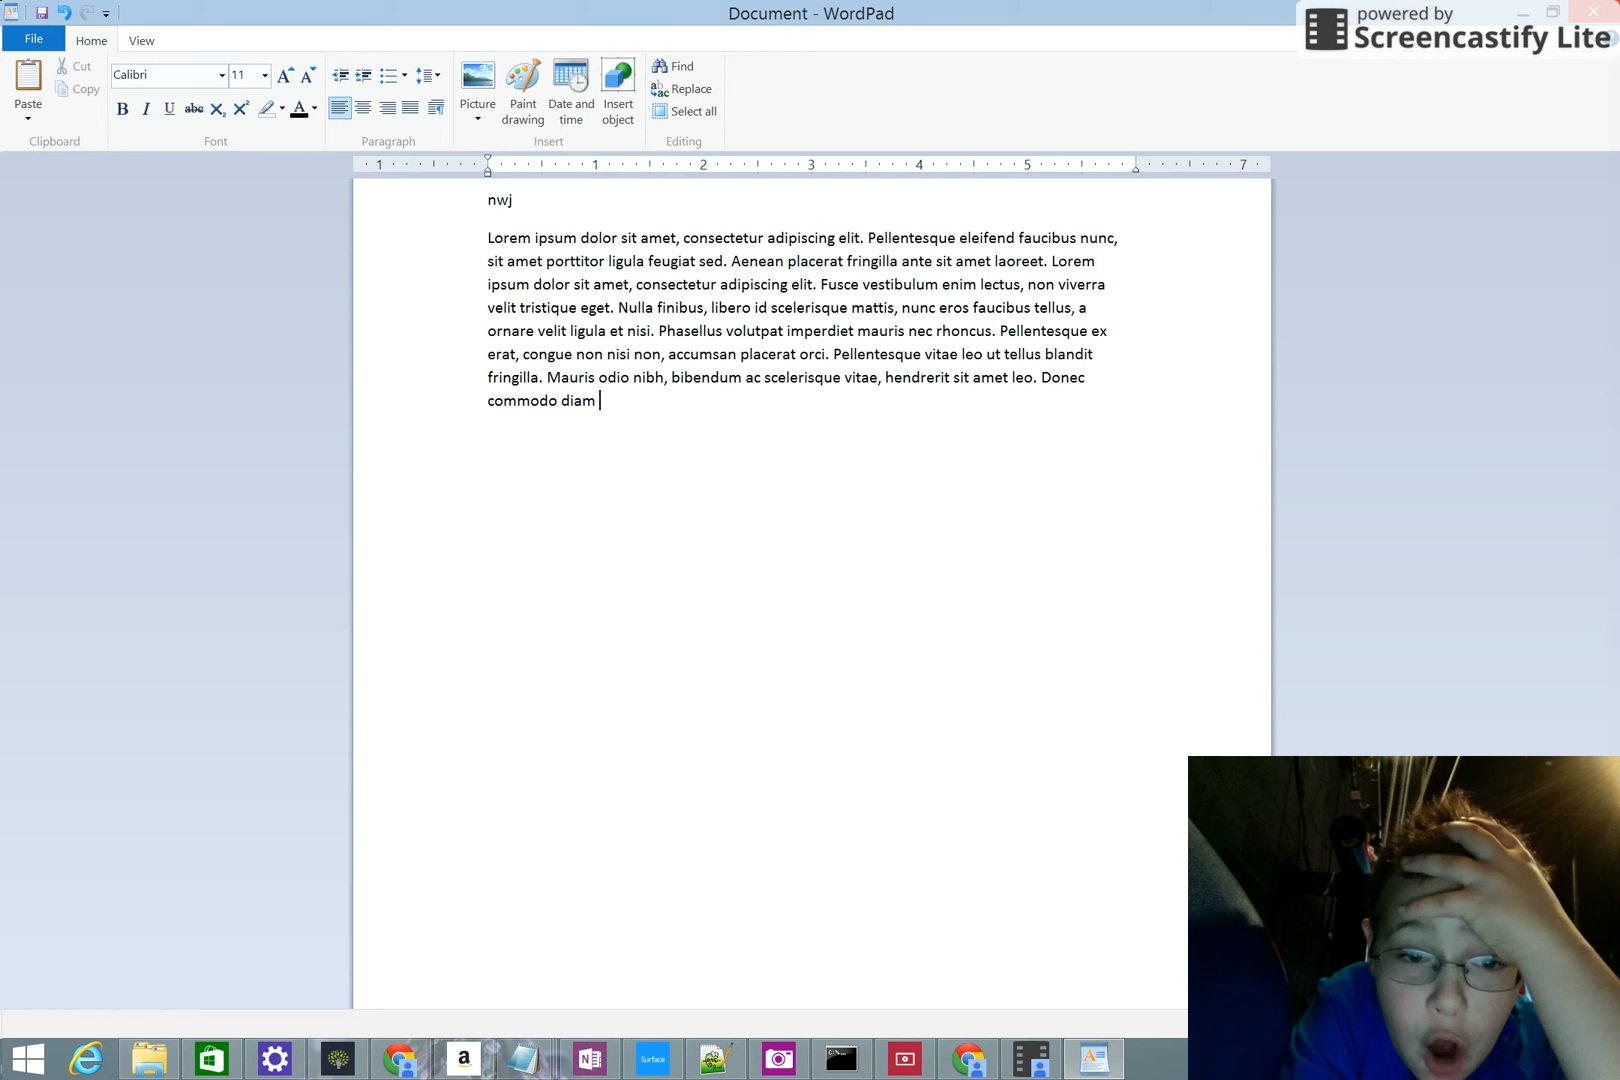
pyautogui.write('arcu, hendrerit cursus lacus')
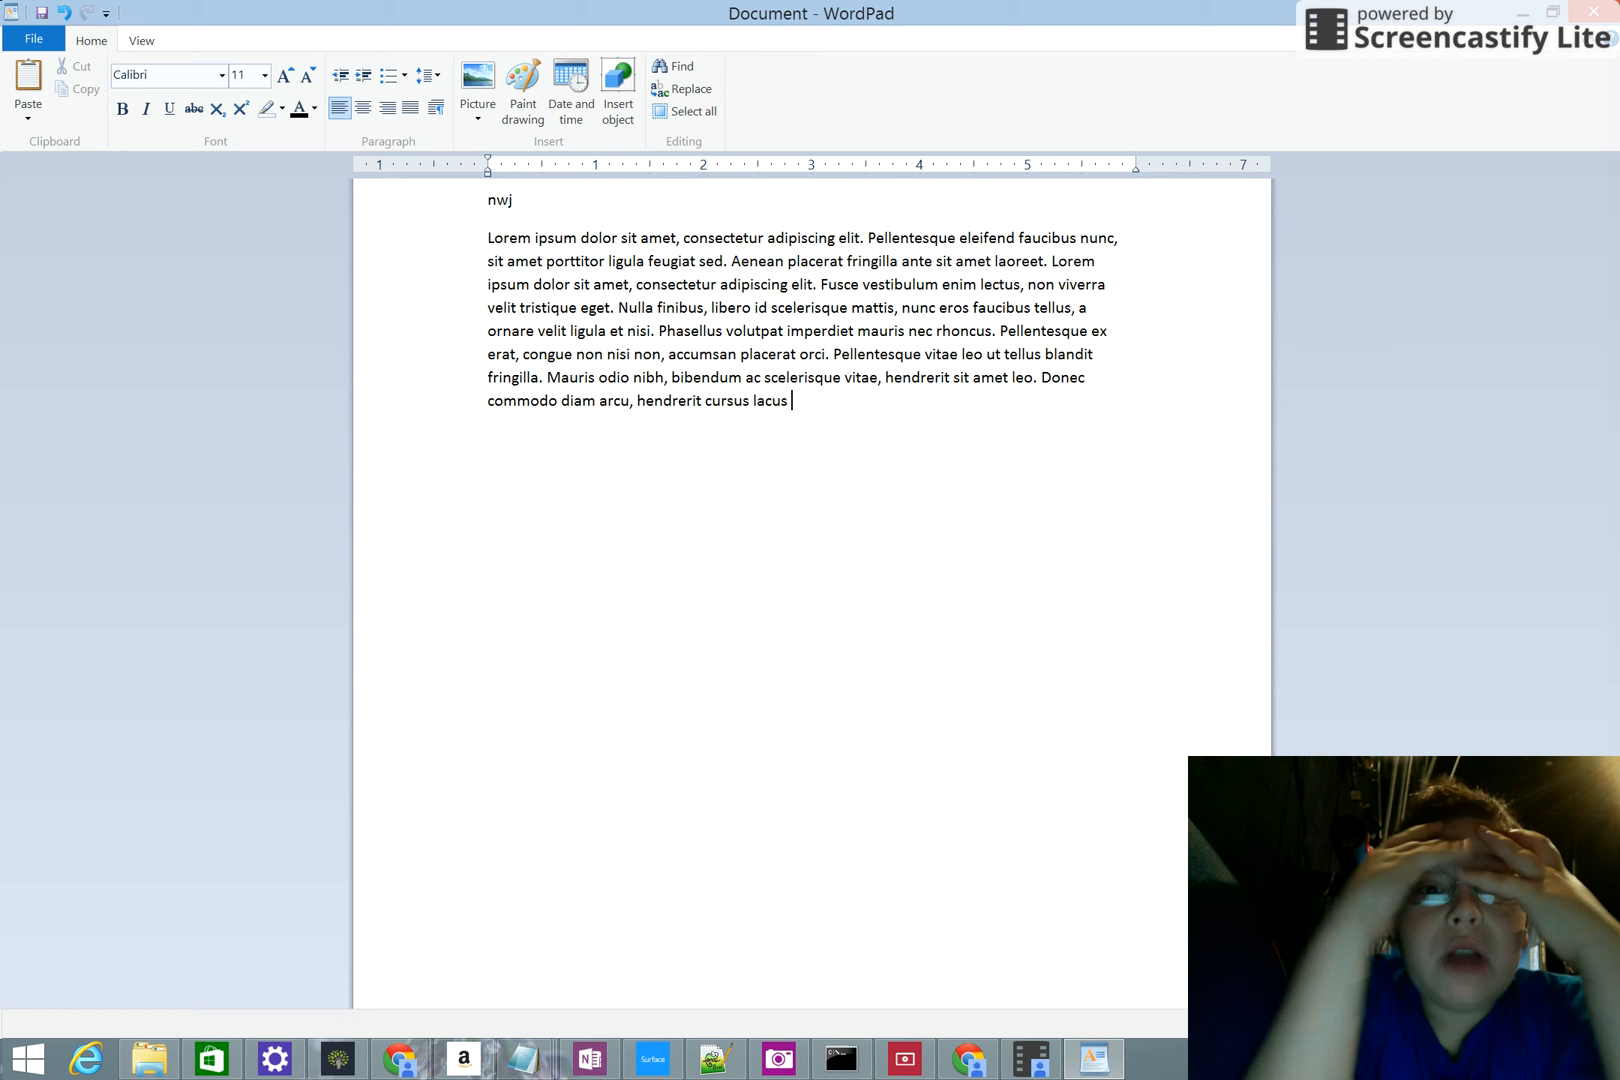
pyautogui.write('rutrum eu. Curabitur id')
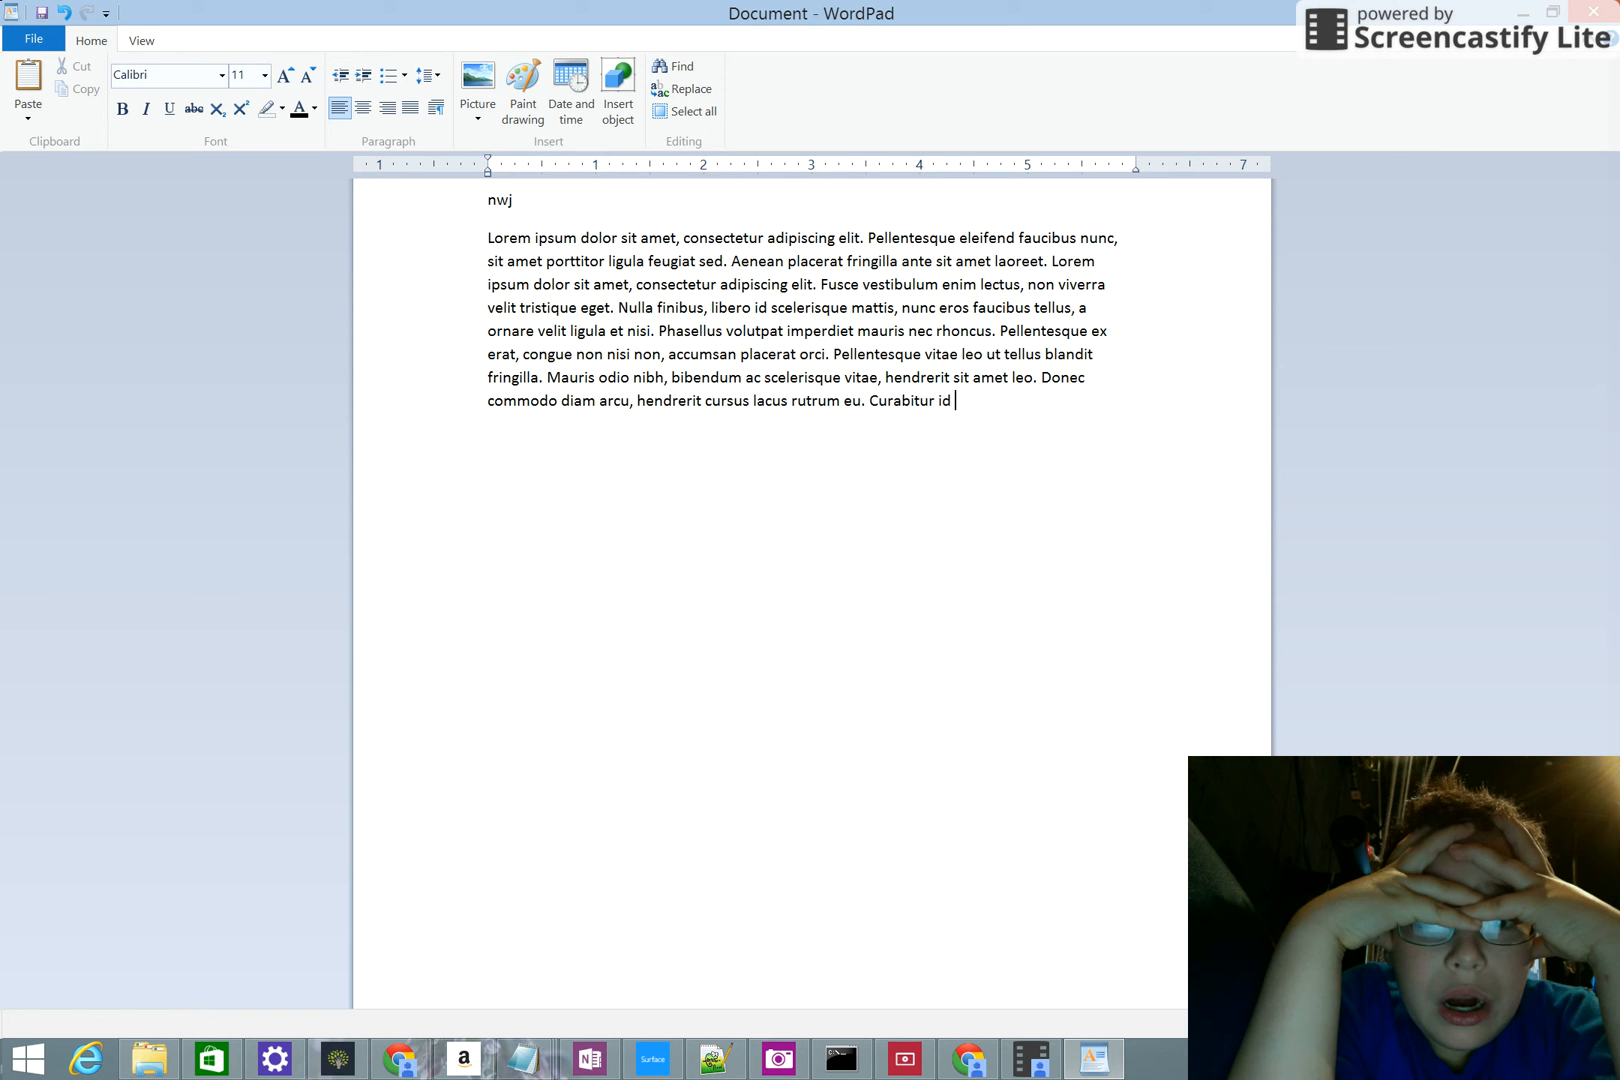
pyautogui.write('mauris eu arcu hendrerit')
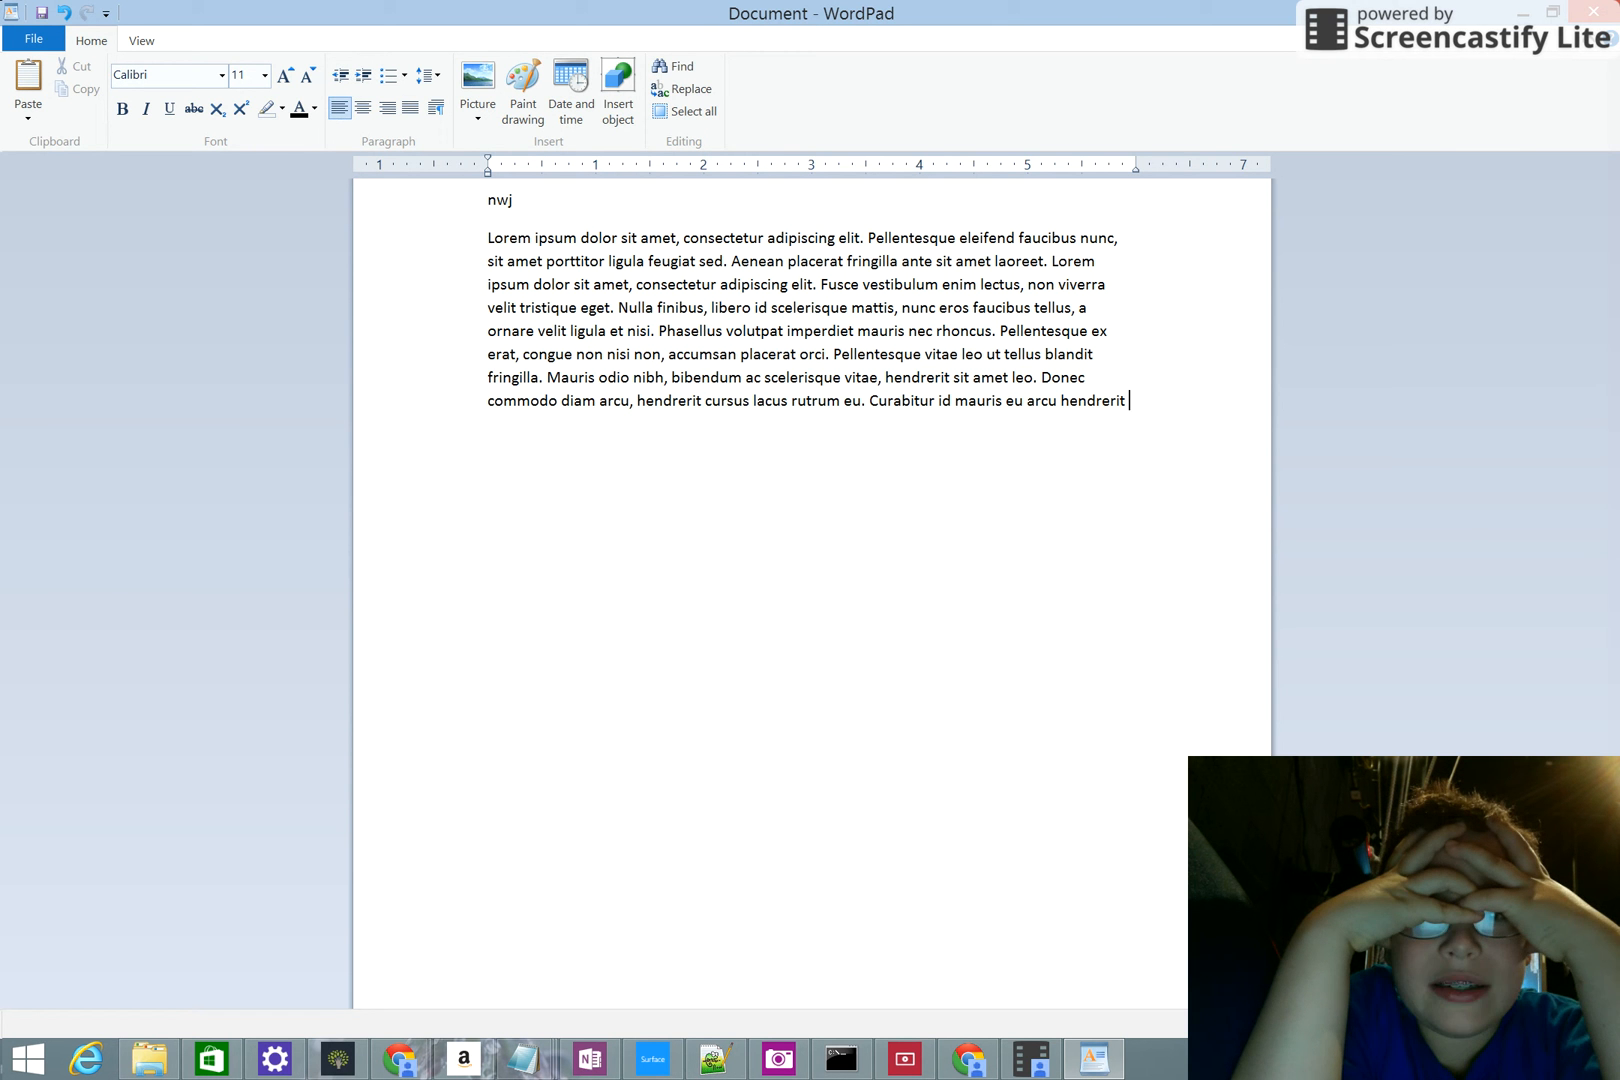
pyautogui.write('rutrum. Aliquam vitae gravida')
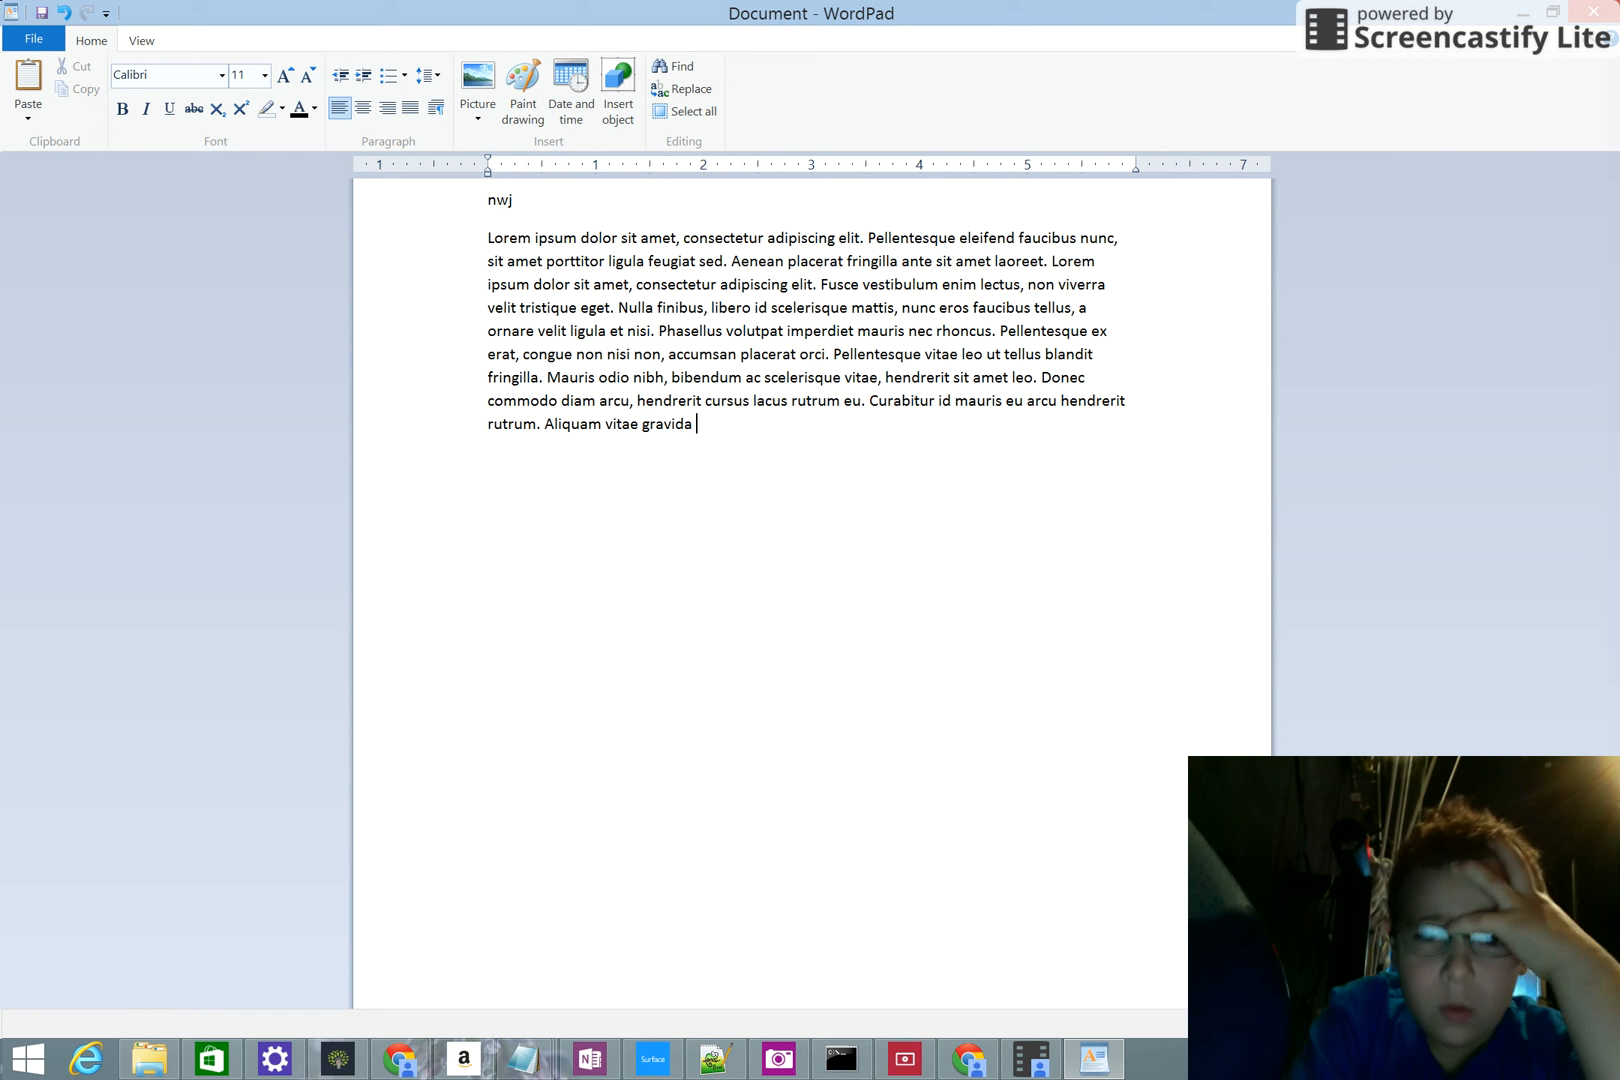
pyautogui.write('diam. Fusce eu euismod')
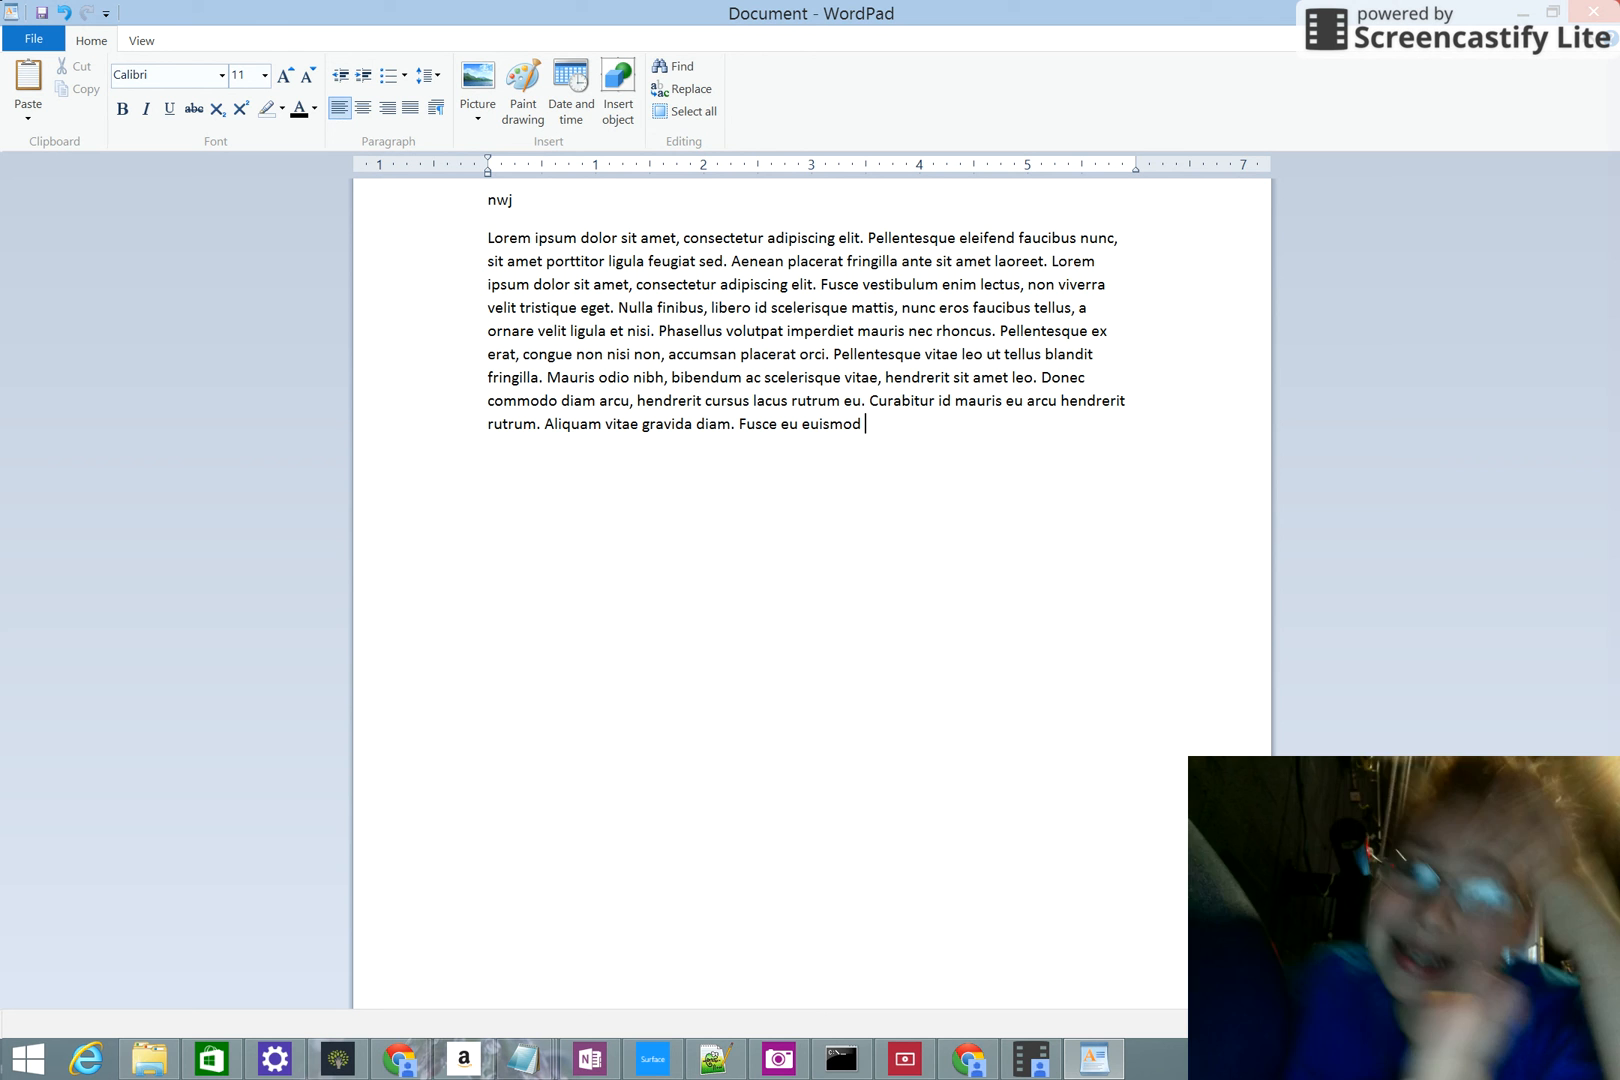
pyautogui.write('dolor. Donec porta, purus')
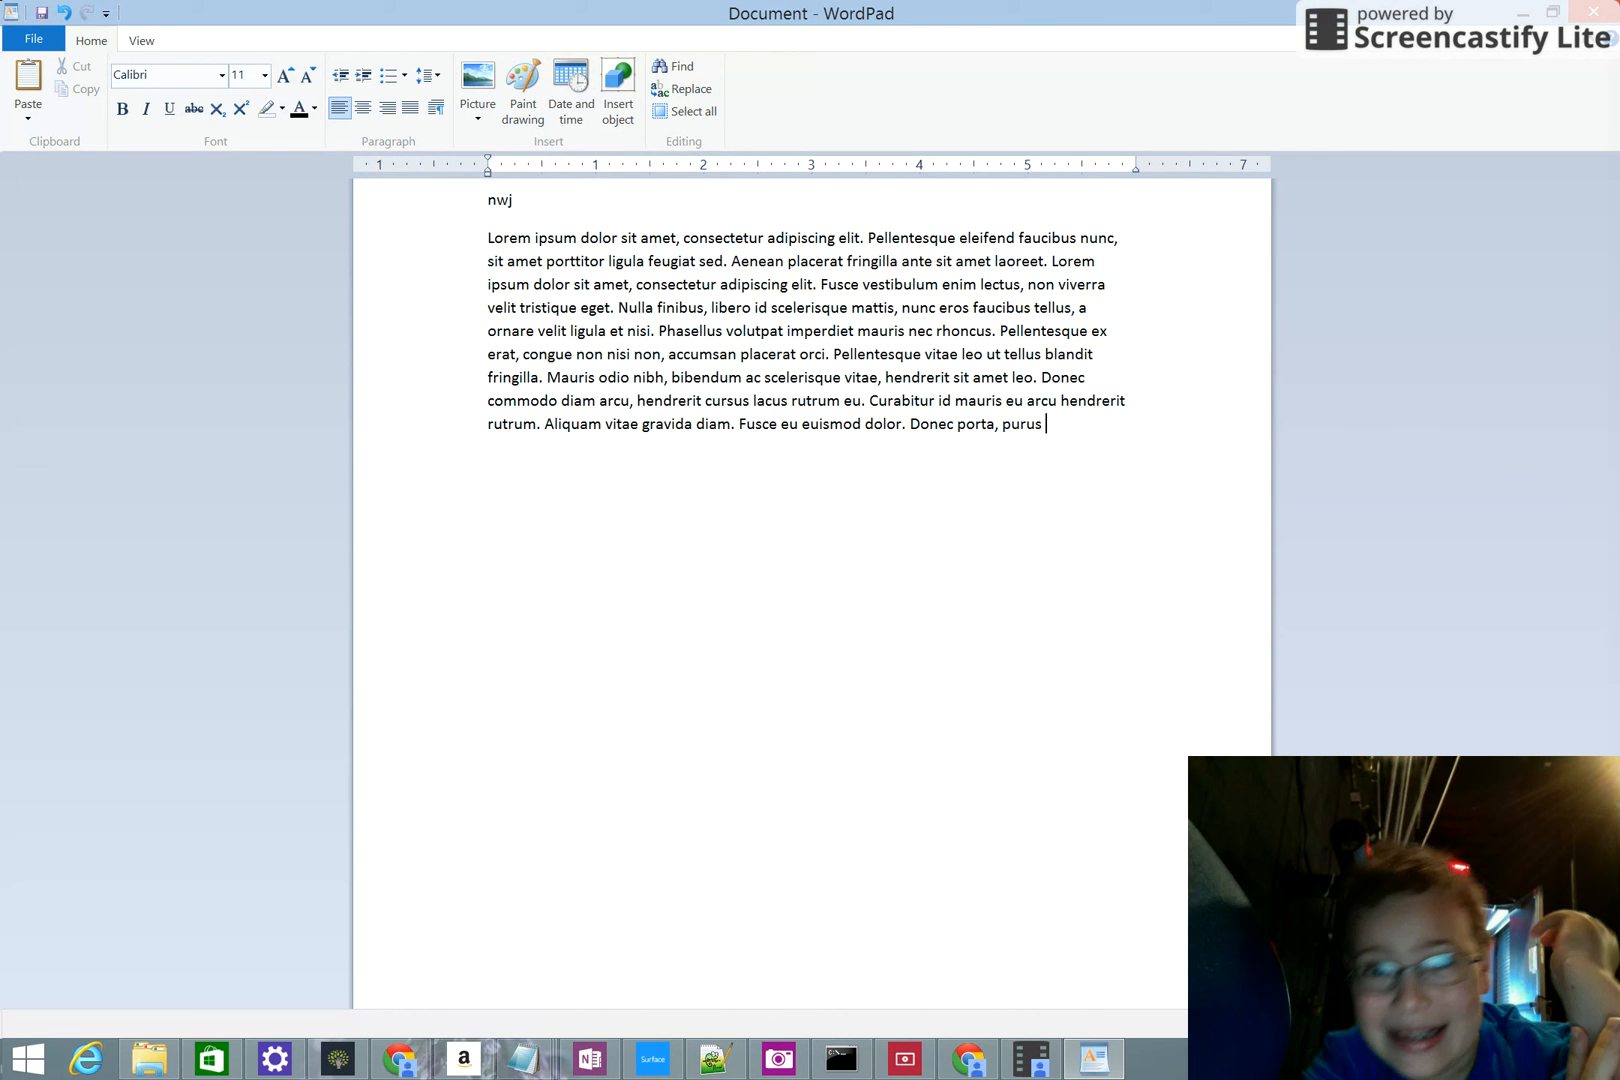
pyautogui.write('ut gravida placerat, neque')
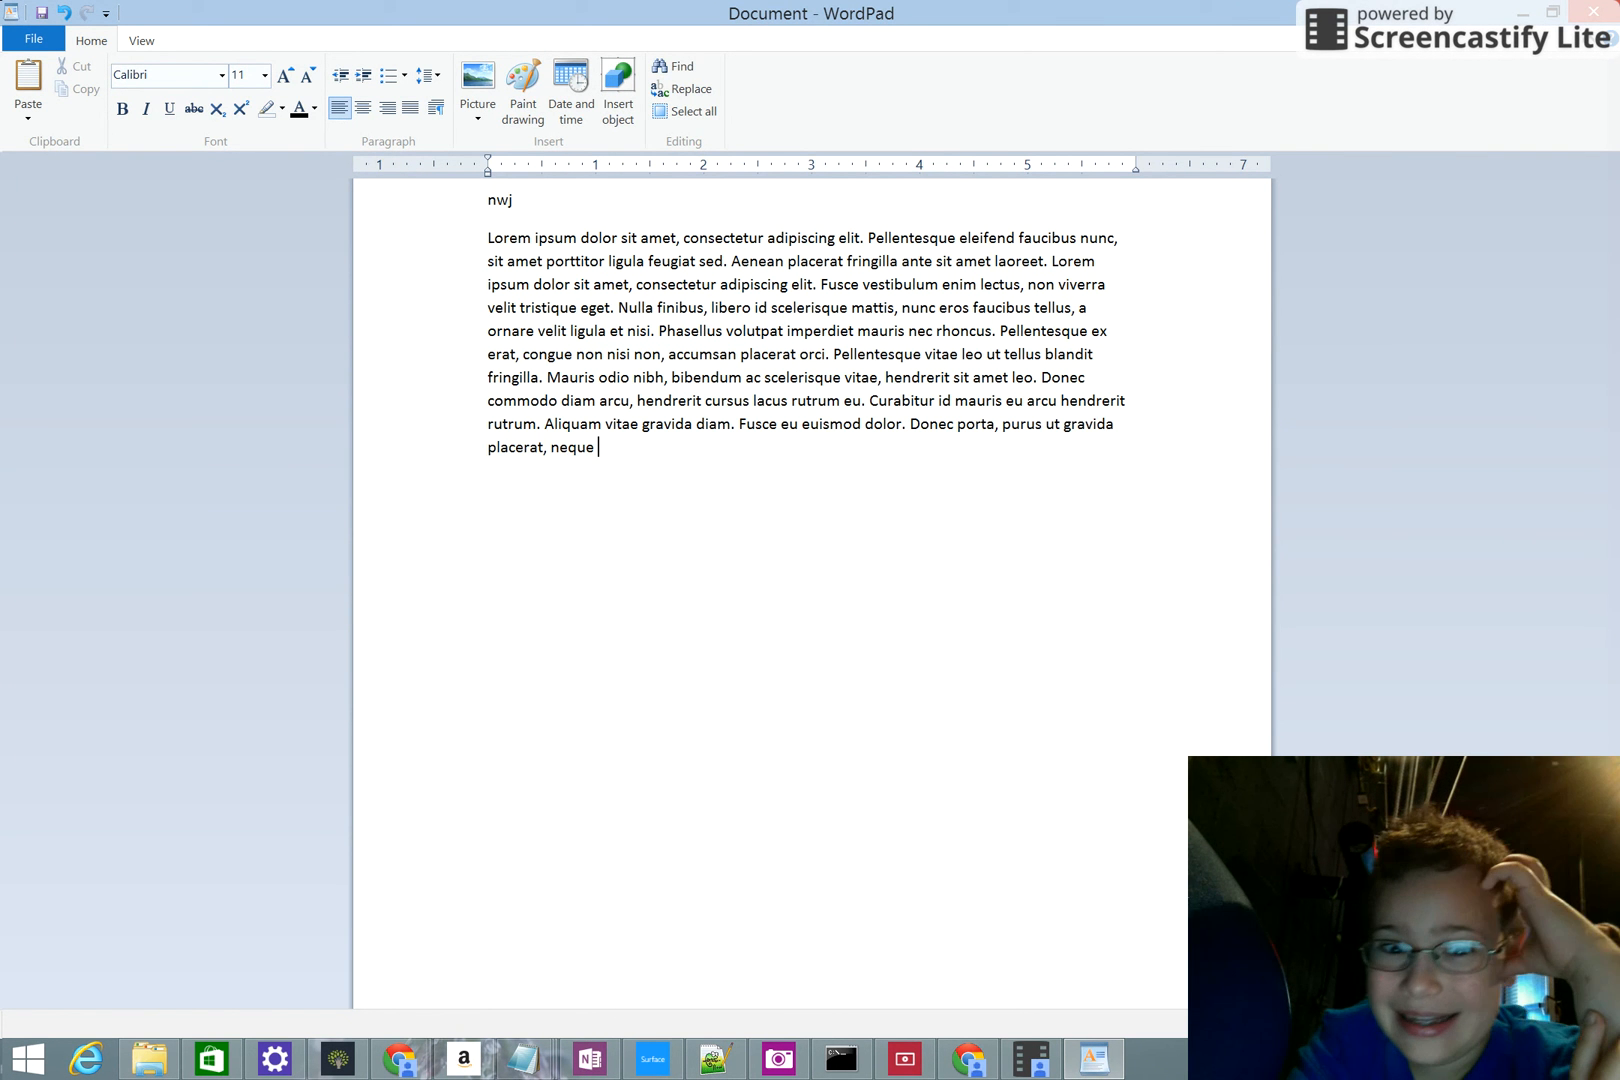
pyautogui.write('augue imperdiet sem, vitae')
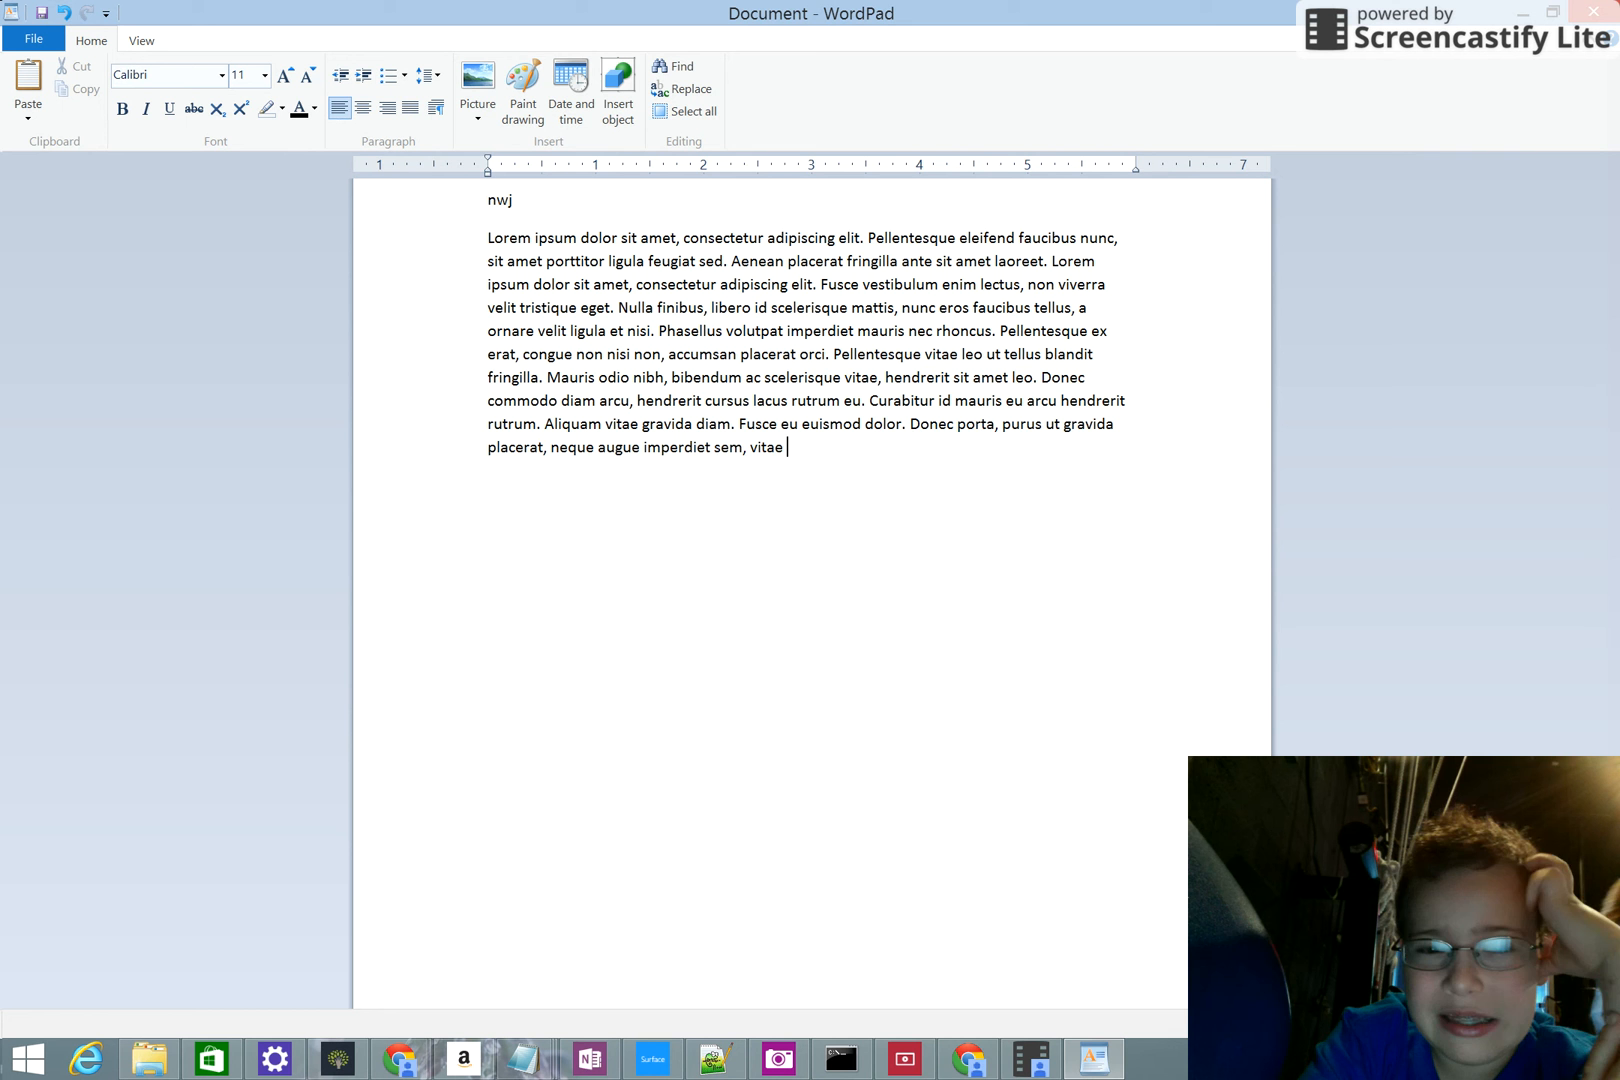
pyautogui.write('feugiat arcu ipsum sed')
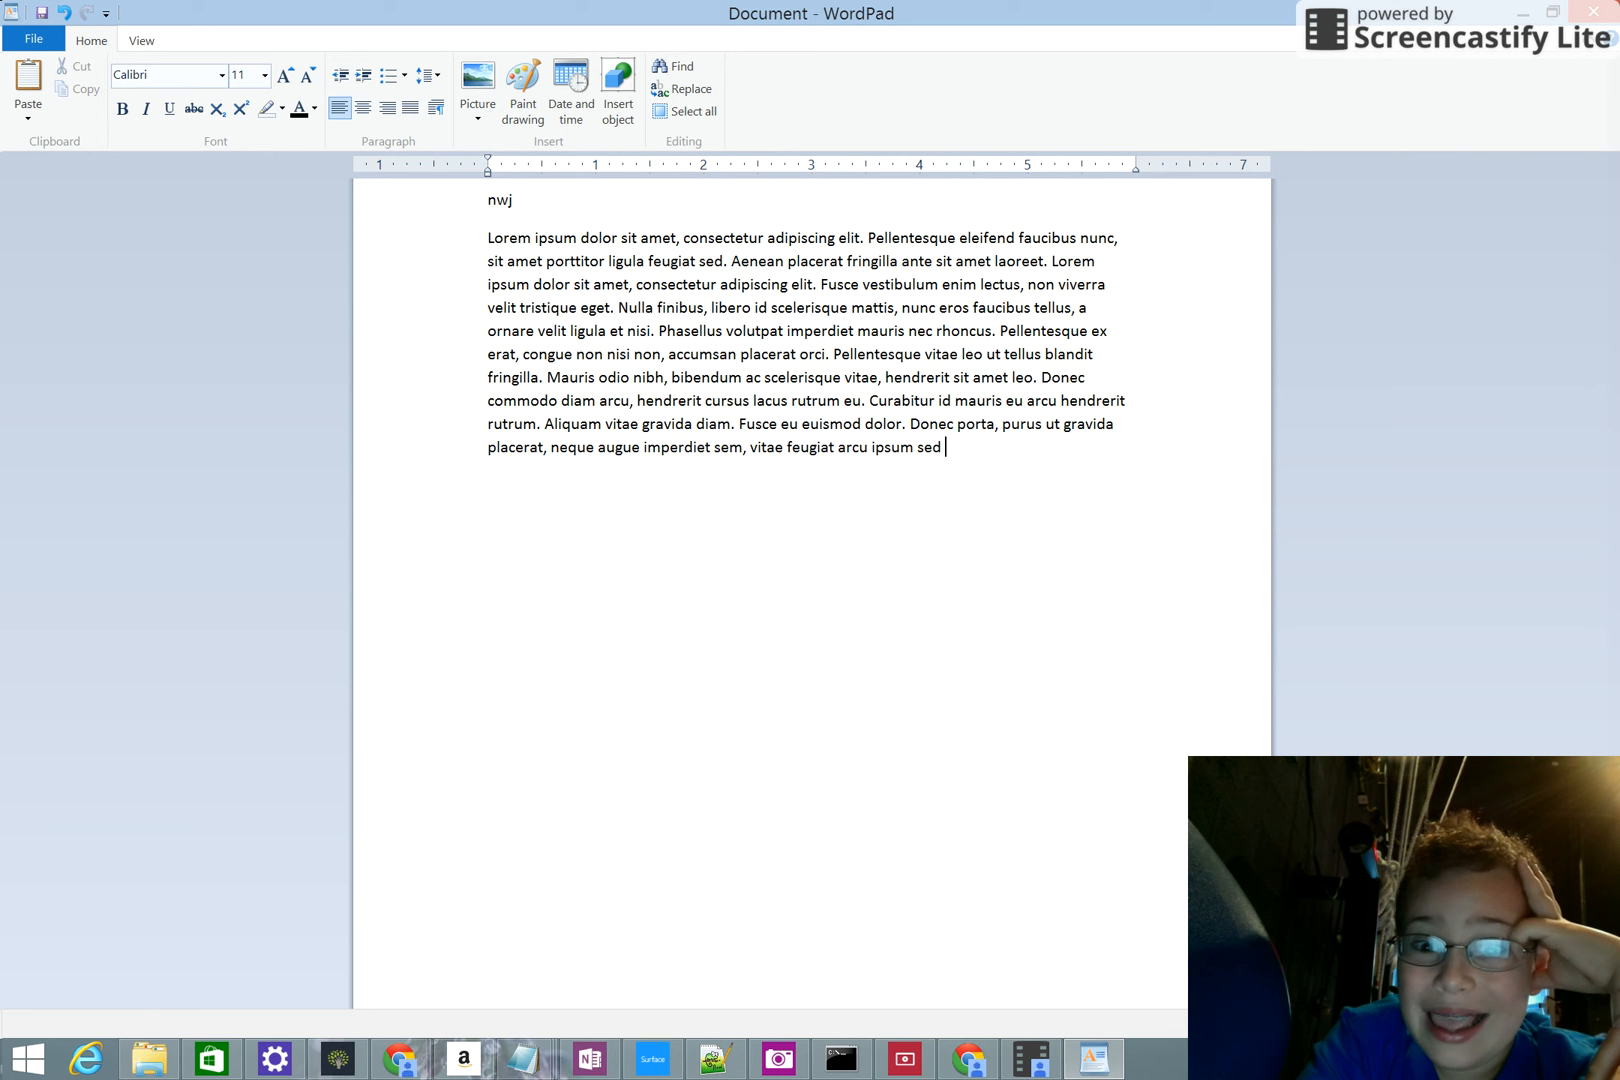
pyautogui.write('dui.')
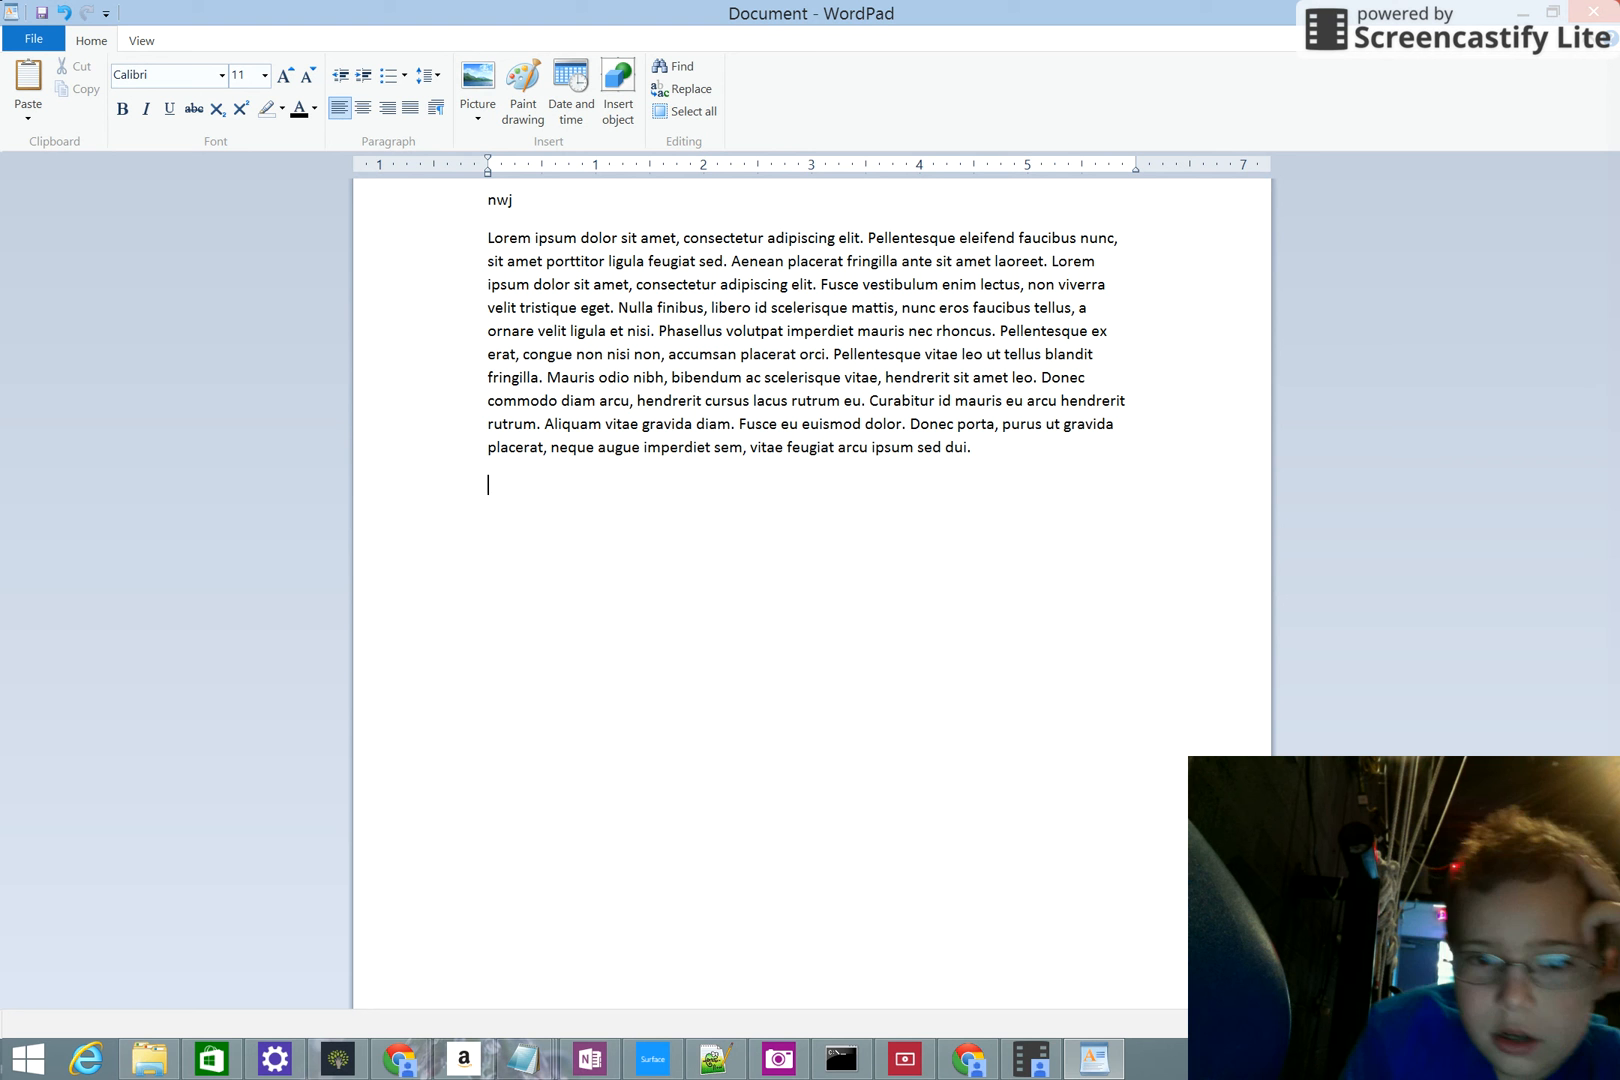
# Correct the lowercase start and write 'Are you still there?' on the new line.
pyautogui.write('are you')
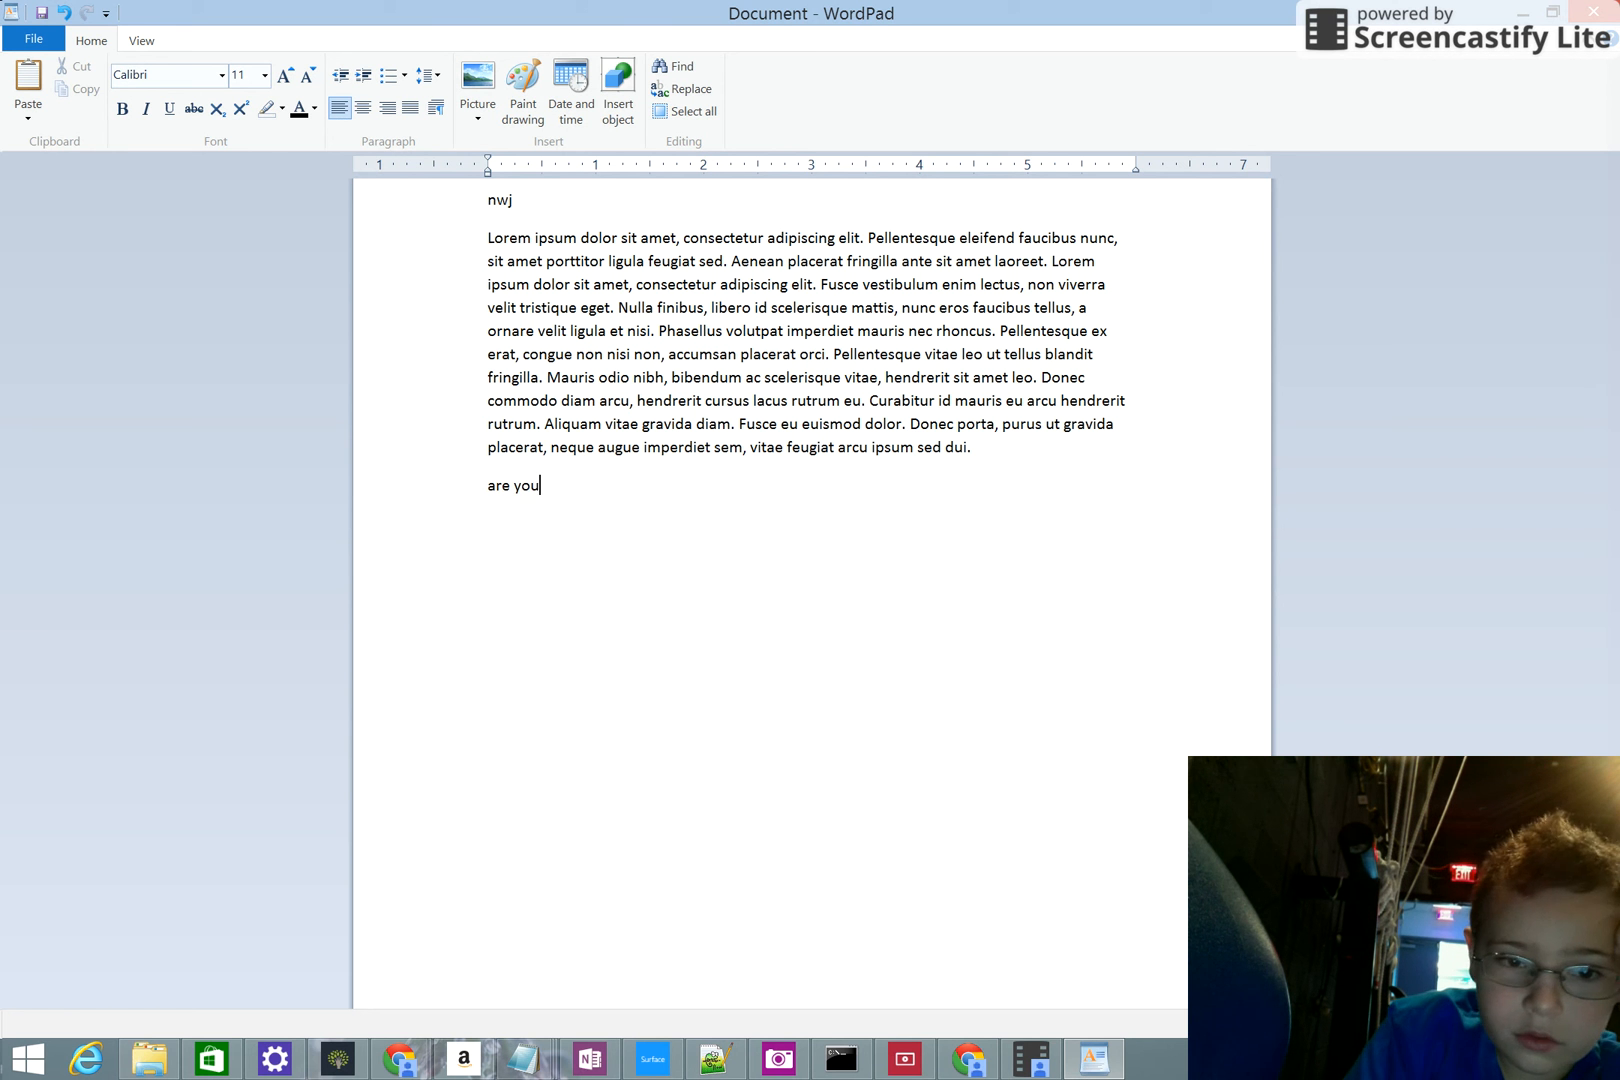
pyautogui.press('Backspace')
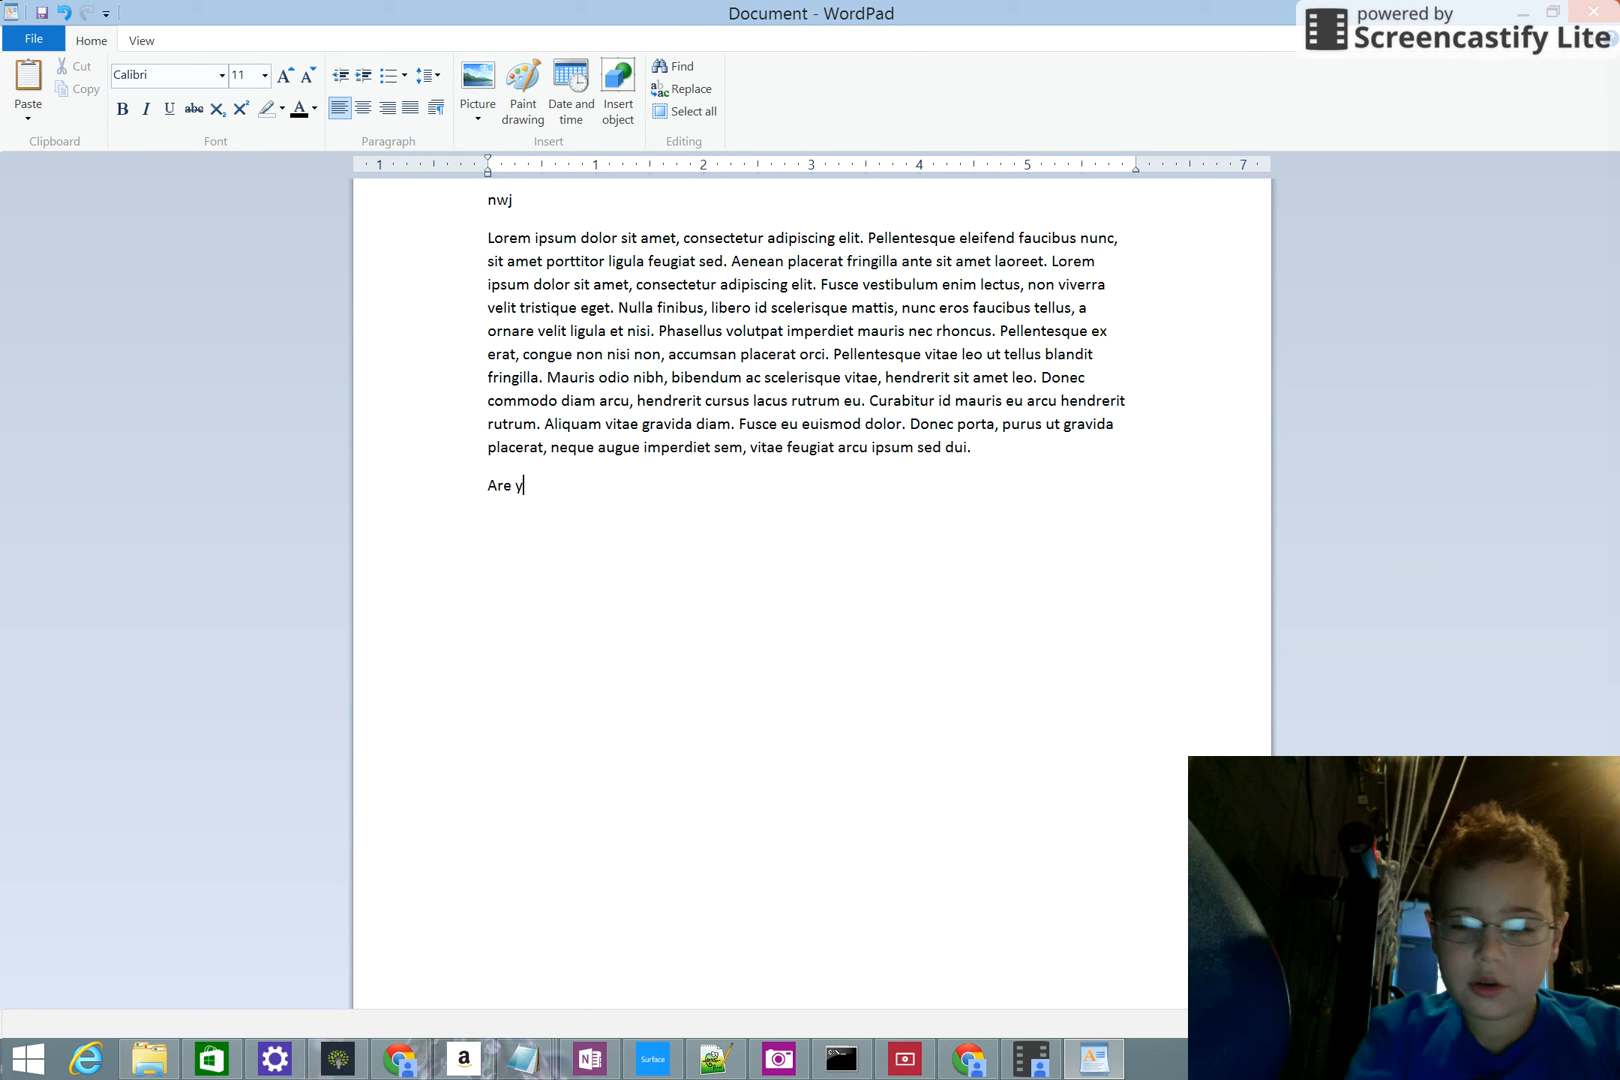
pyautogui.write('ou')
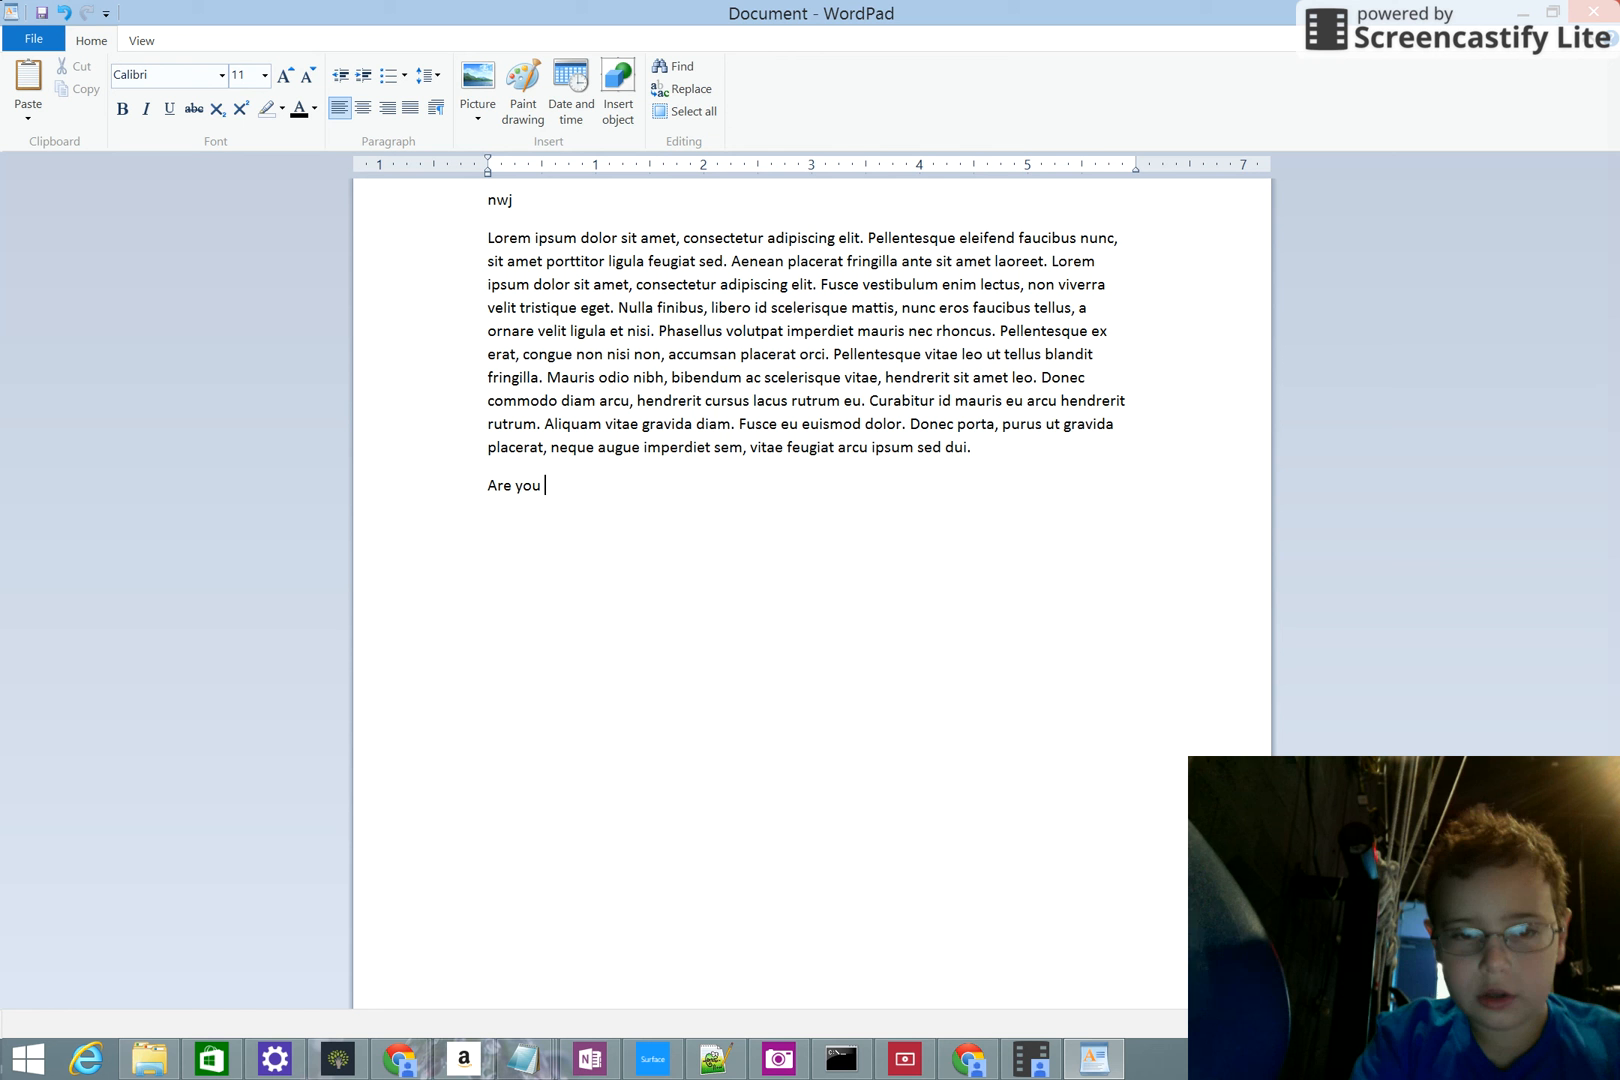
pyautogui.write('sti')
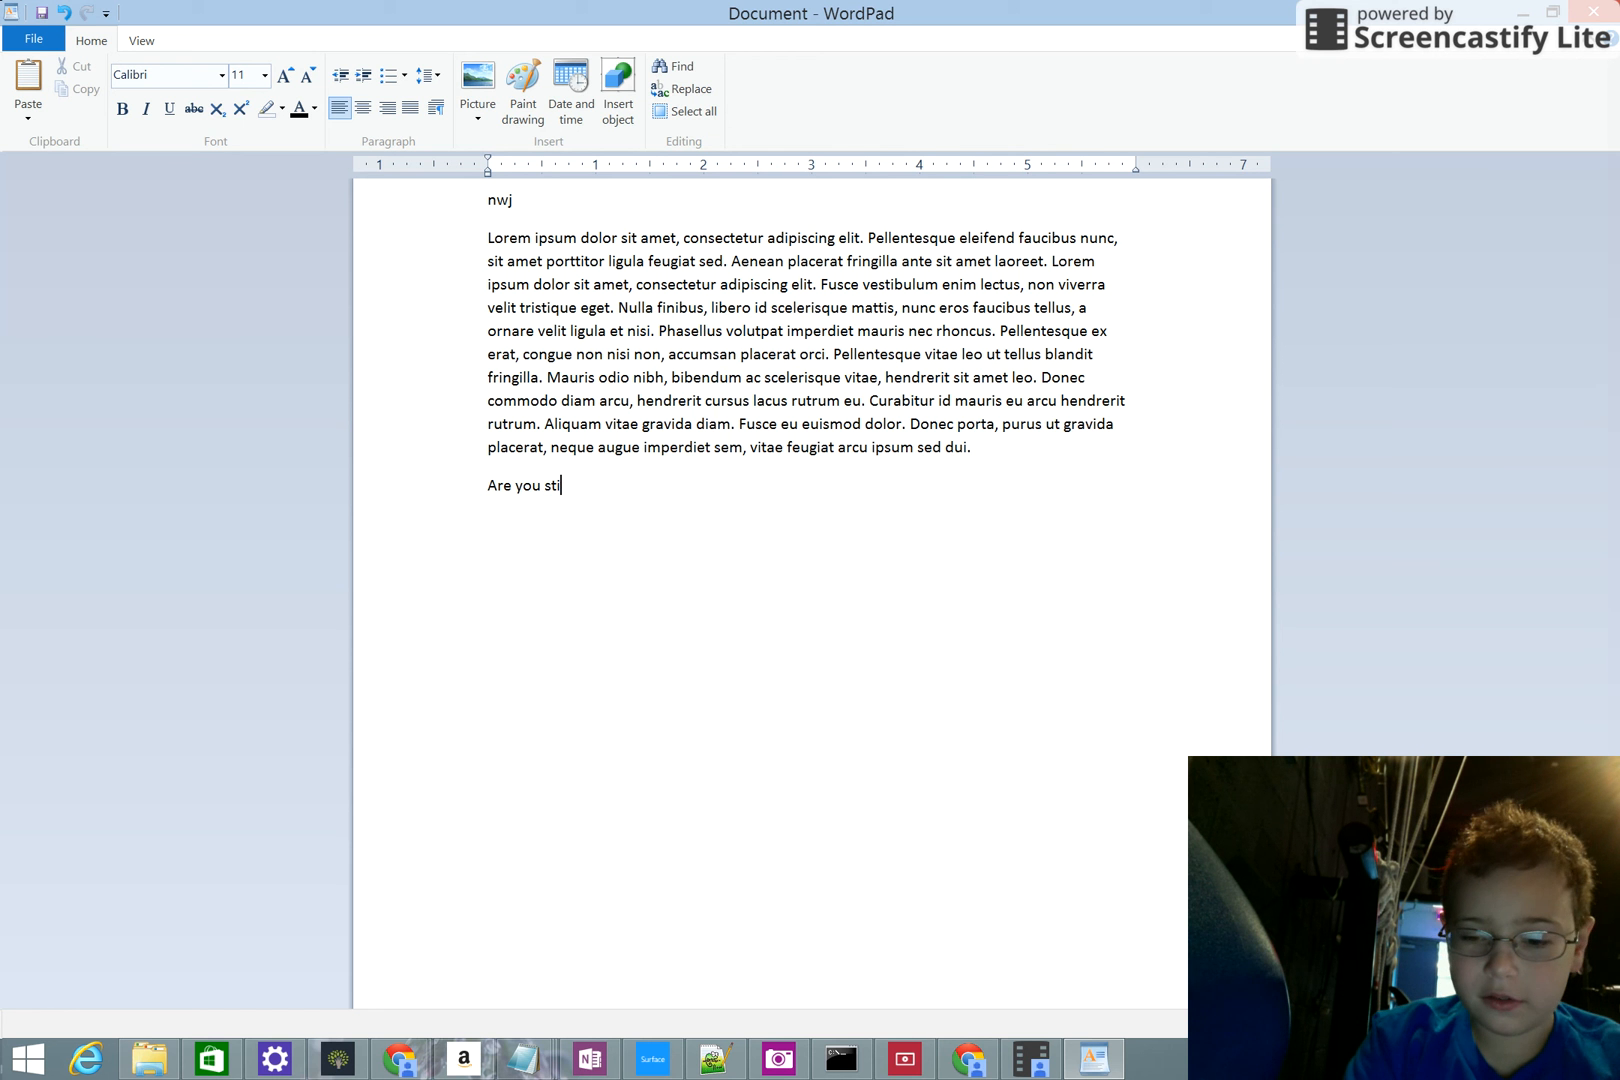
pyautogui.write('ll ther')
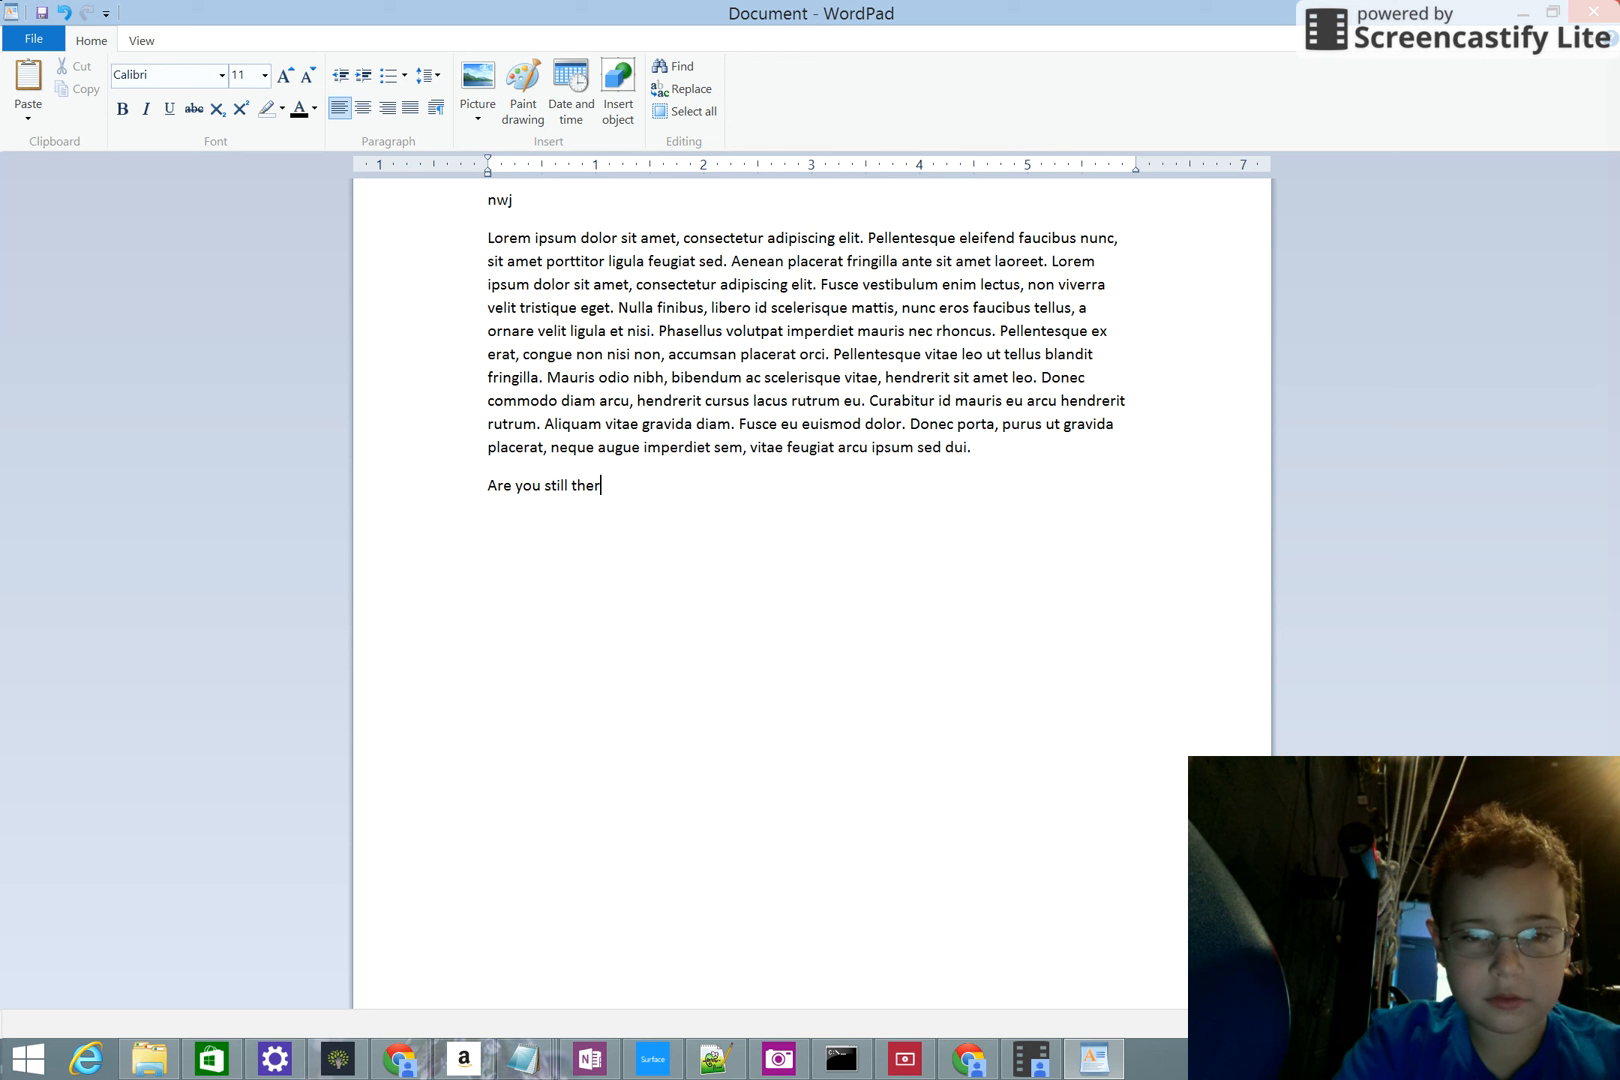
pyautogui.write('e?')
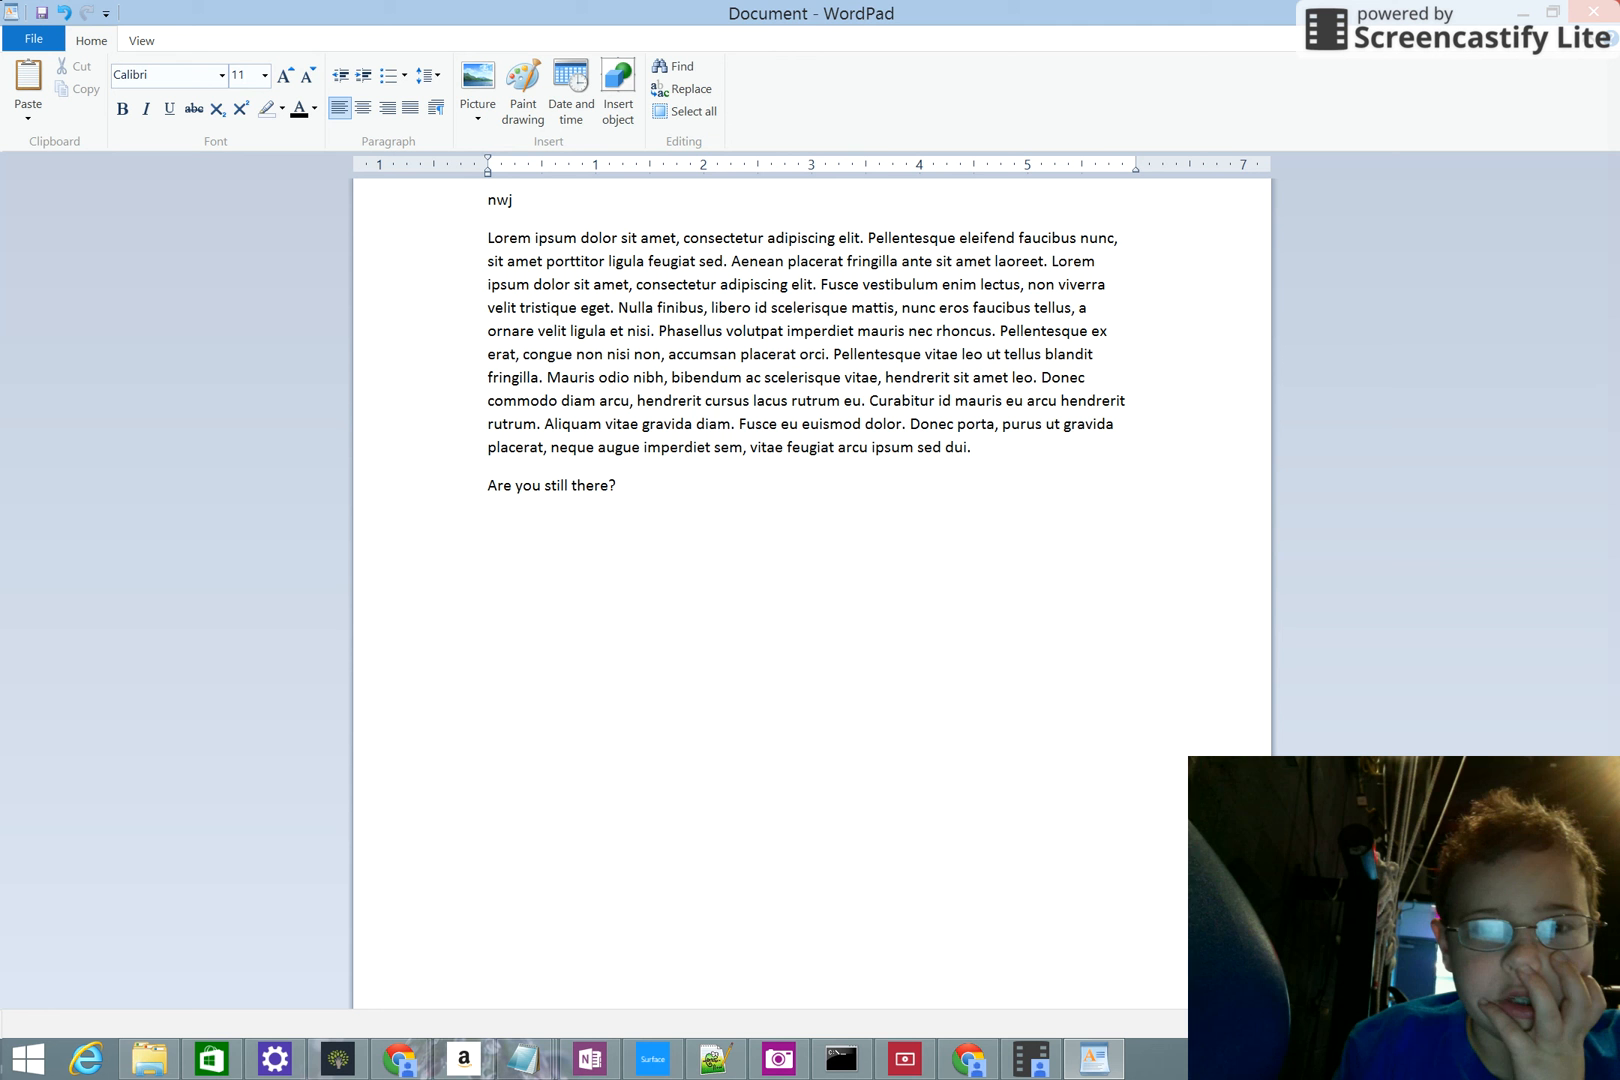
# Add 'yes' right after the question so the line reads 'Are you still there?yes'.
pyautogui.click(616, 484)
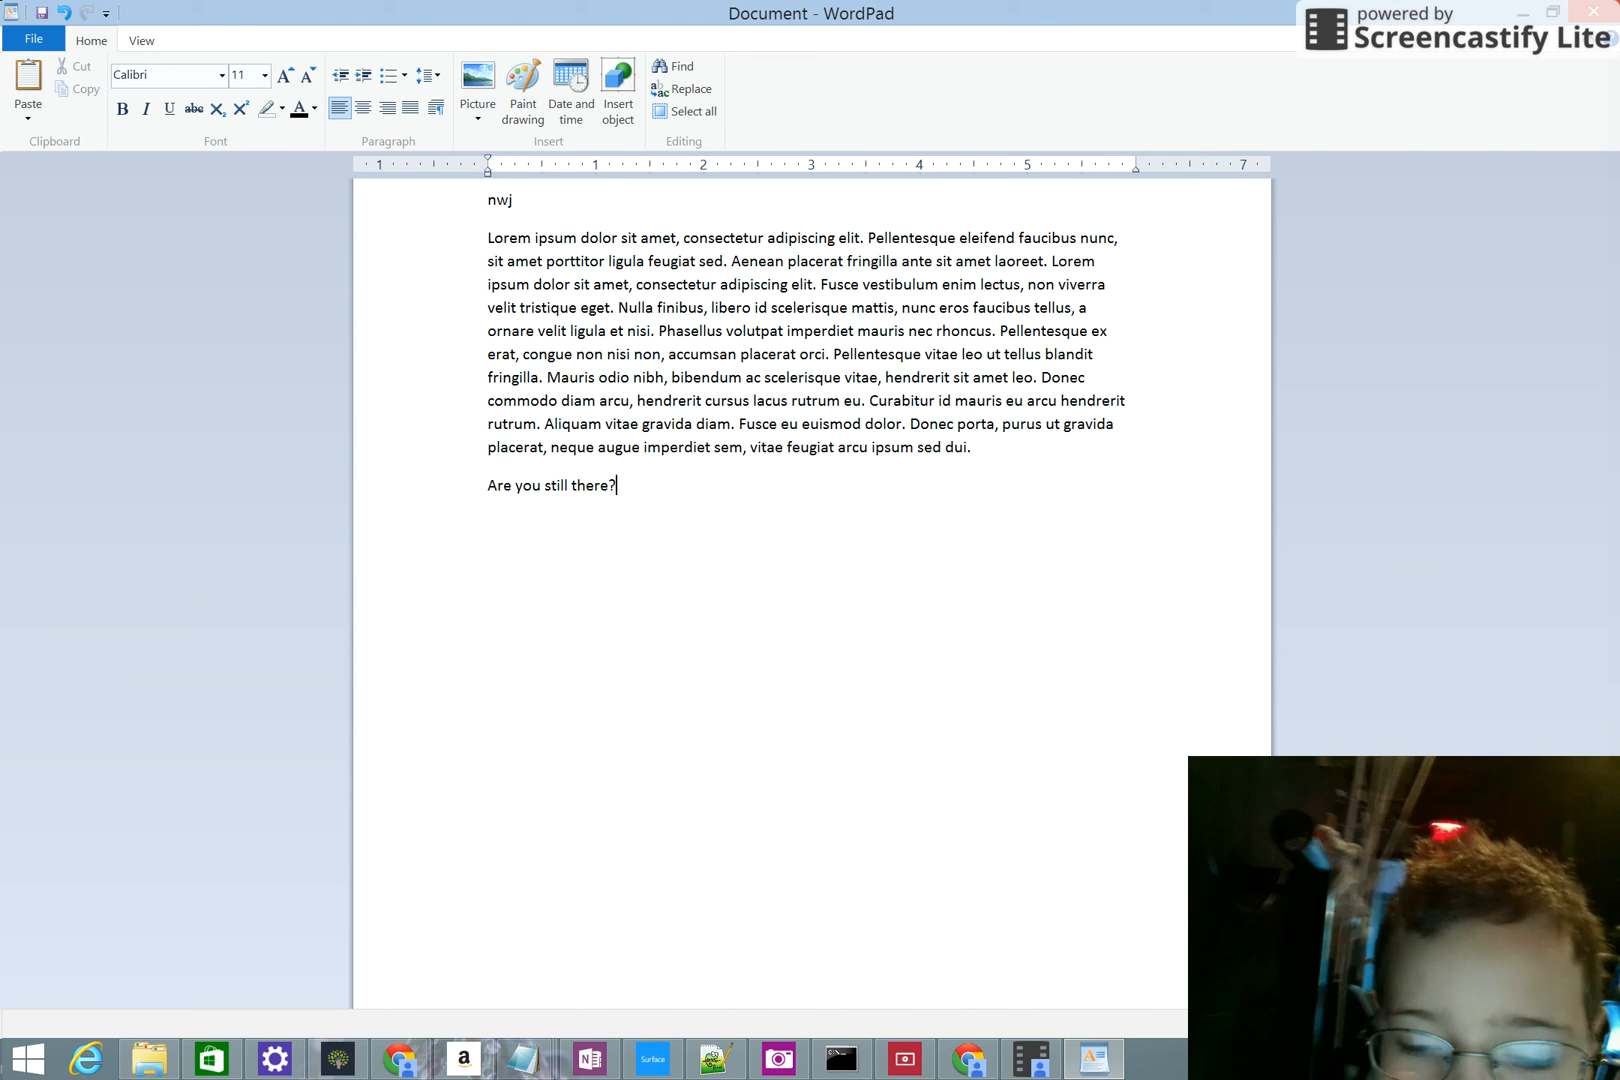
pyautogui.moveTo(1244, 394)
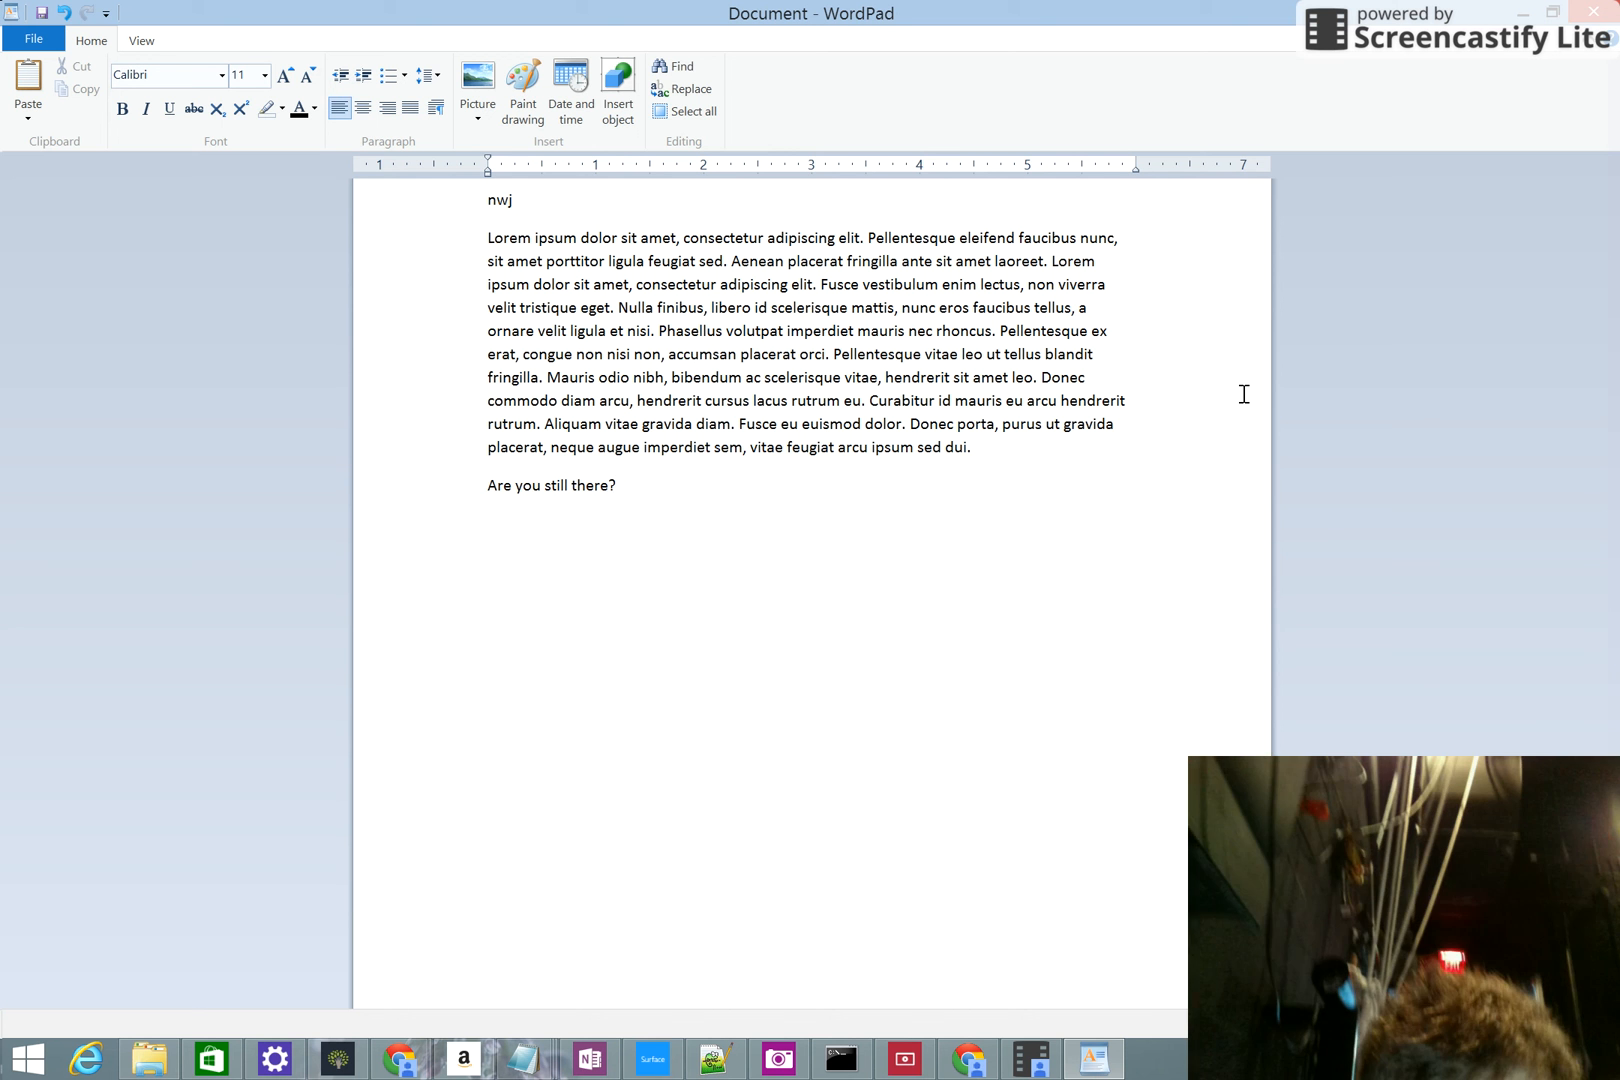
pyautogui.write('yes')
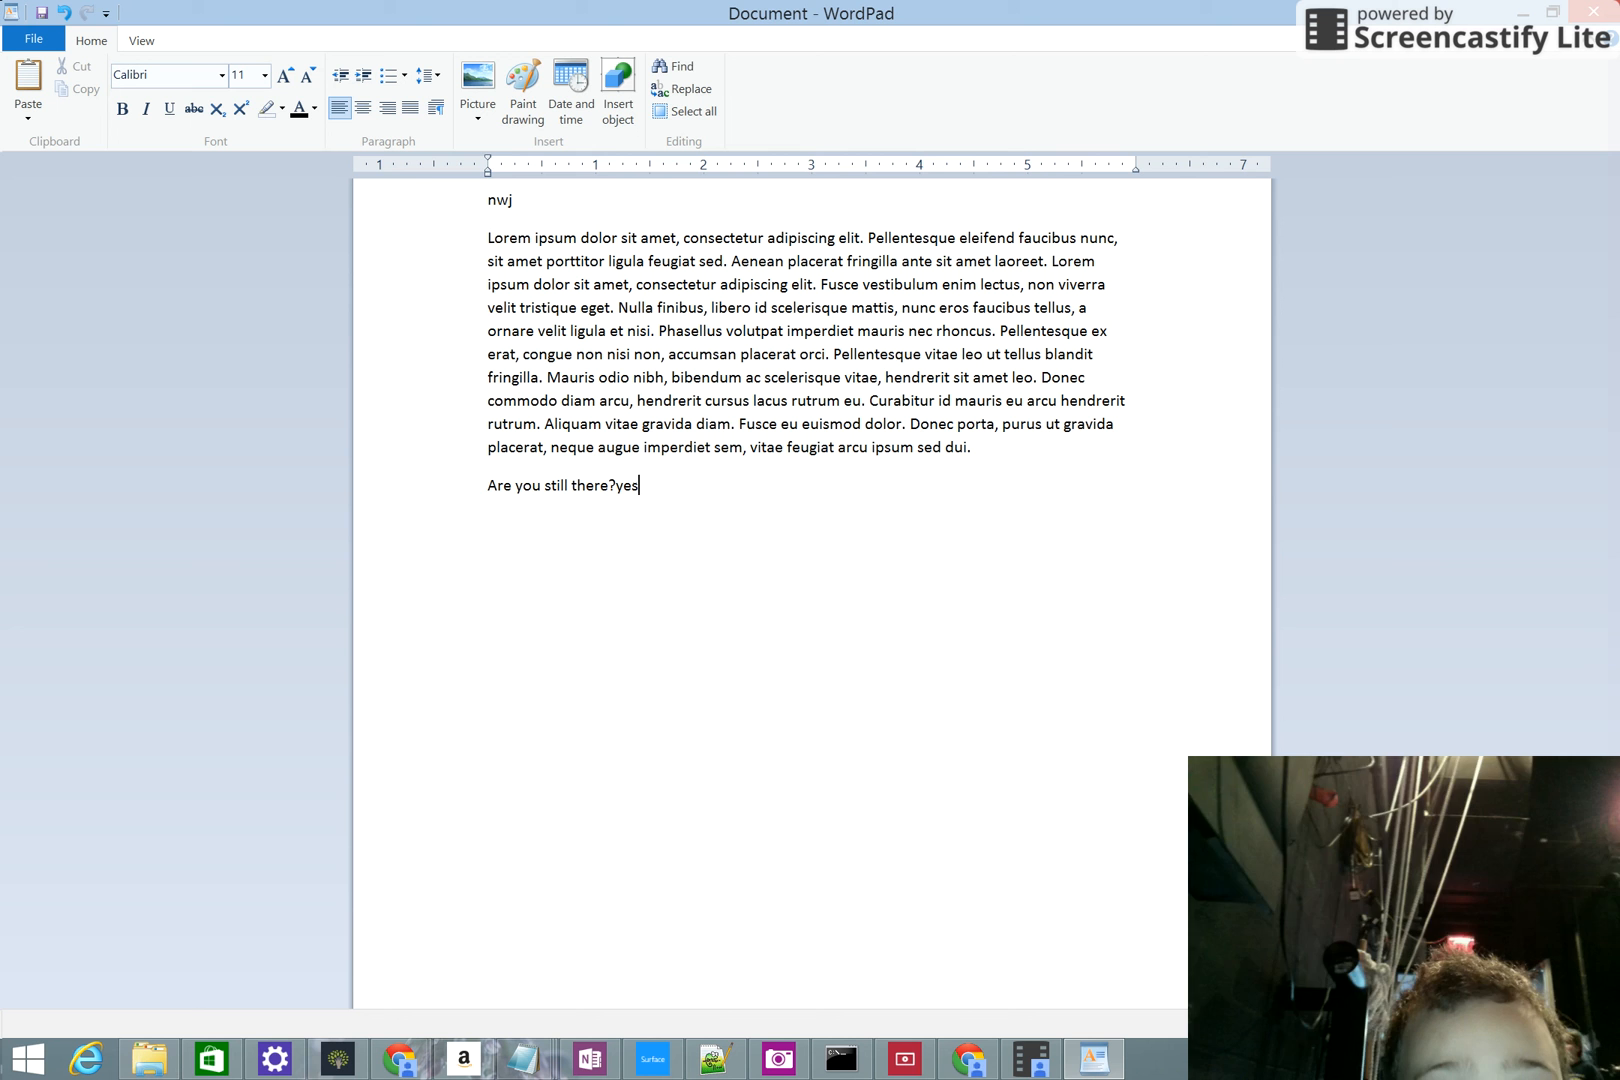